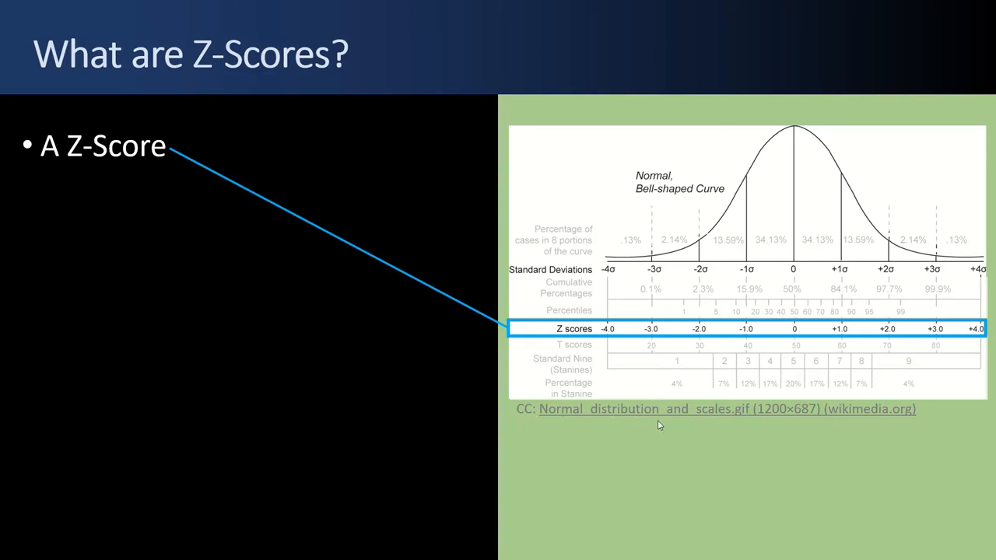
mouse_move(594, 264)
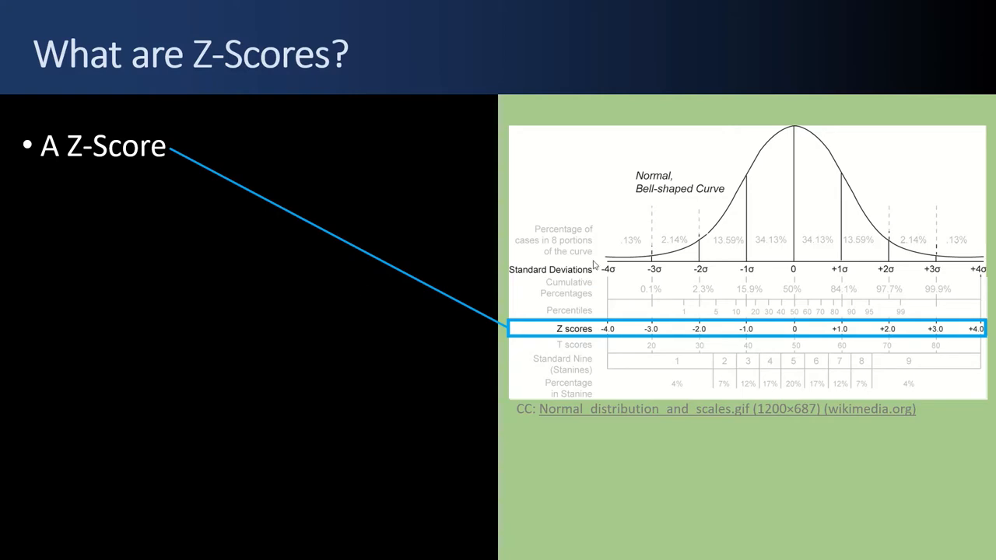
mouse_move(420, 298)
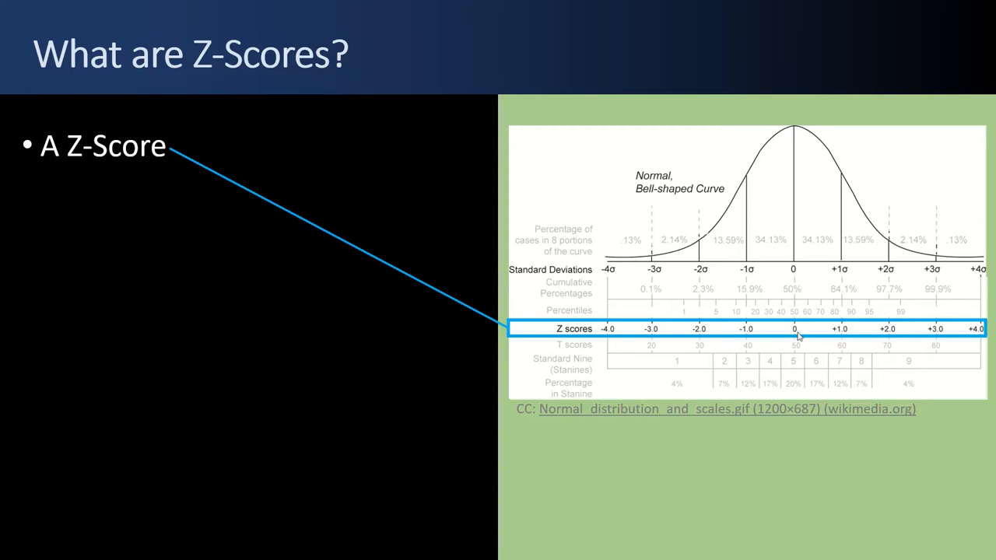
mouse_move(677, 339)
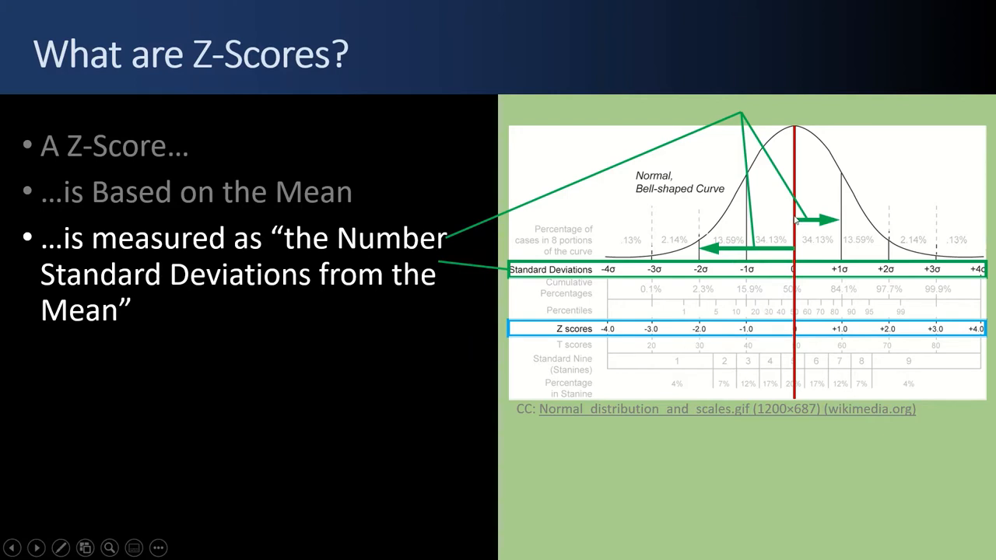
mouse_move(857, 266)
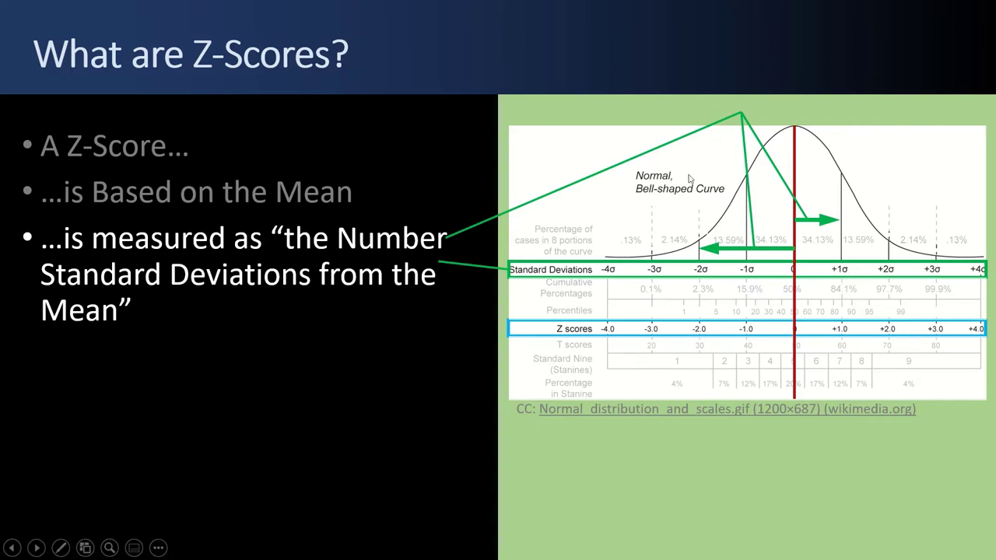
mouse_move(751, 252)
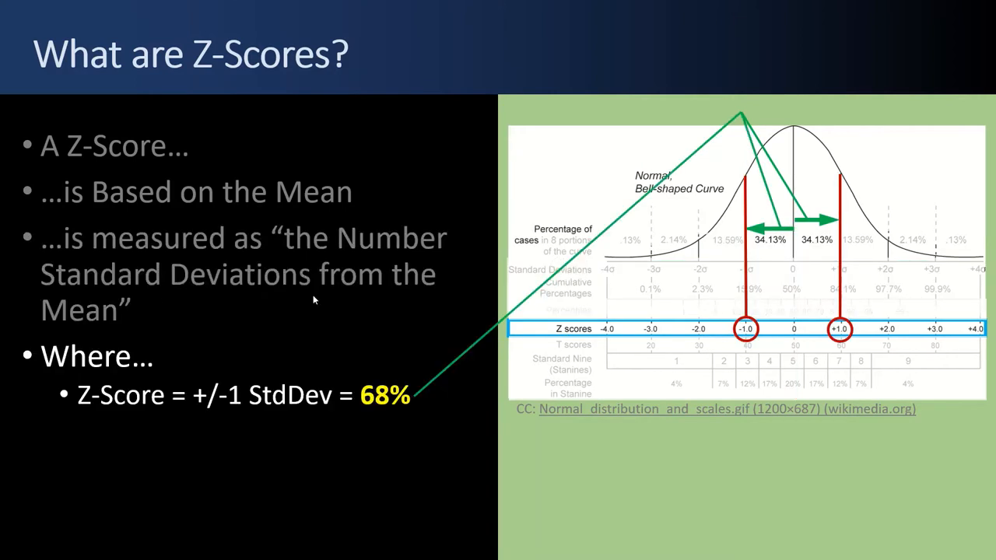
mouse_move(769, 479)
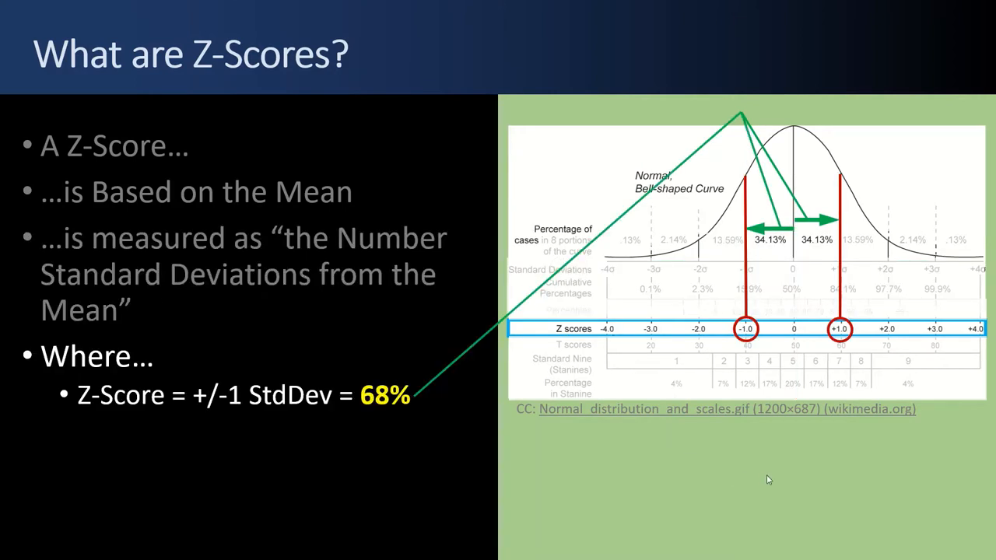
mouse_move(753, 480)
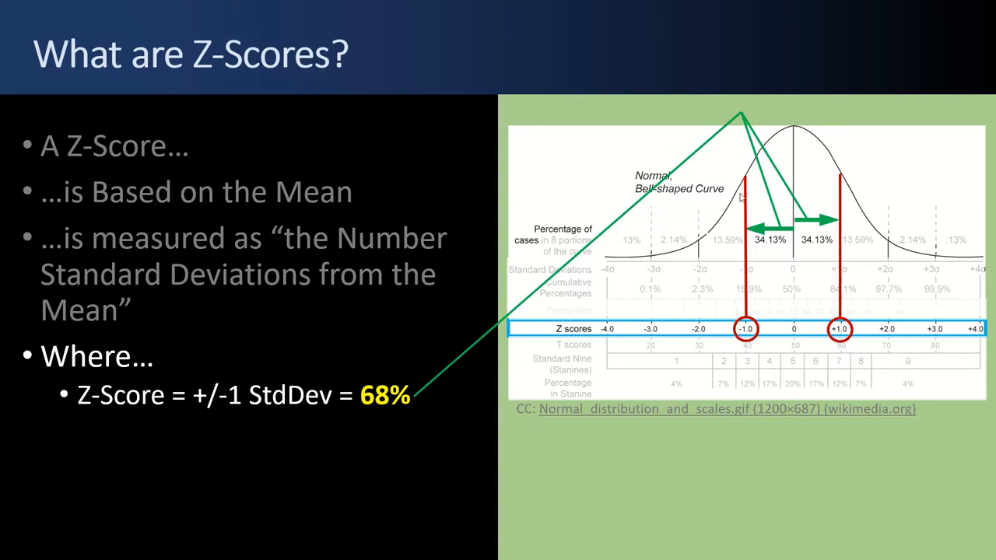
mouse_move(828, 251)
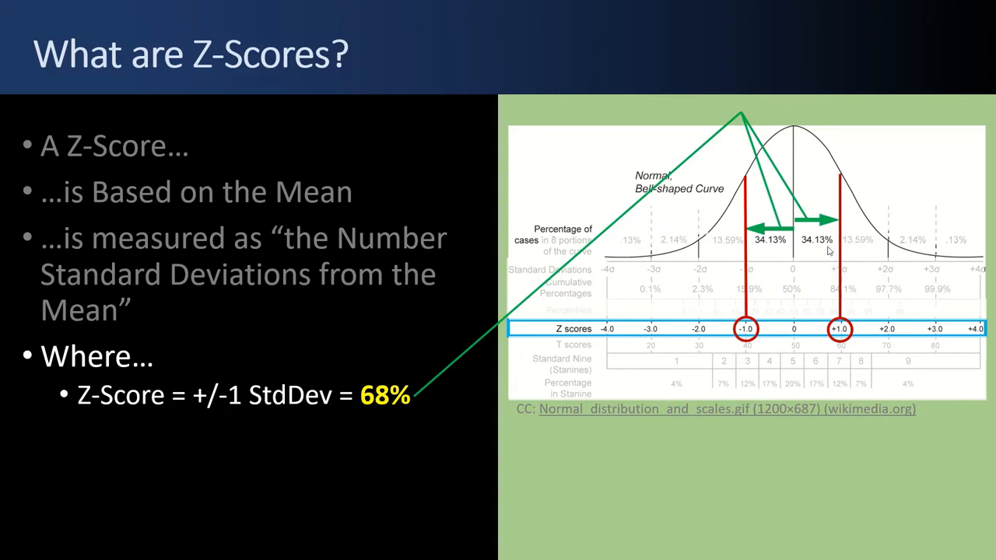
mouse_move(371, 402)
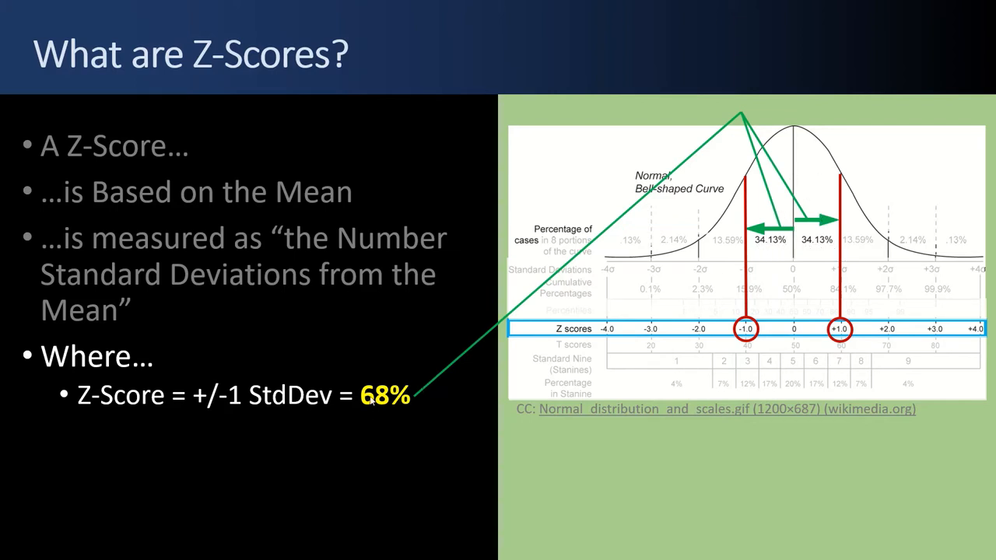
mouse_move(801, 267)
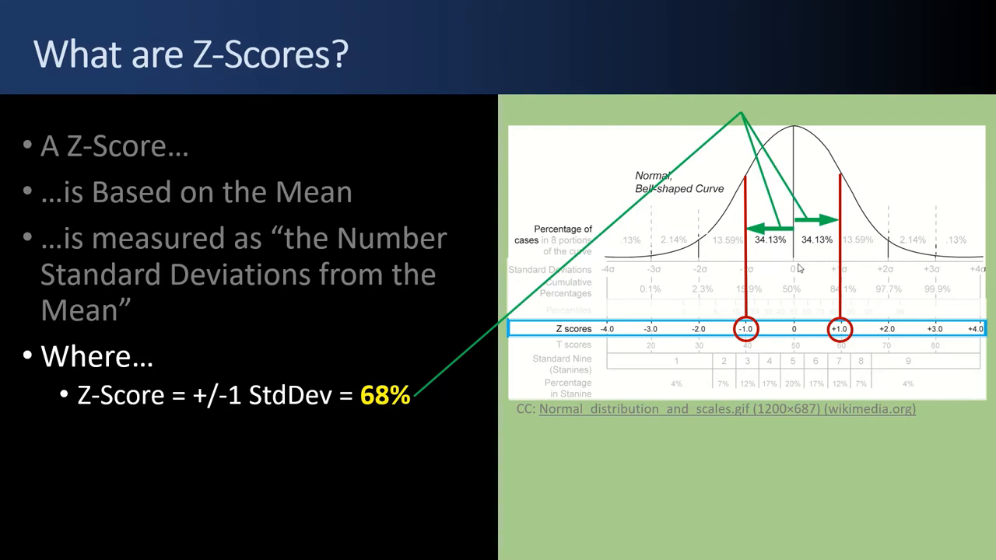
mouse_move(683, 266)
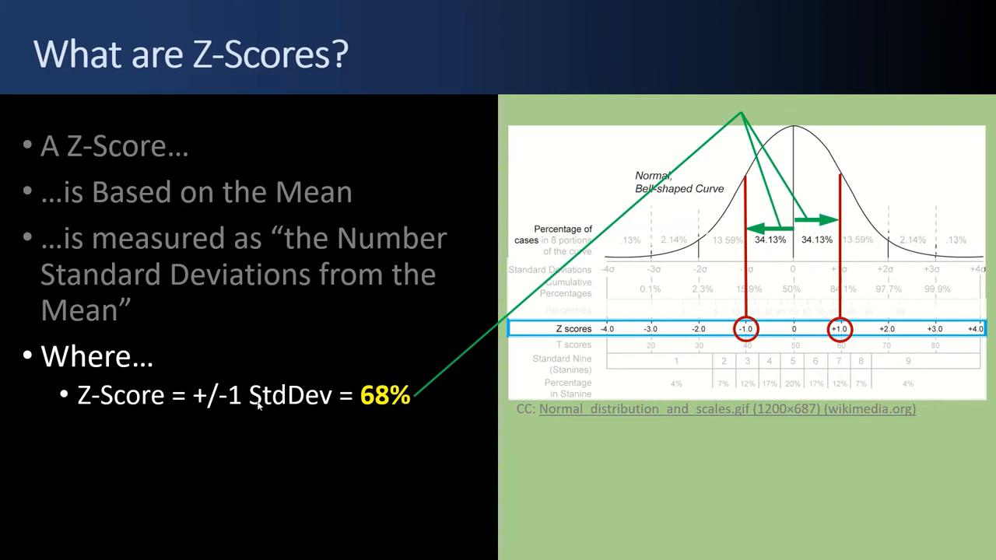
mouse_move(227, 433)
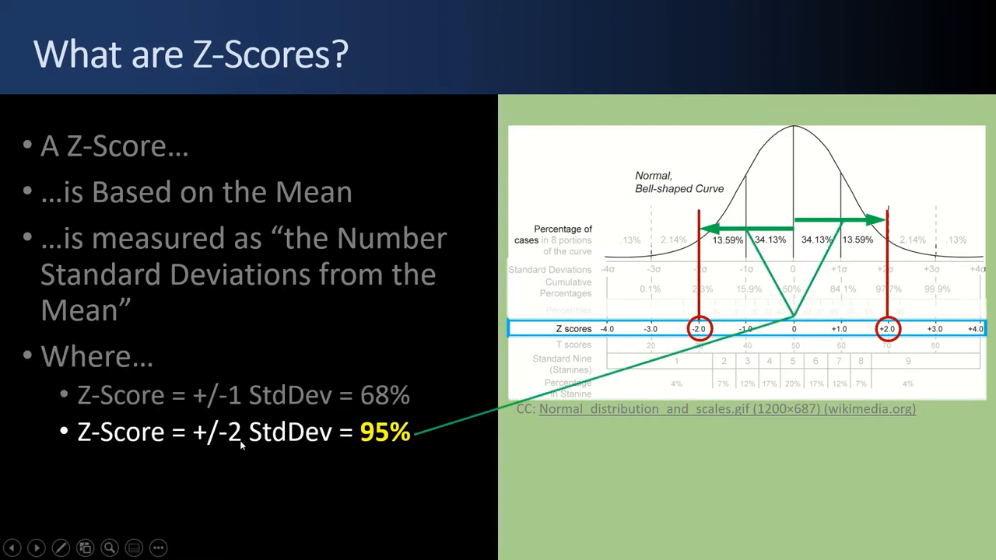
mouse_move(756, 249)
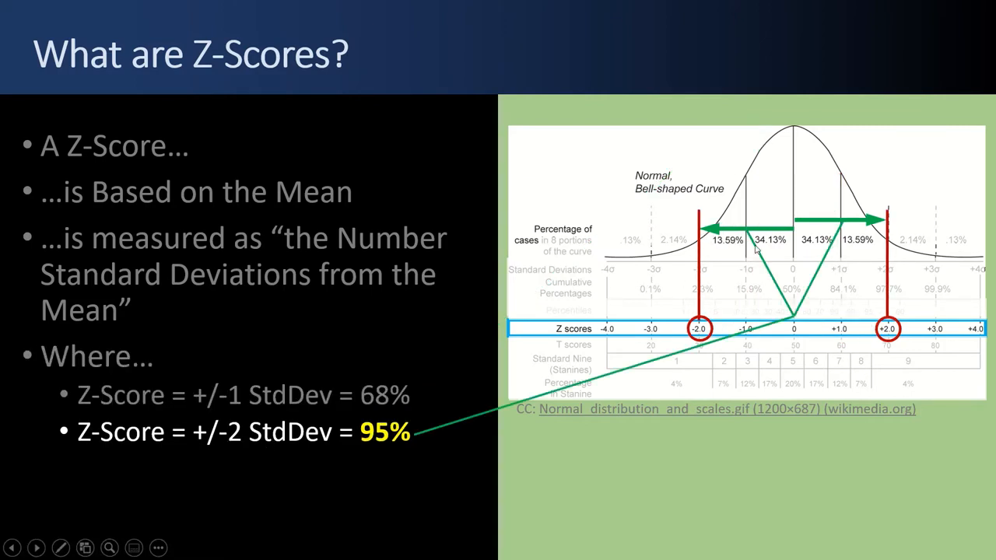
mouse_move(730, 247)
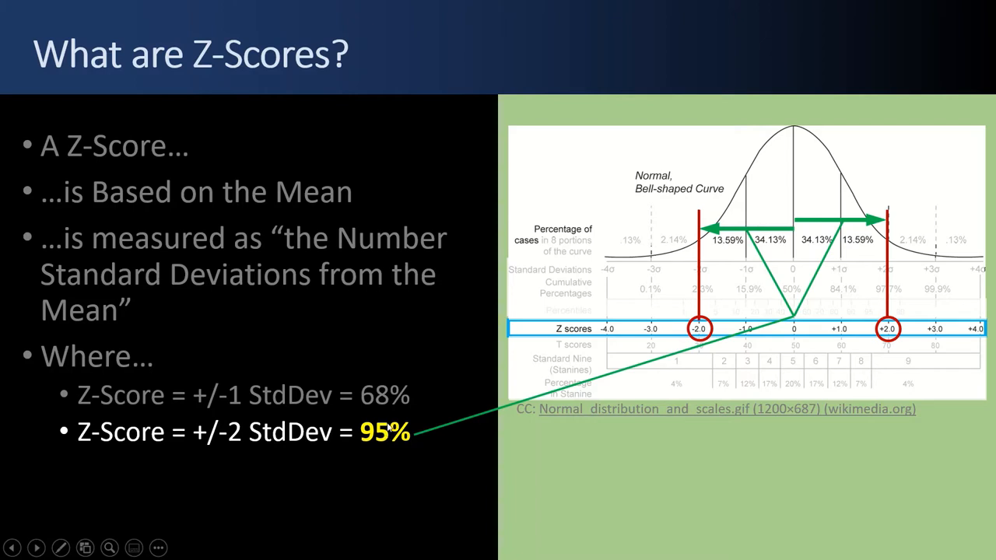
mouse_move(264, 420)
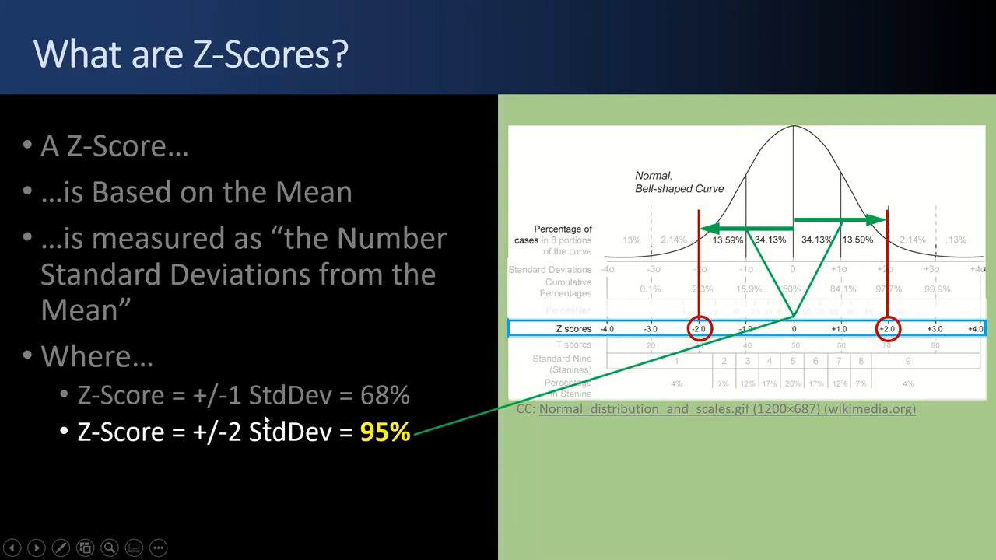
mouse_move(271, 442)
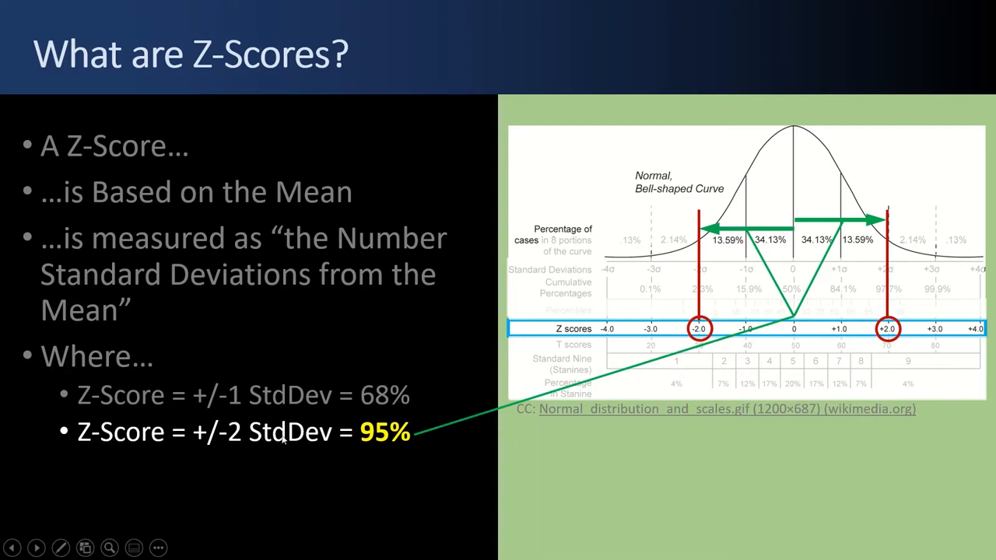
mouse_move(694, 255)
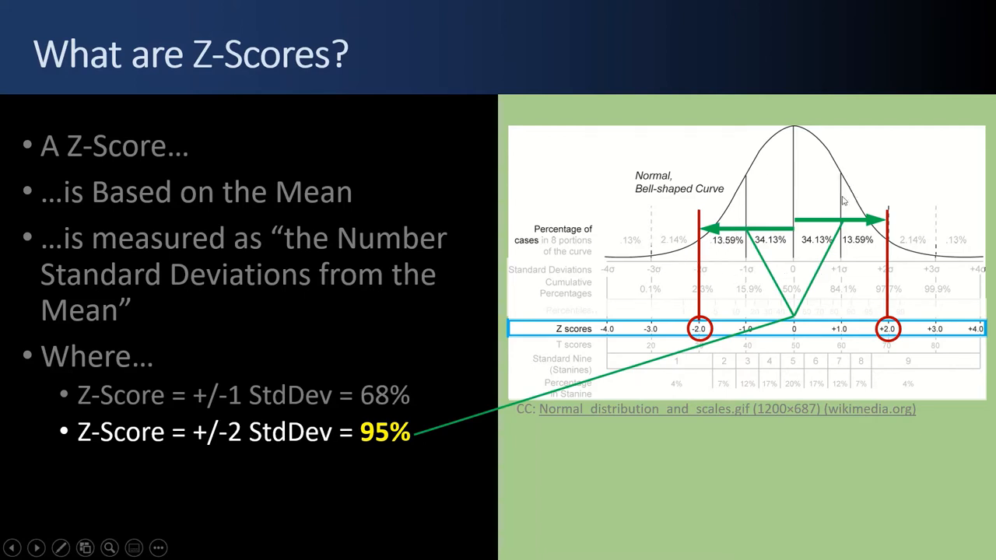
mouse_move(719, 267)
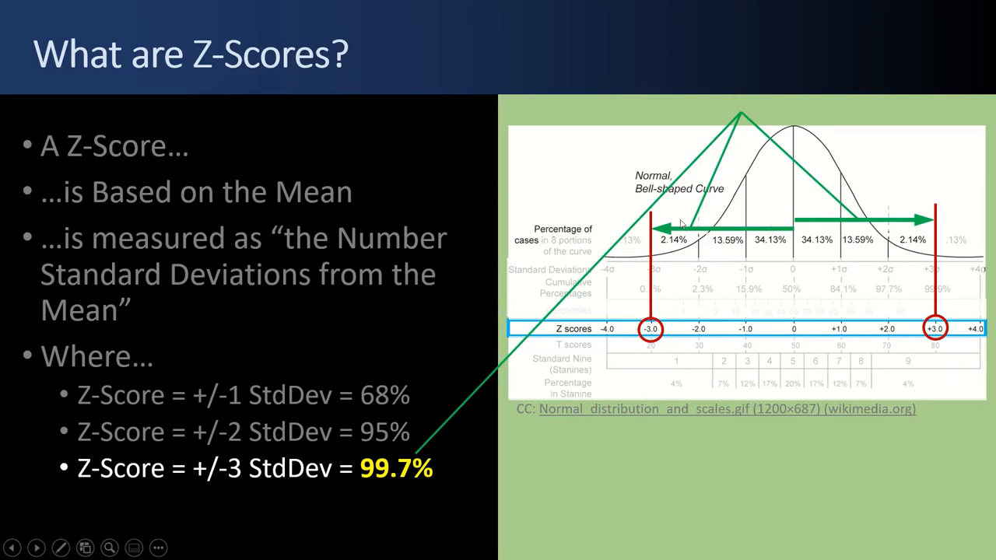
mouse_move(635, 256)
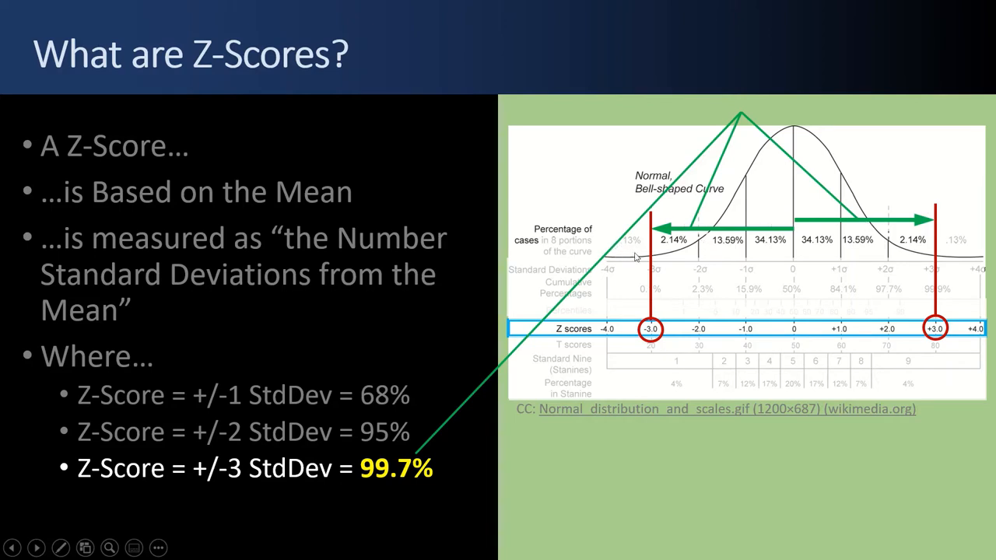
mouse_move(644, 263)
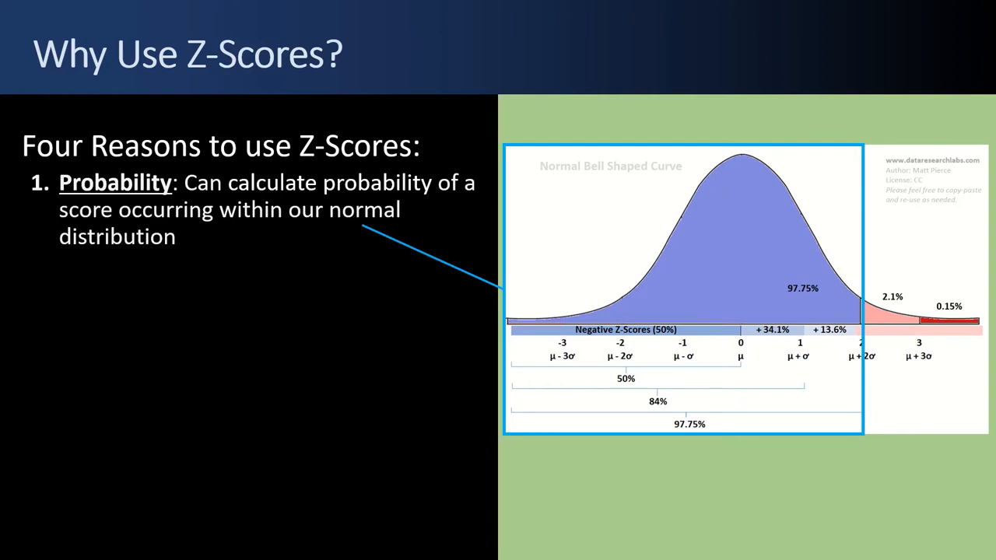
mouse_move(511, 336)
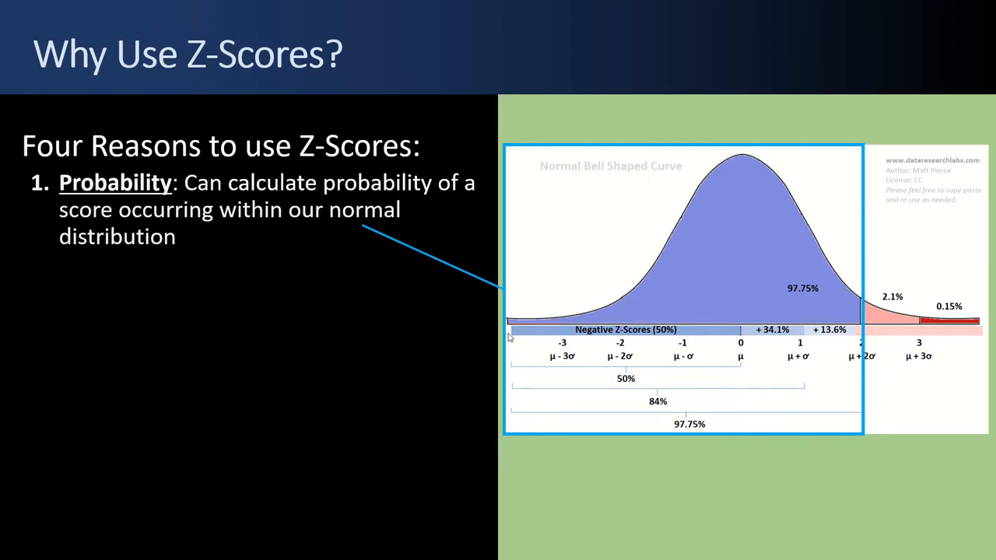
mouse_move(510, 325)
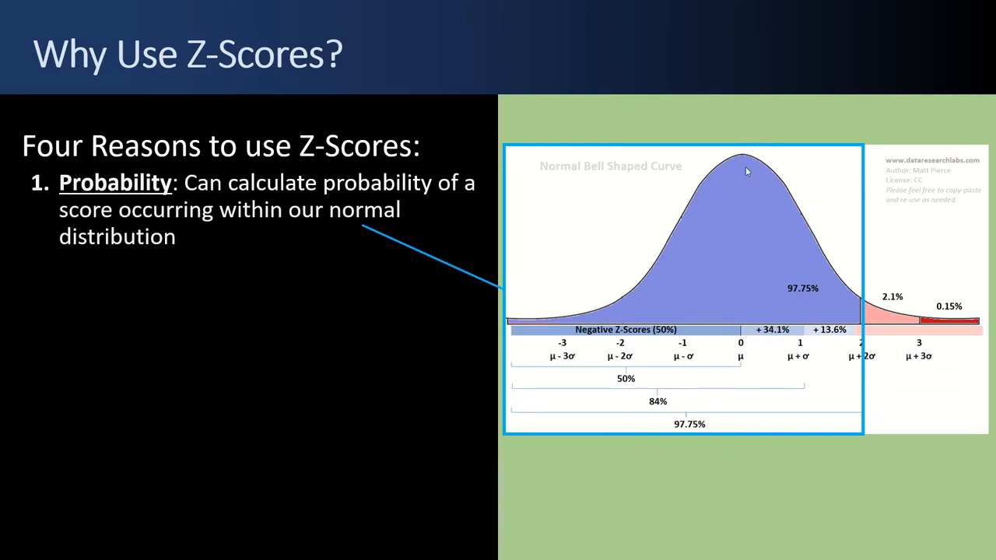
mouse_move(683, 344)
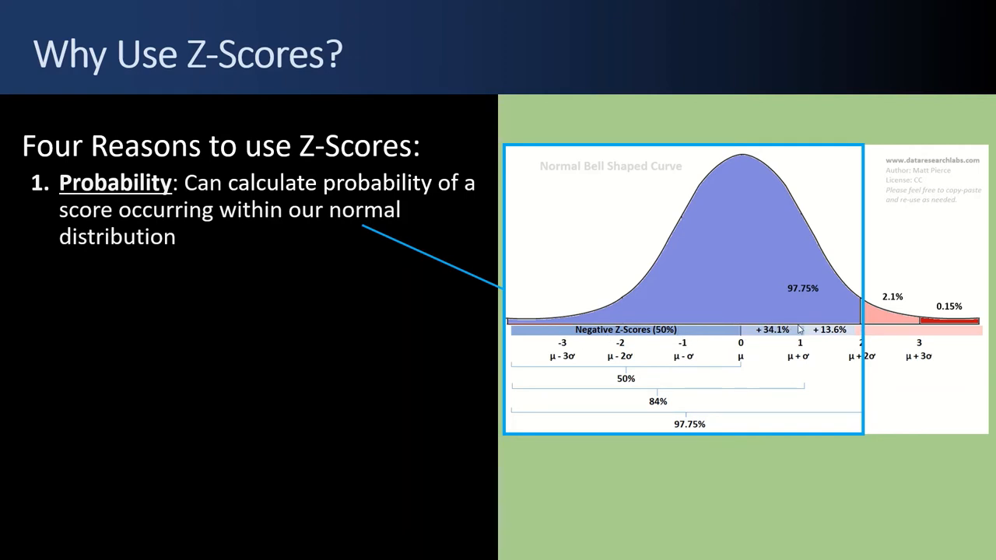
mouse_move(956, 314)
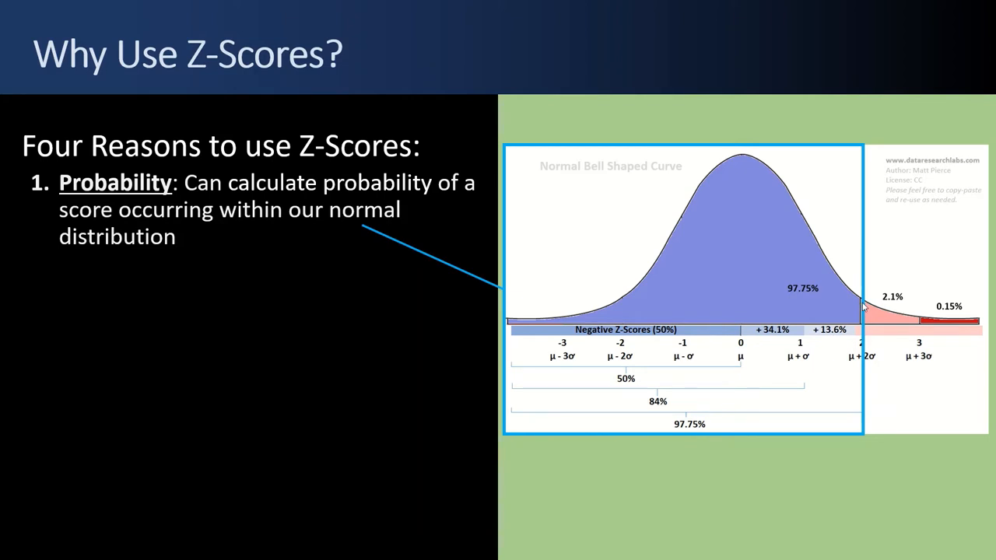
mouse_move(257, 322)
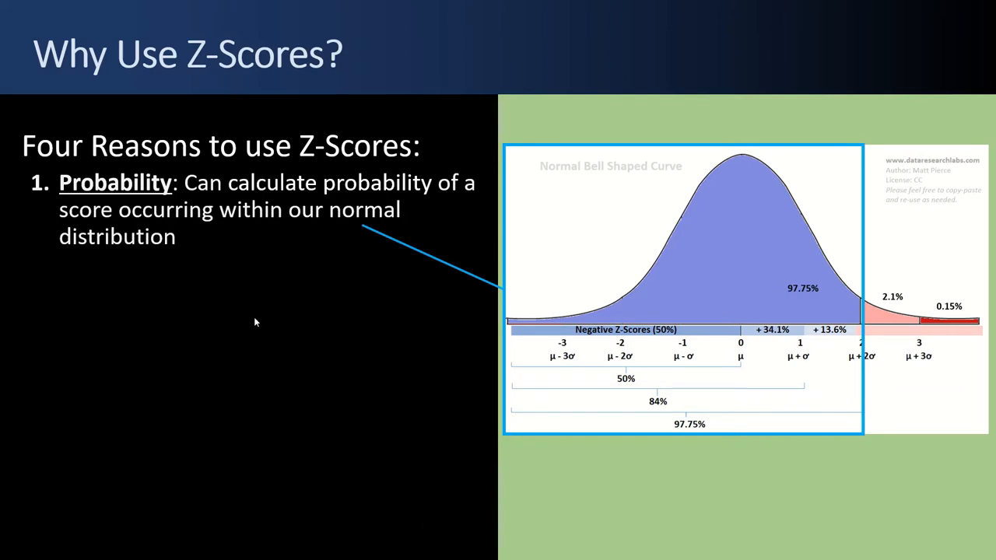
mouse_move(246, 326)
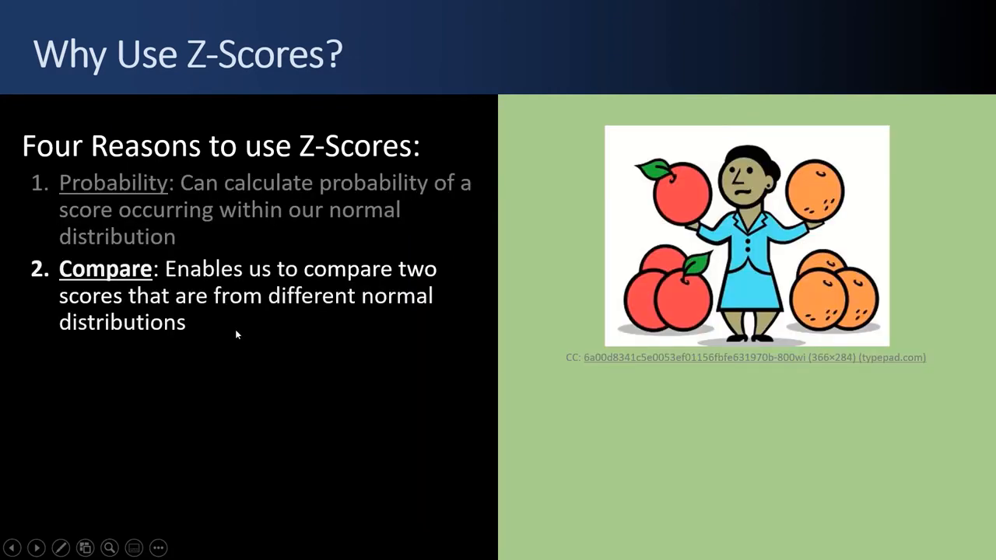
mouse_move(271, 350)
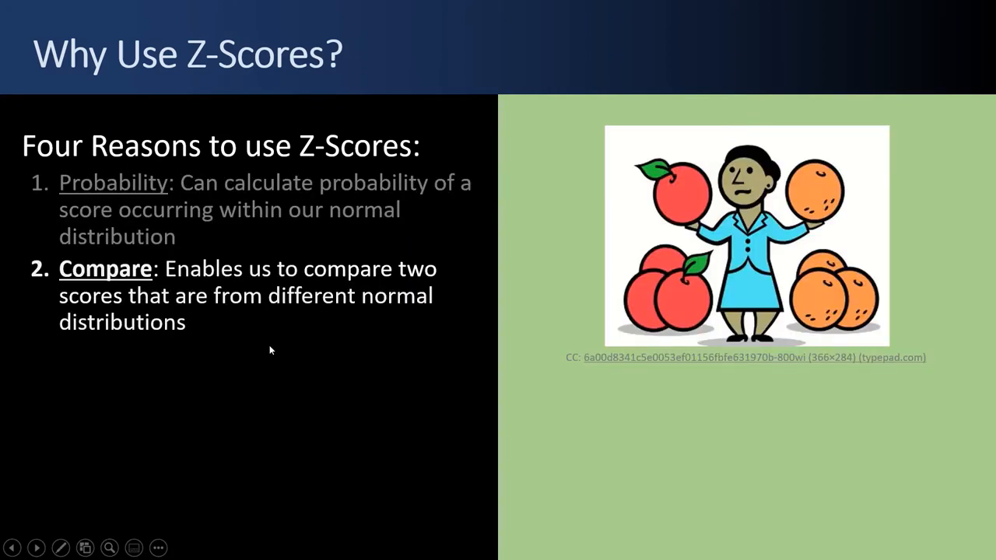
mouse_move(299, 357)
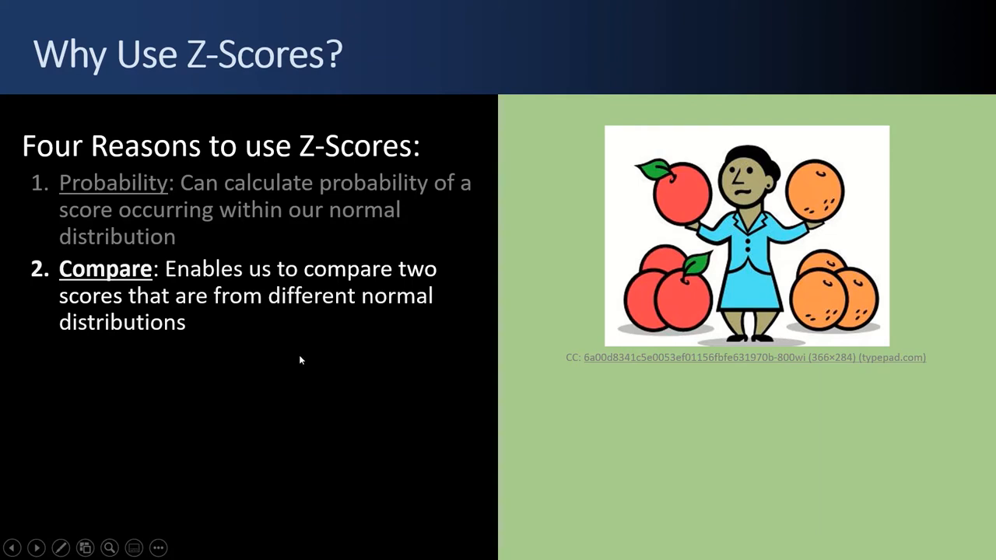
mouse_move(489, 262)
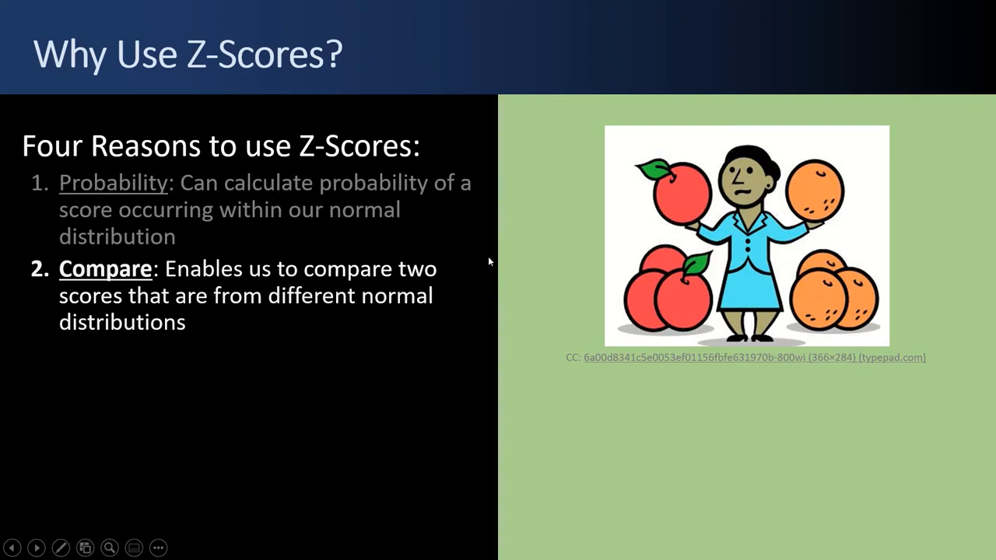
mouse_move(236, 308)
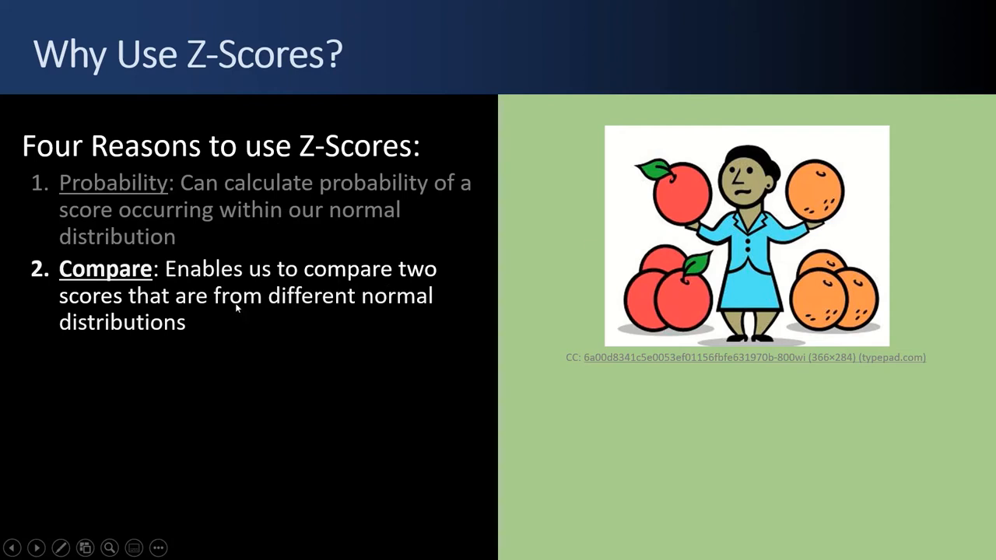
mouse_move(203, 294)
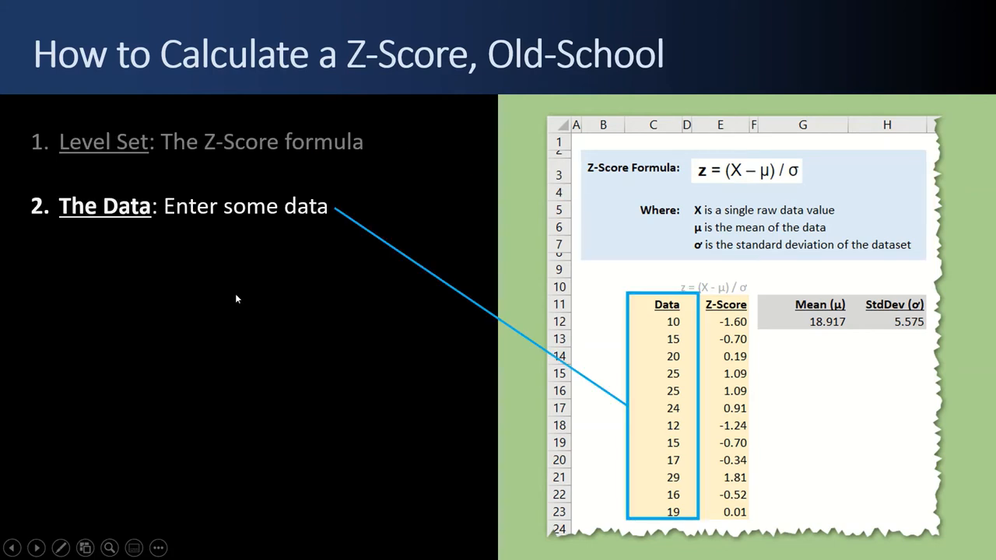
mouse_move(682, 442)
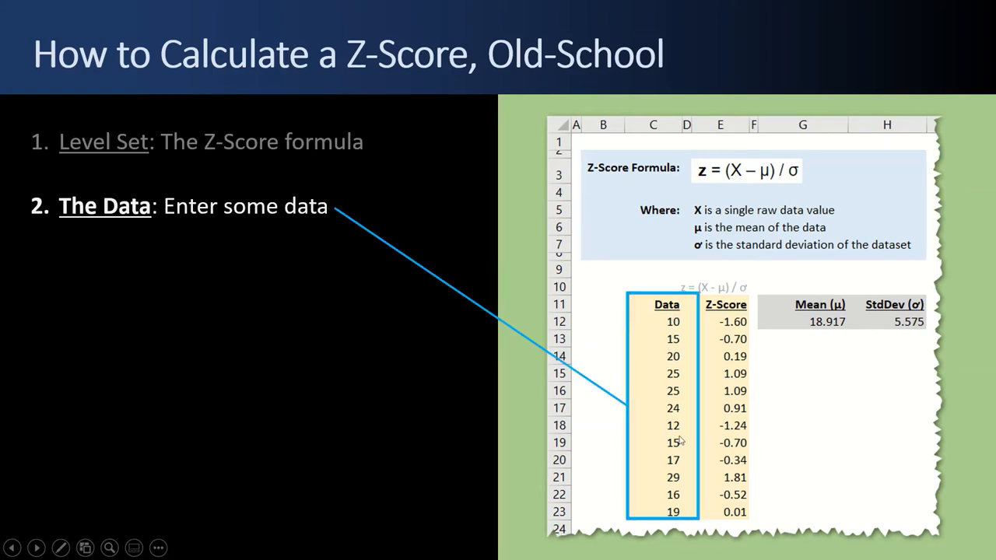
mouse_move(651, 330)
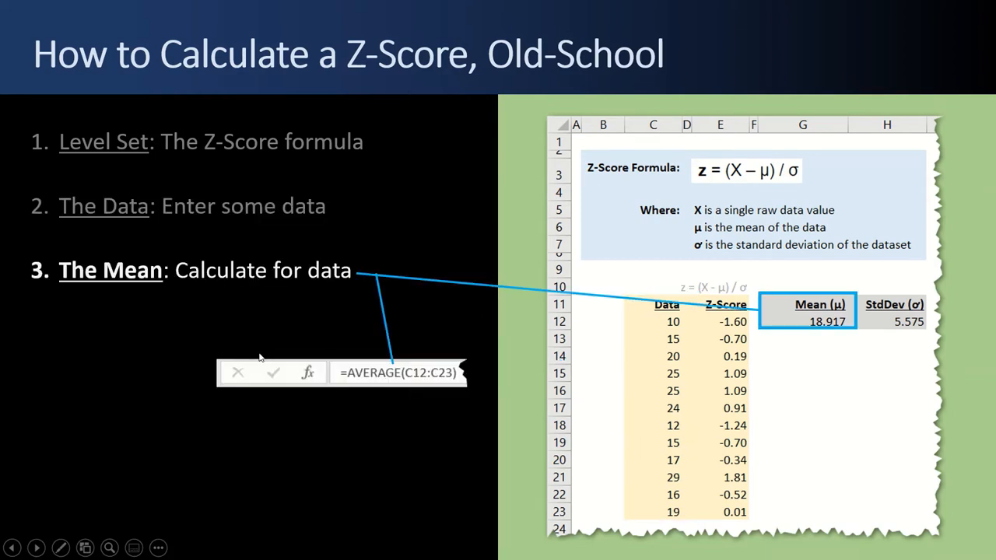
mouse_move(411, 380)
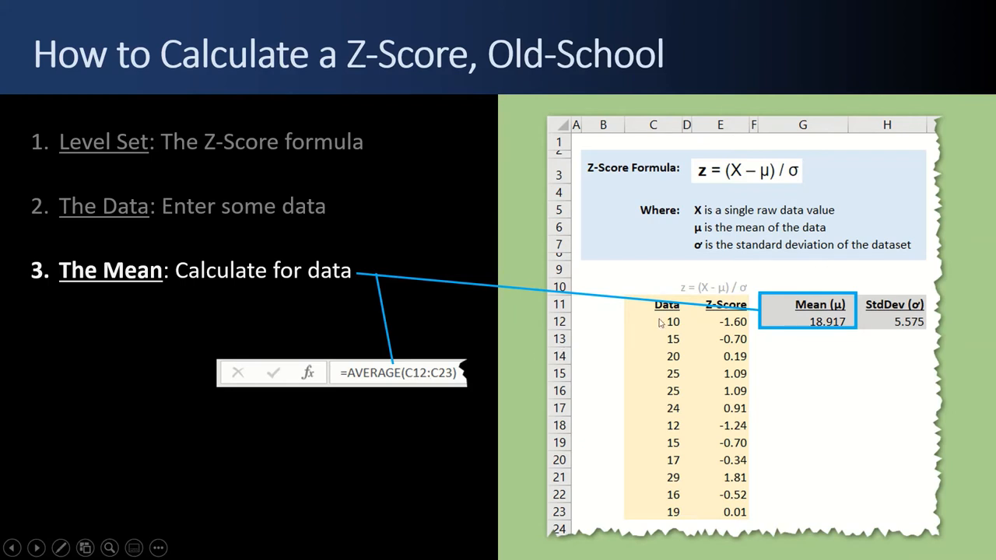
mouse_move(815, 370)
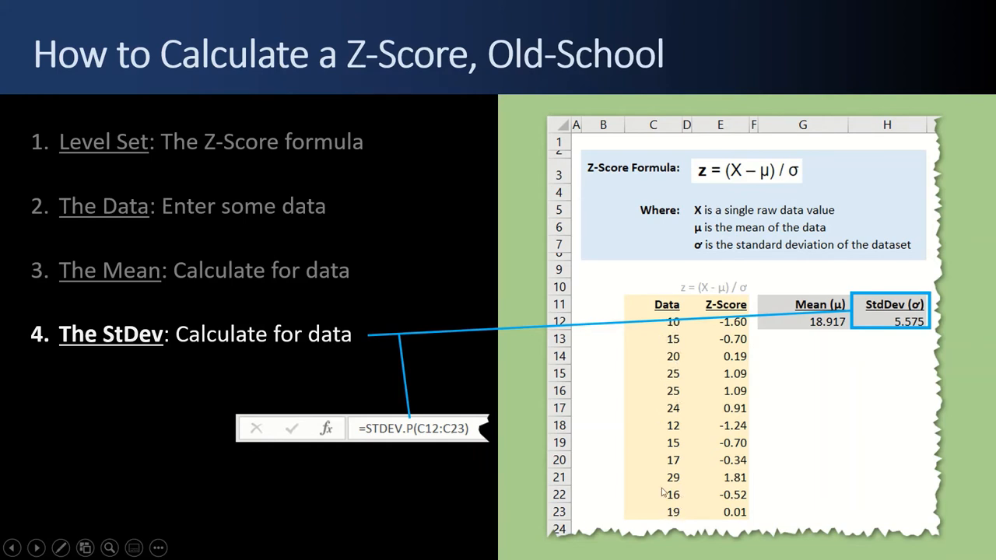
mouse_move(214, 392)
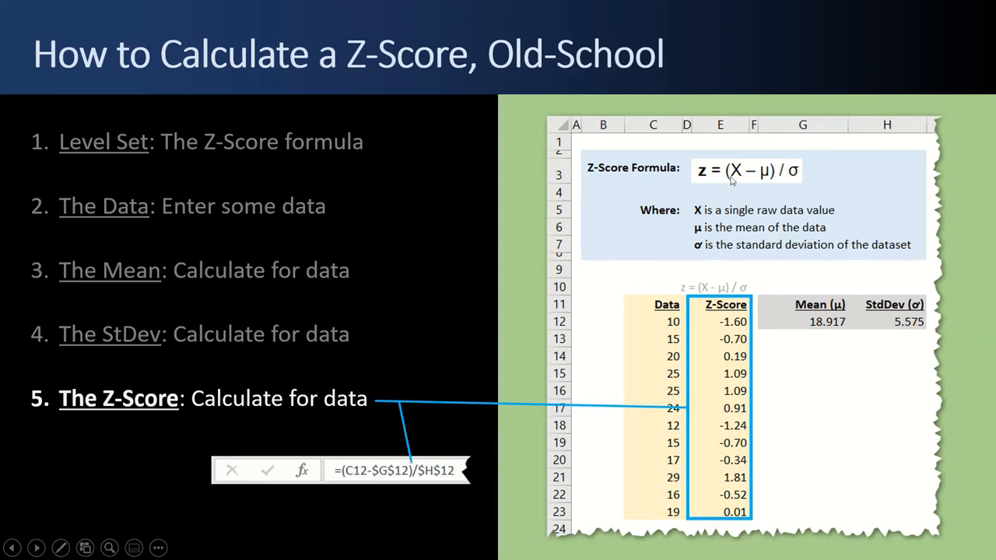
mouse_move(662, 321)
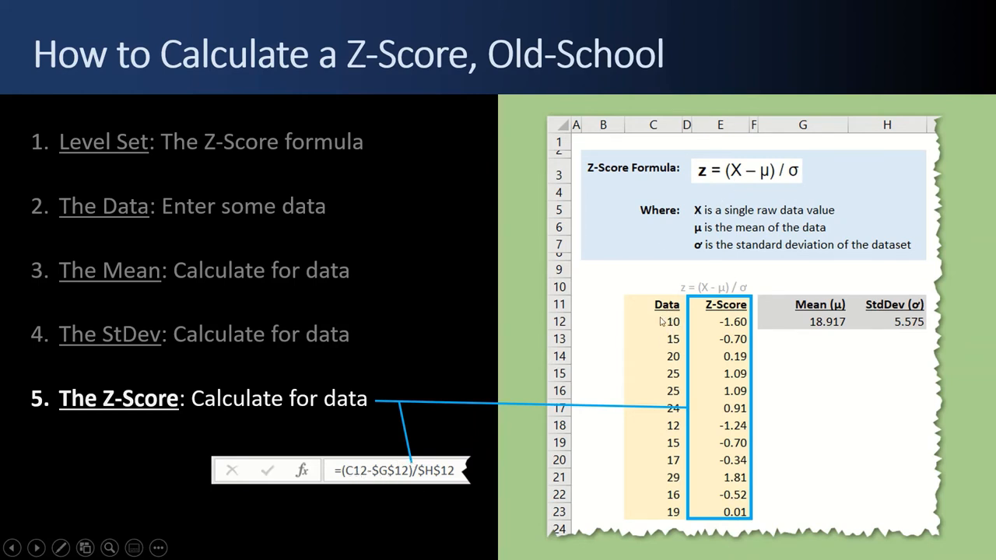
mouse_move(679, 340)
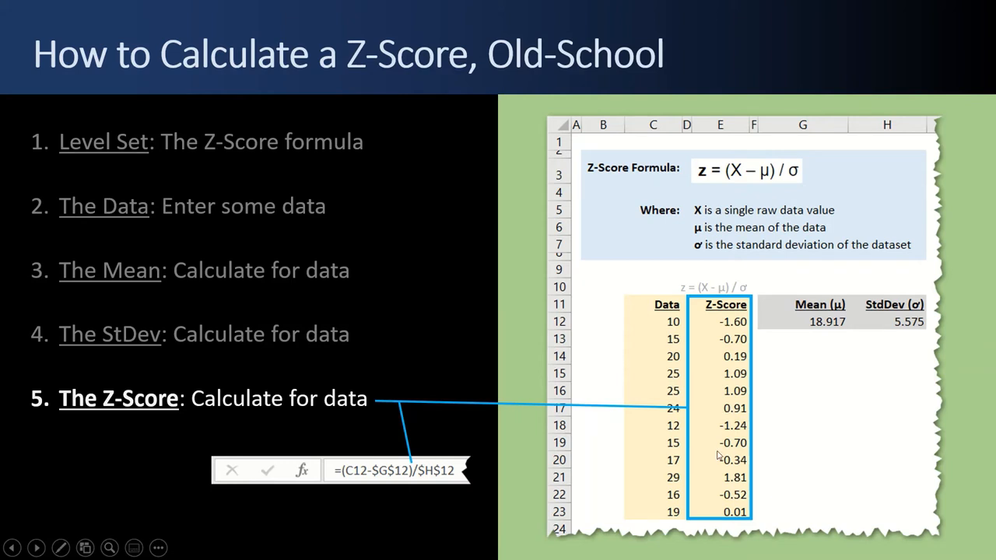
mouse_move(731, 184)
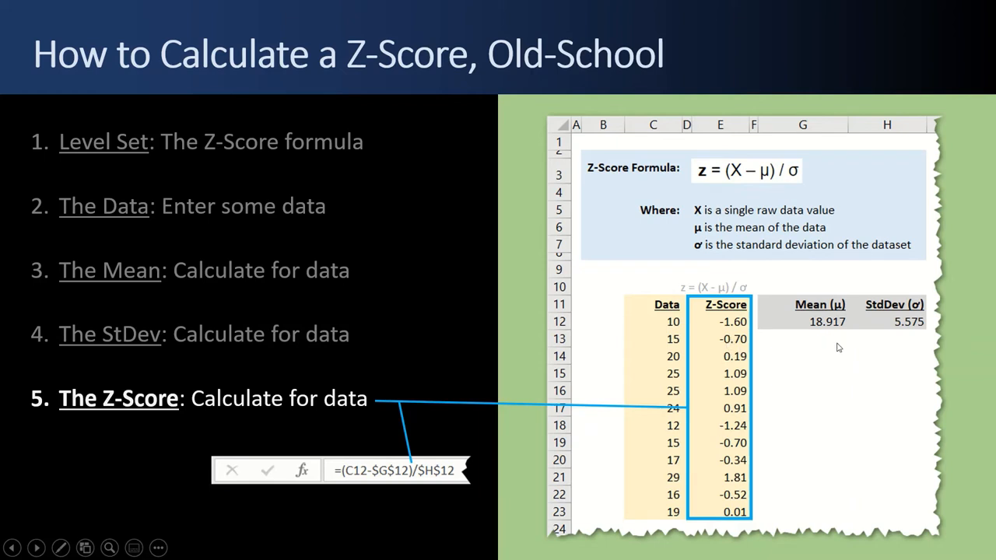
mouse_move(812, 325)
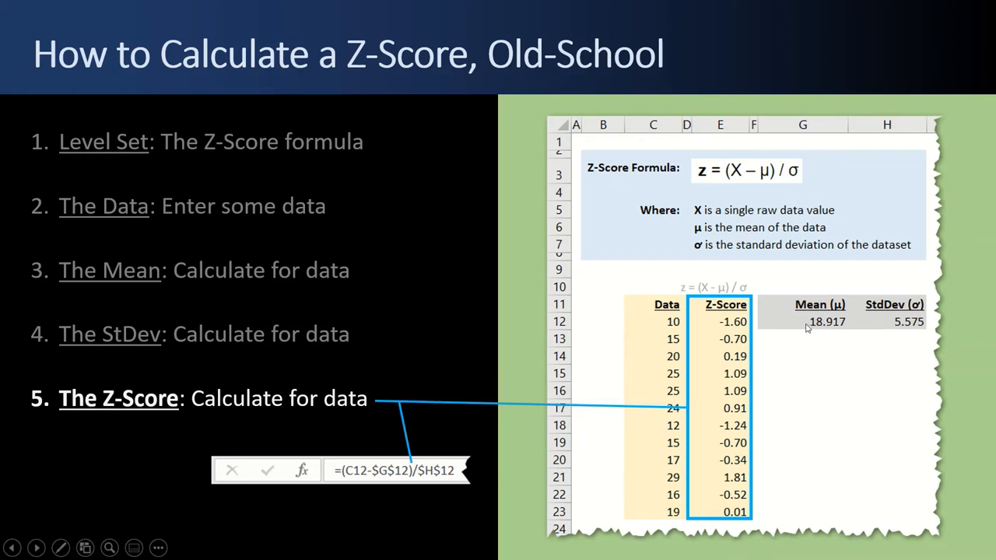
mouse_move(504, 434)
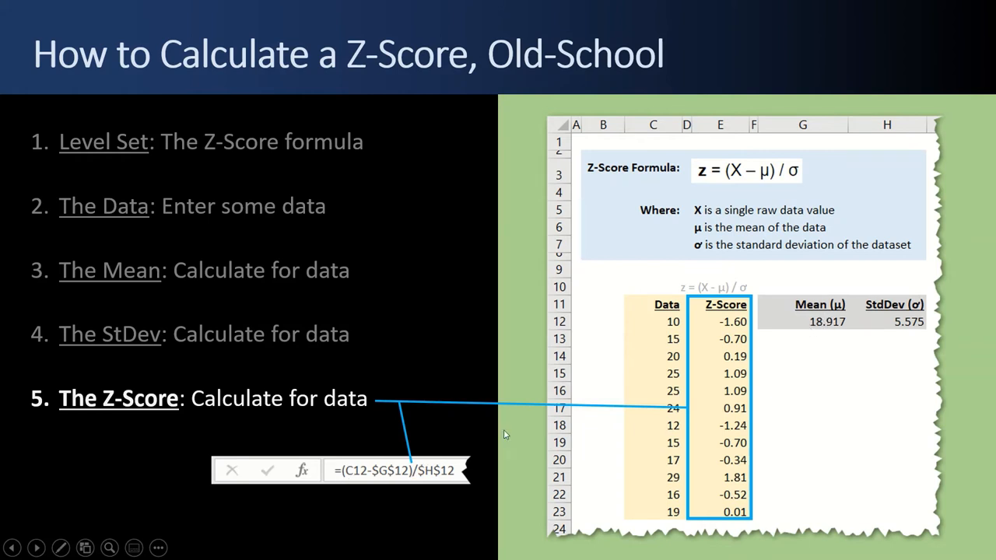
mouse_move(616, 263)
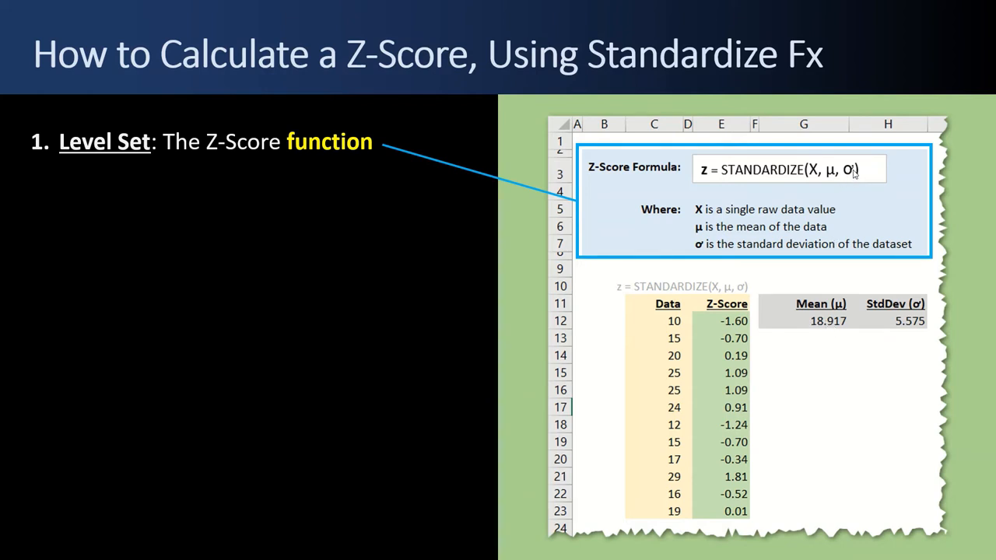
mouse_move(230, 174)
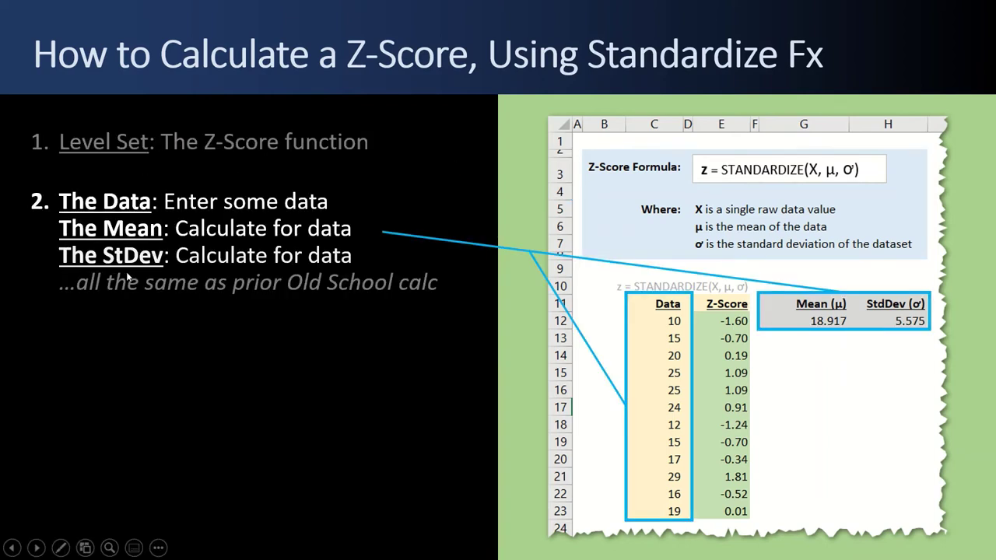
mouse_move(445, 296)
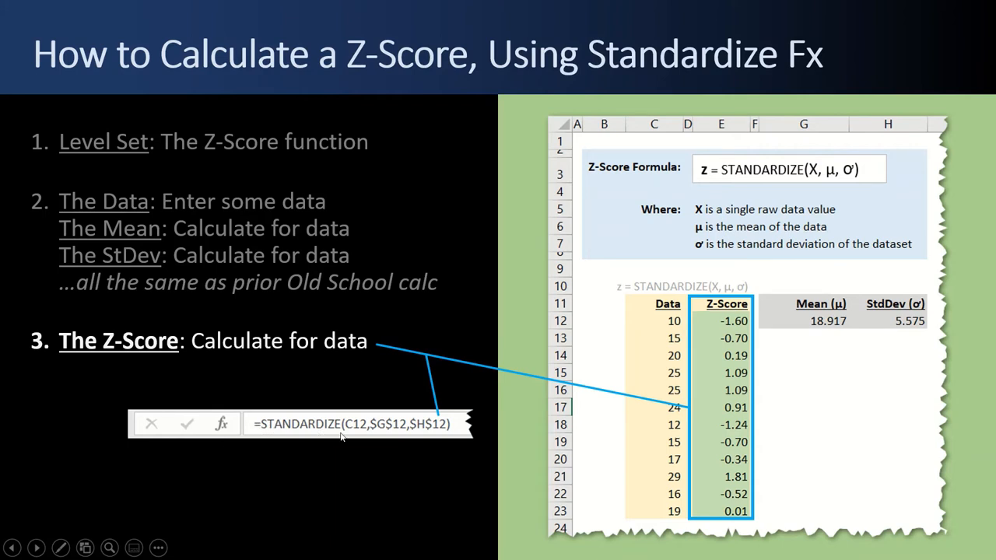
mouse_move(724, 262)
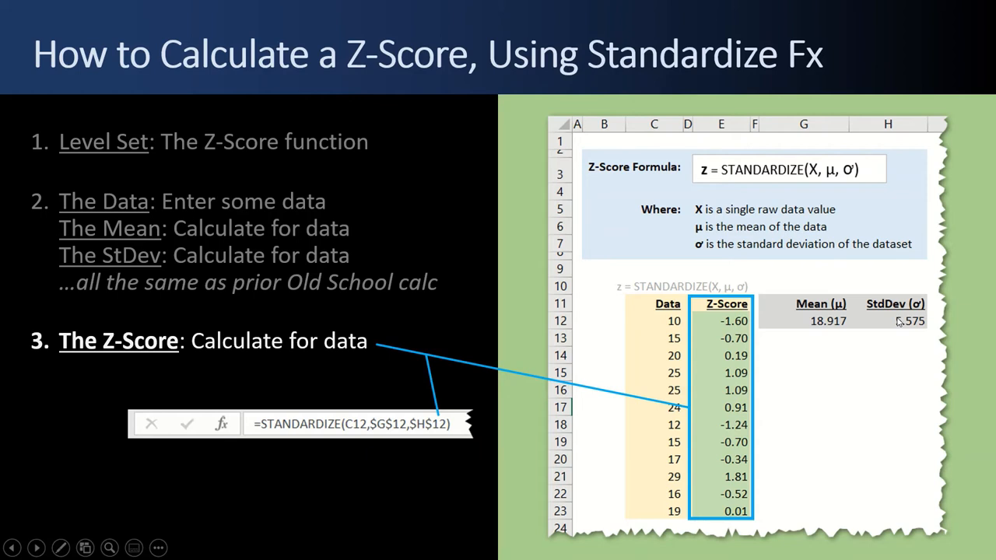
mouse_move(834, 288)
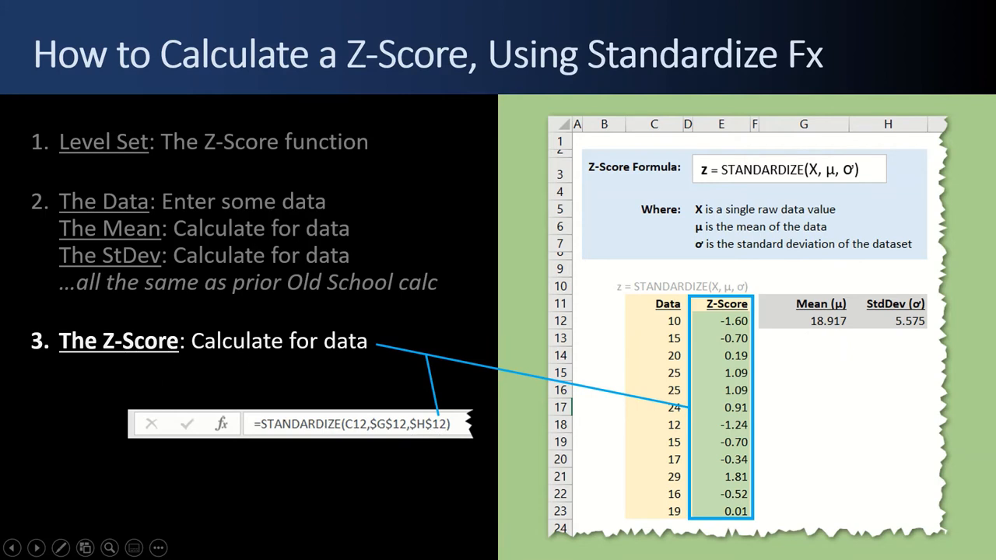
mouse_move(330, 433)
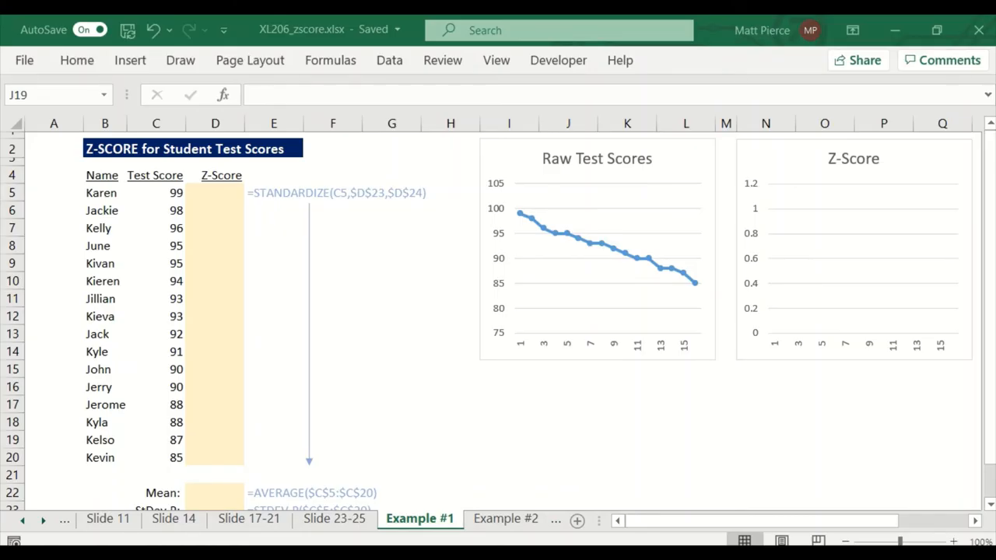
mouse_move(162, 423)
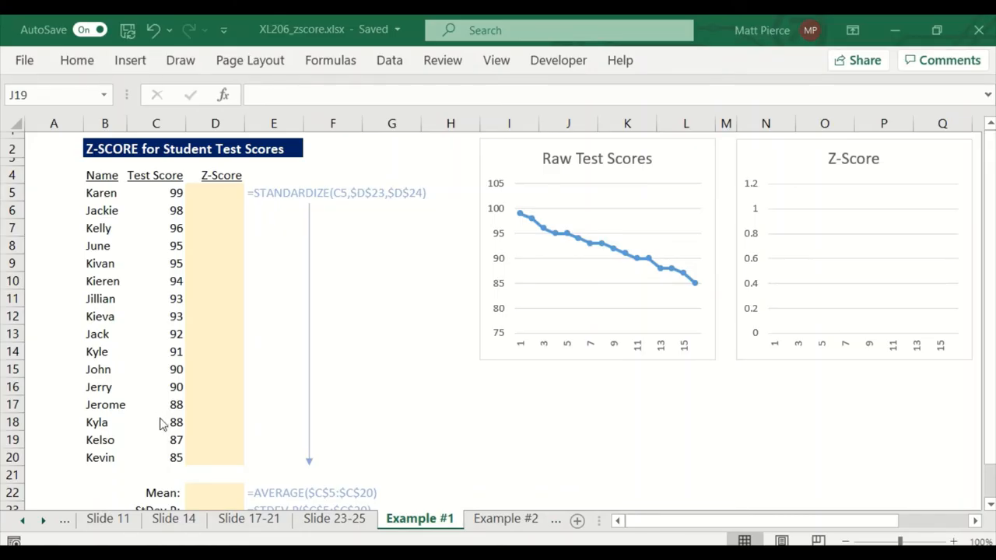
mouse_move(91, 199)
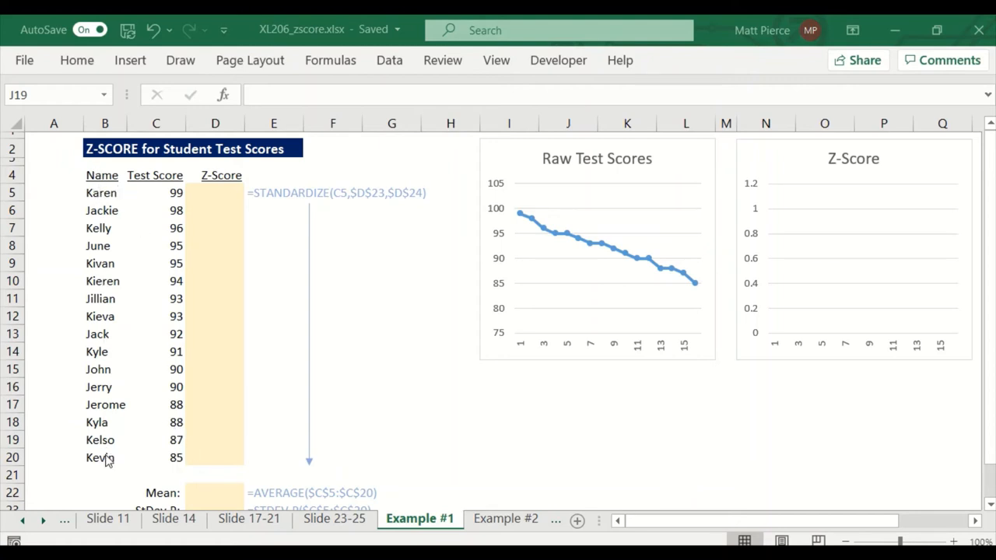
mouse_move(184, 462)
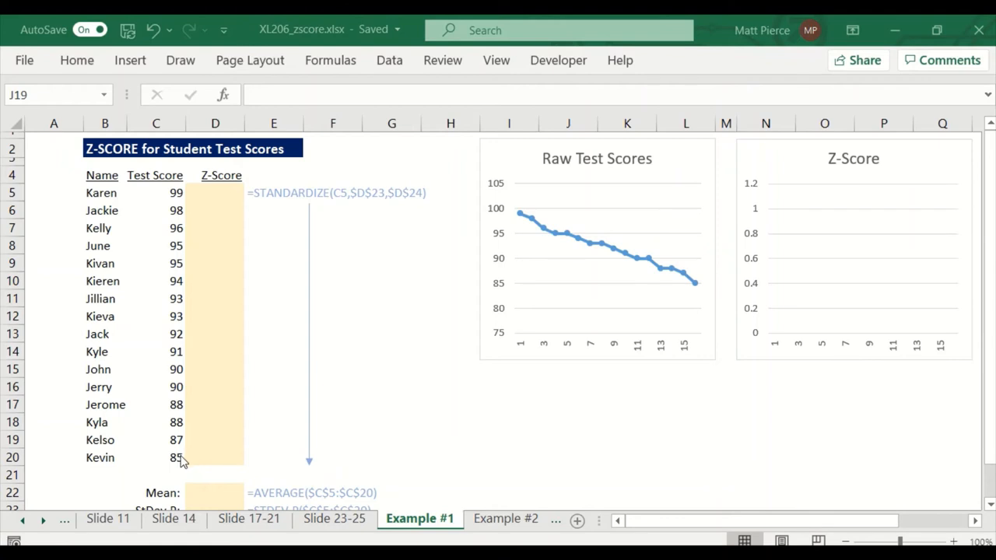
mouse_move(501, 320)
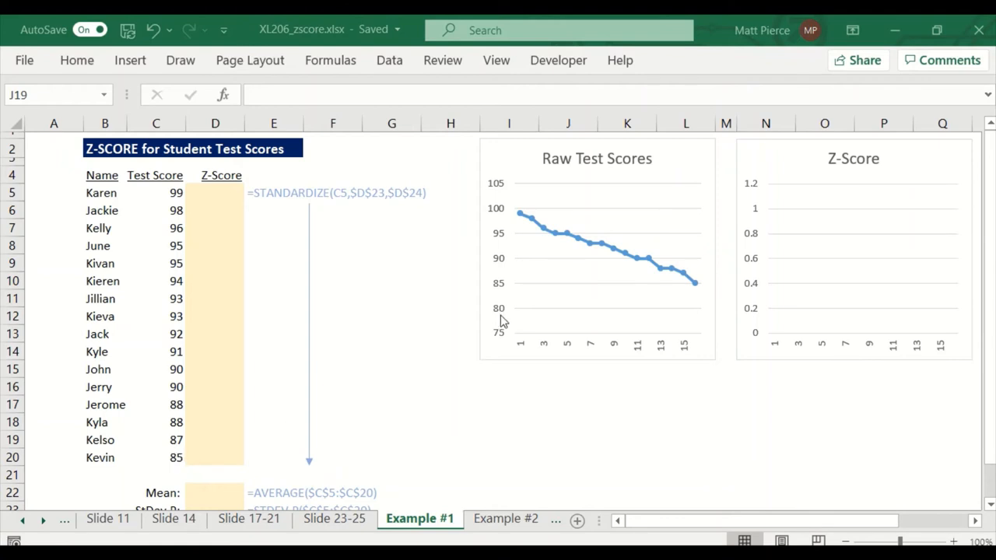
mouse_move(552, 221)
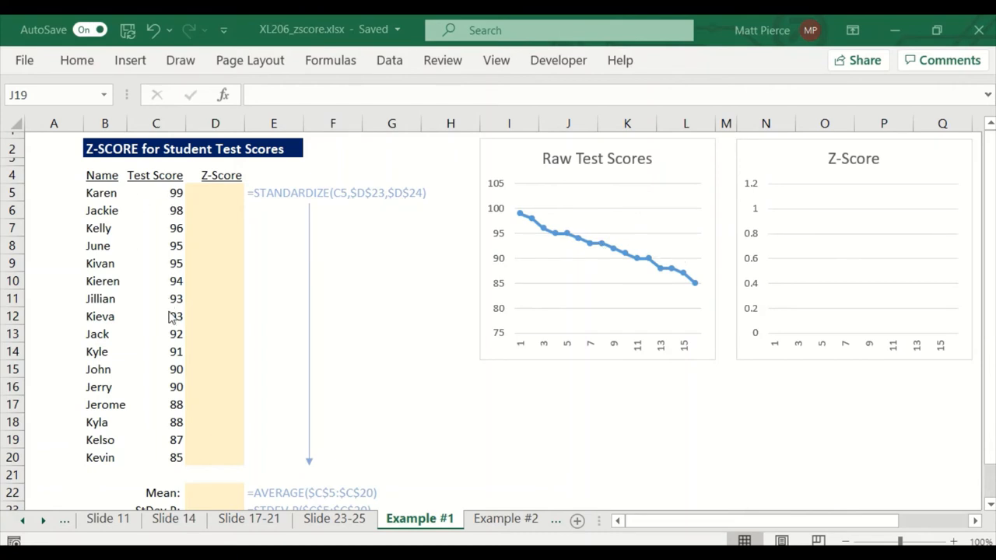
mouse_move(519, 216)
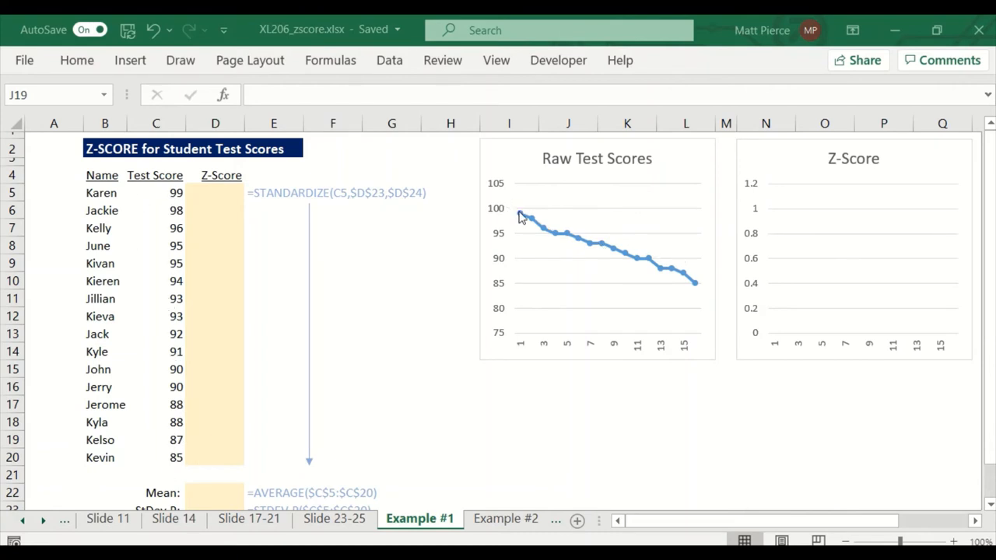
mouse_move(183, 492)
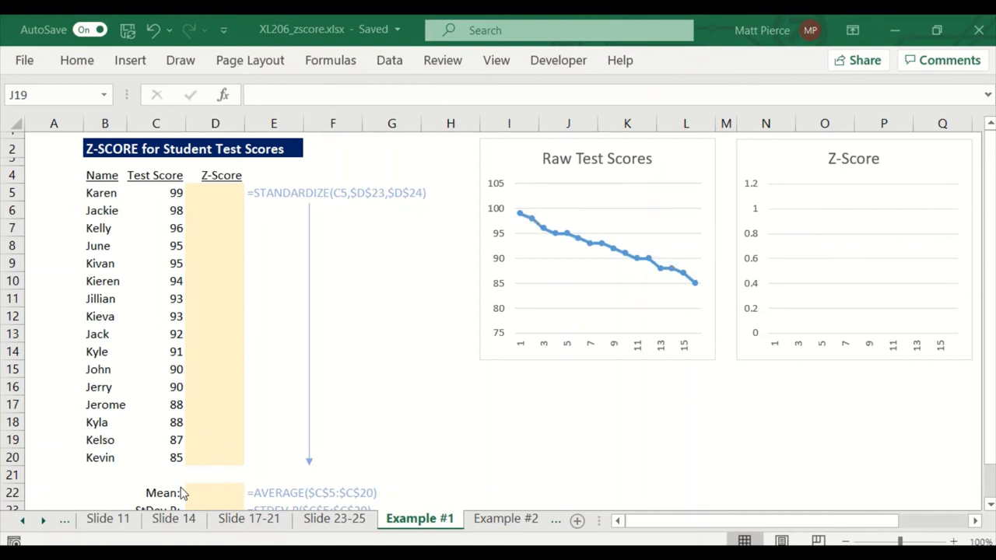
mouse_move(185, 492)
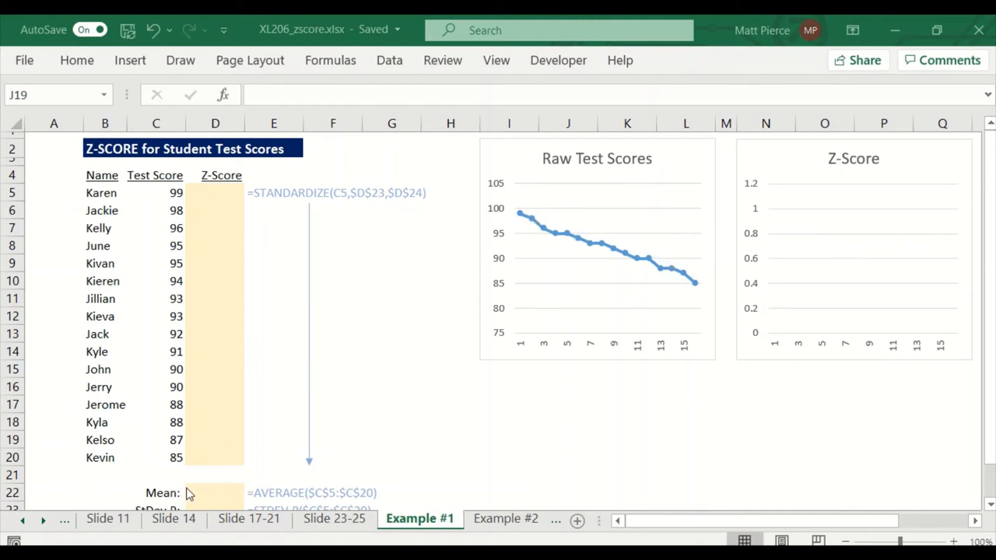
- Compute the mean of the test scores in D22 with AVERAGE(C5:C20), giving 92.125
click(214, 492)
text(=average()
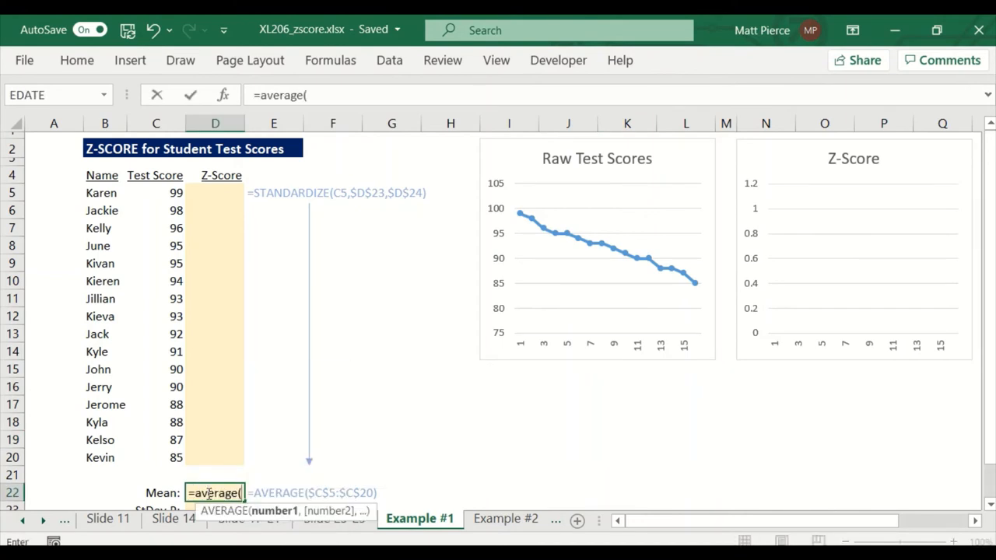
drag(156, 193, 156, 404)
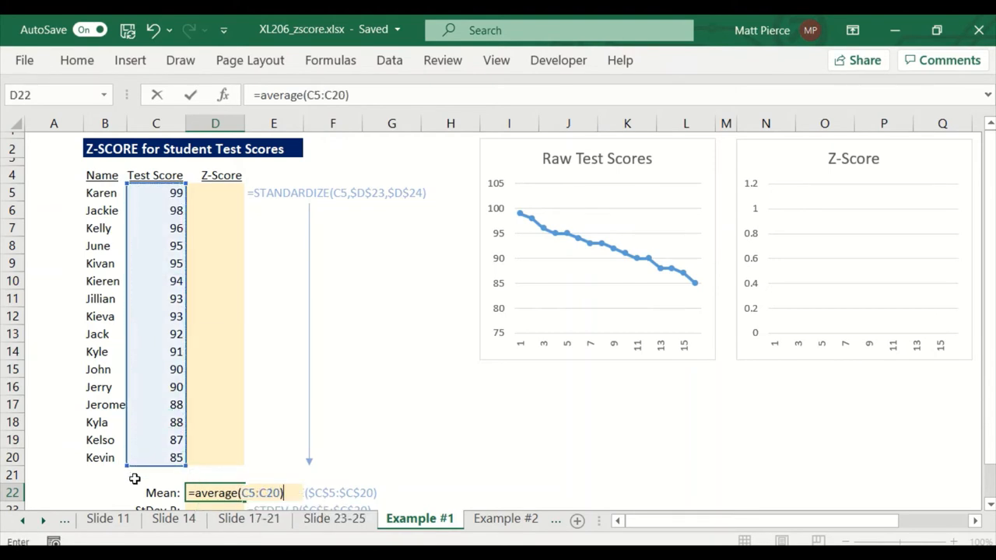
key(Return)
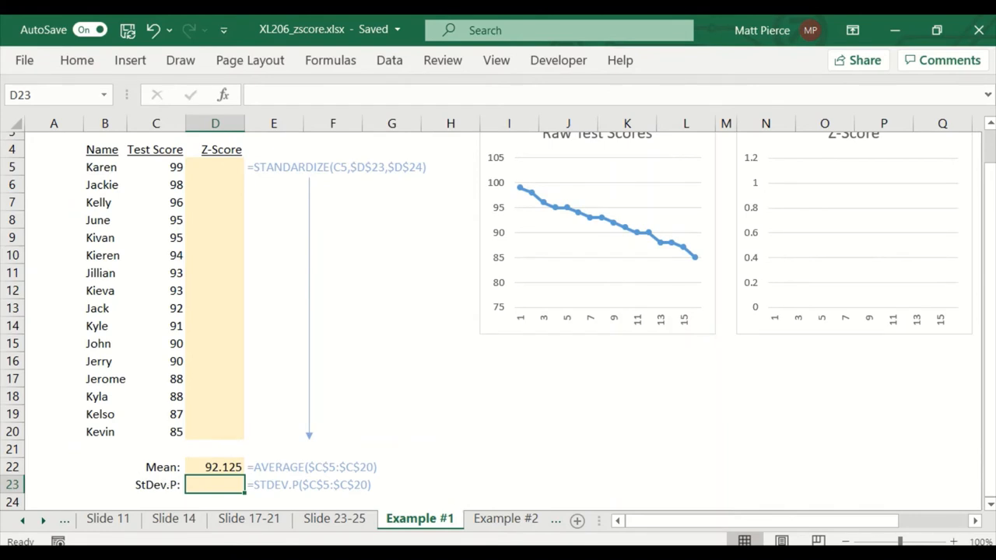
- Compute the population standard deviation in D23 with STDEV.P(C5:C20), giving 3.870966
text(=std)
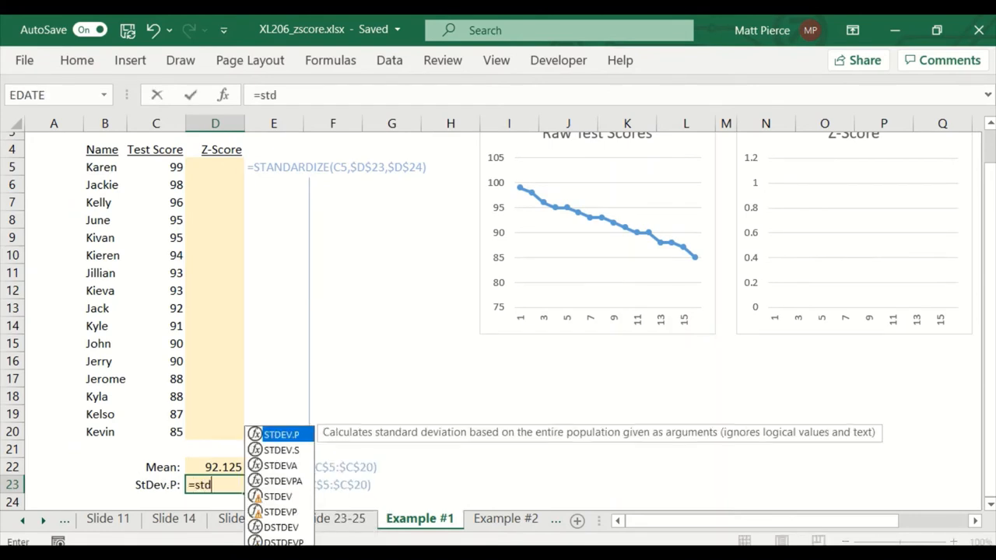
mouse_move(302, 442)
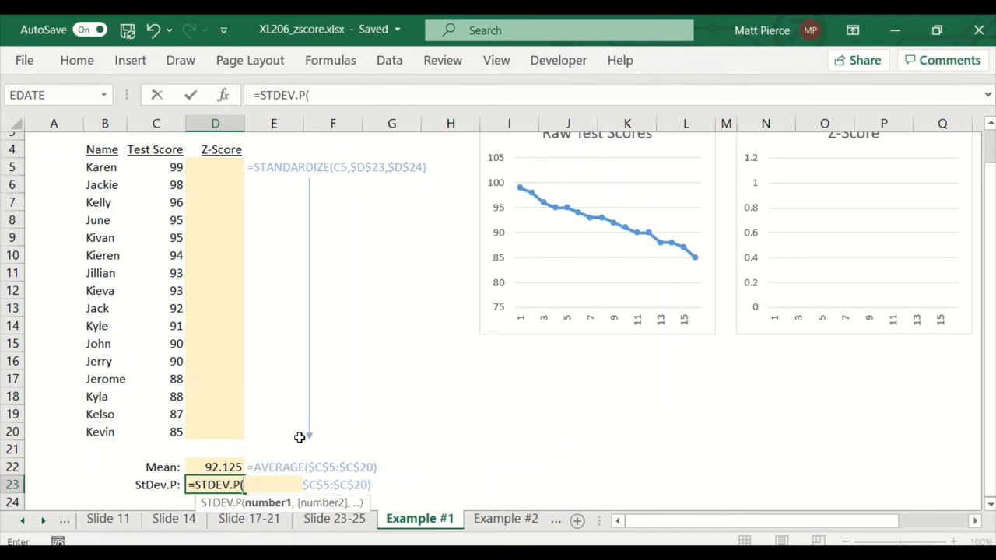
drag(156, 168, 155, 202)
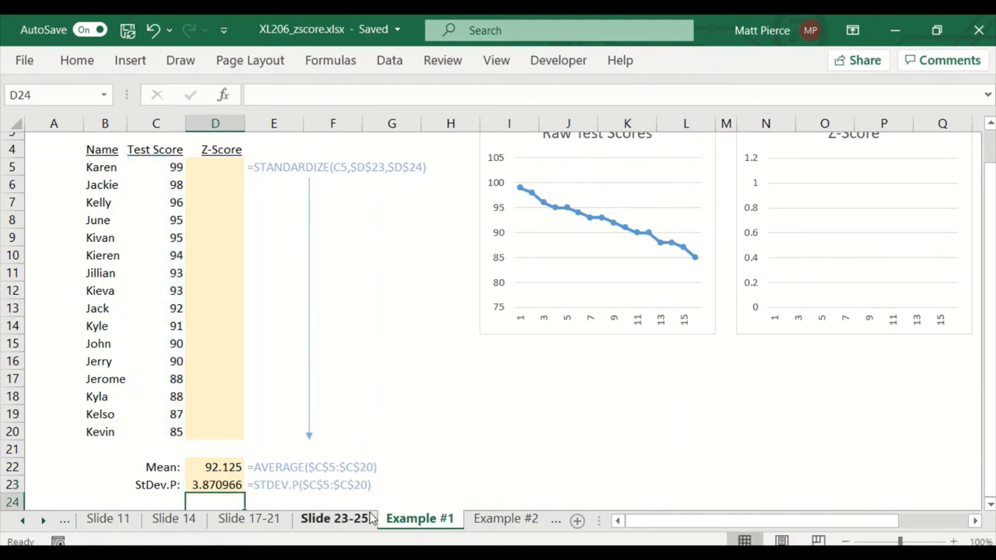
click(215, 467)
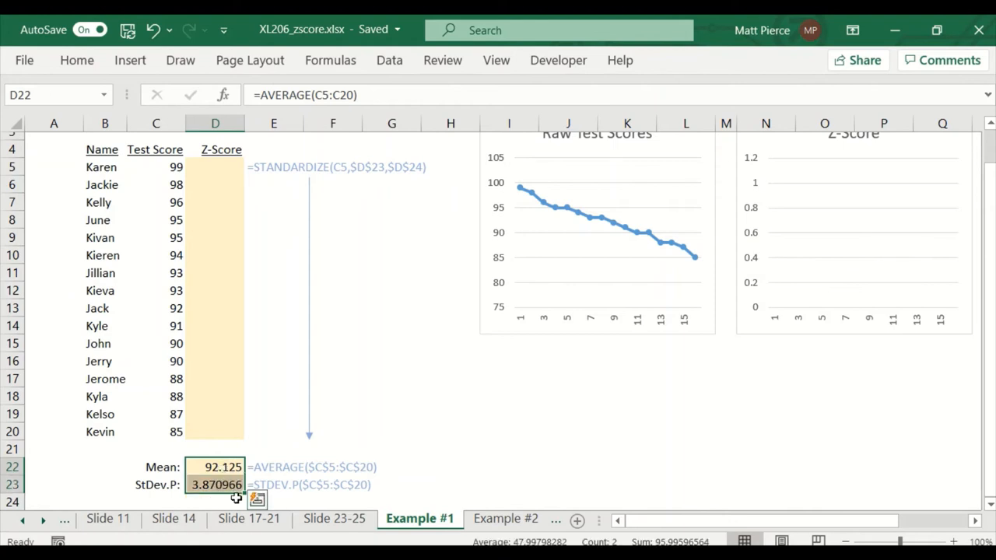
mouse_move(76, 59)
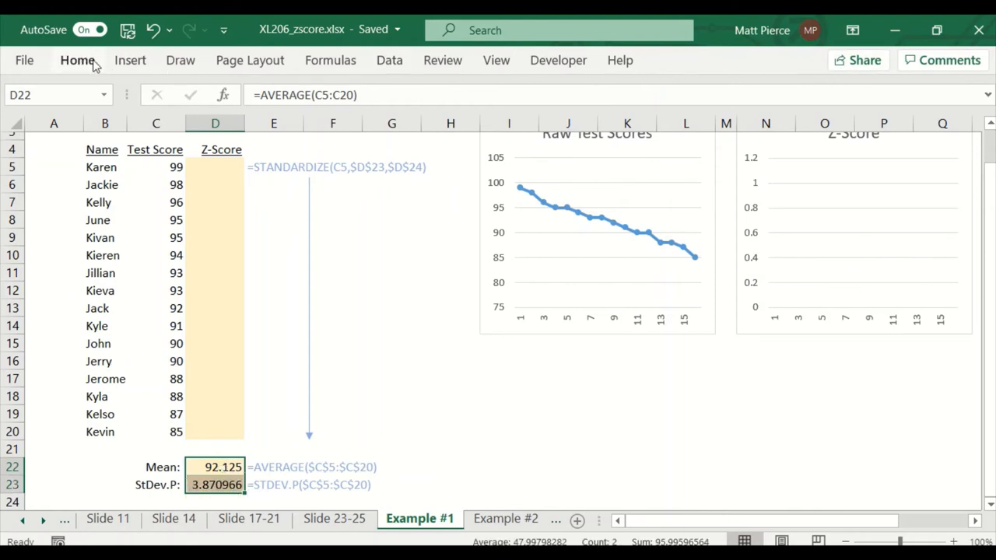
- Reduce the mean and standard deviation display to two decimals, 92.13 and 3.87
click(449, 132)
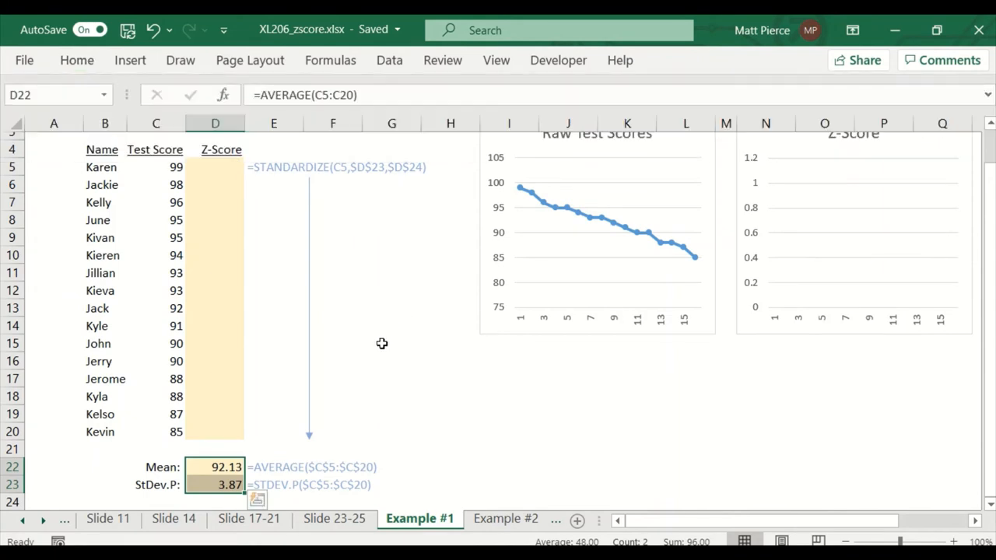
mouse_move(177, 467)
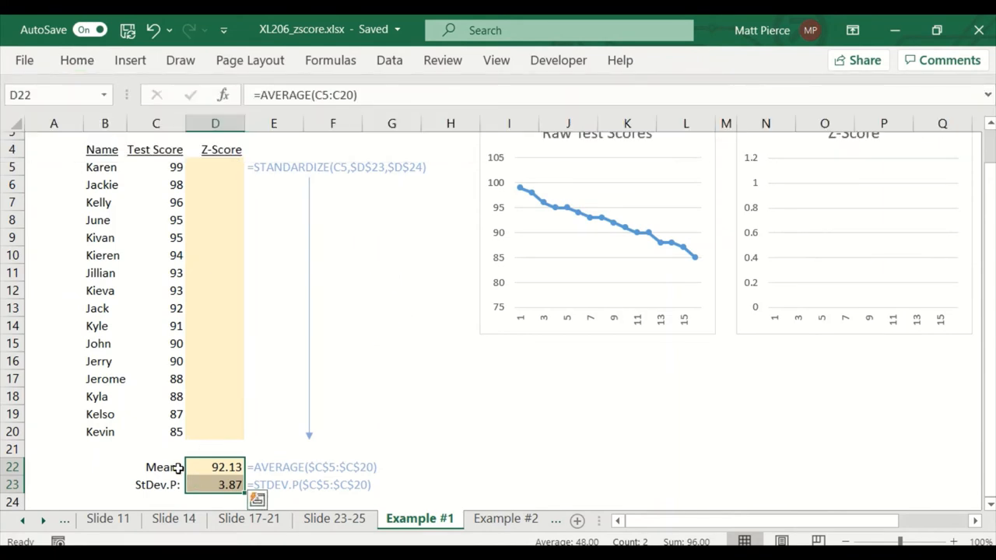
click(333, 484)
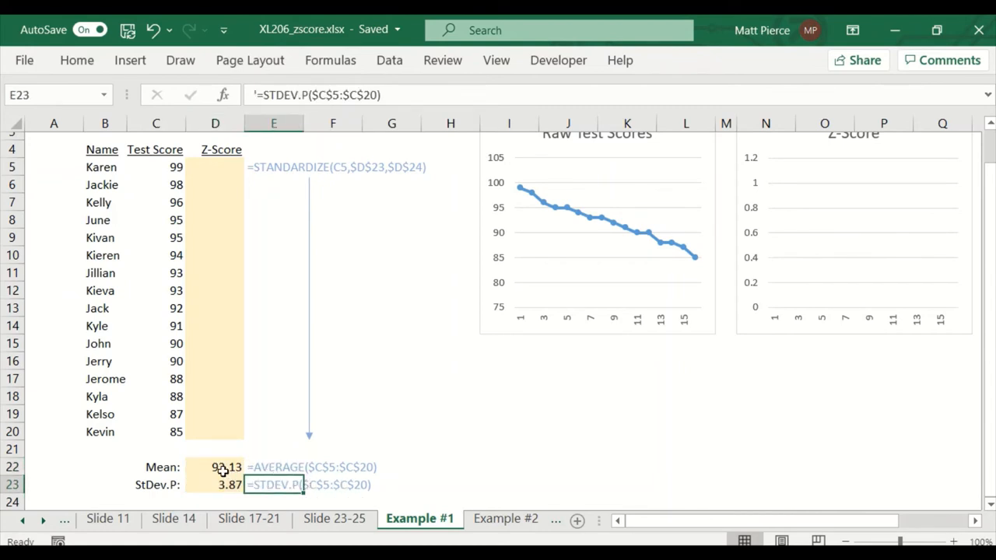
click(215, 467)
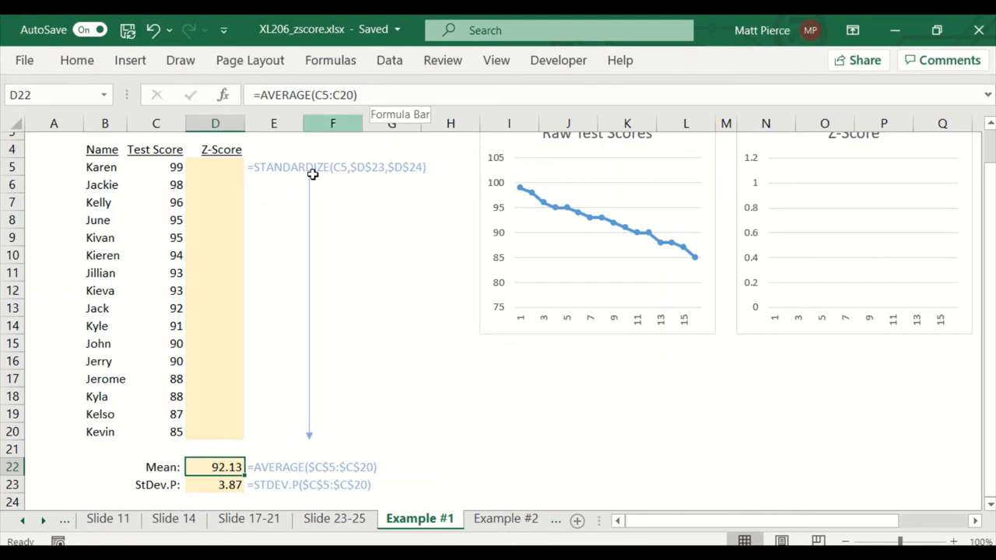
mouse_move(330, 474)
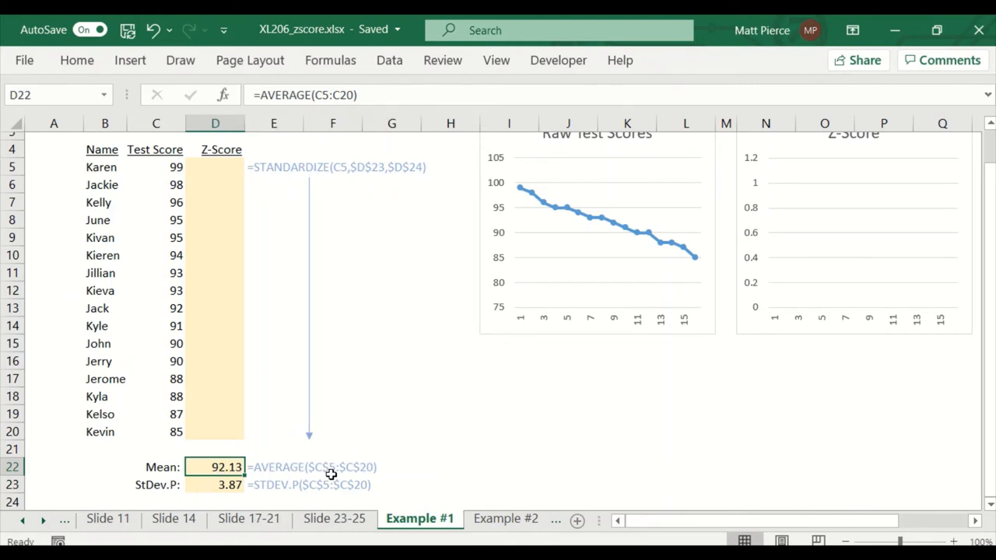
mouse_move(308, 487)
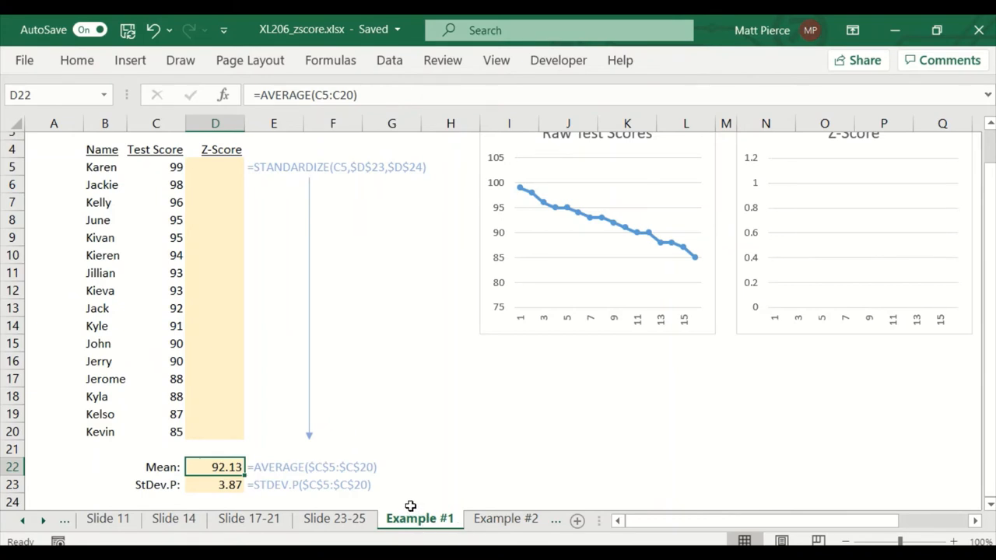
mouse_move(155, 123)
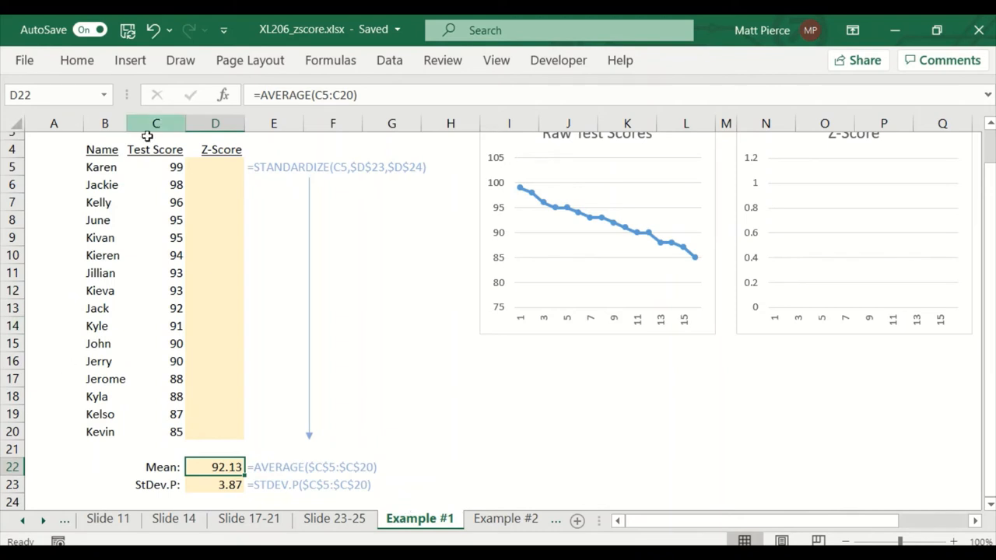
- Build Karen's STANDARDIZE formula in D5 using C5 and the absolute mean $D$22
click(215, 166)
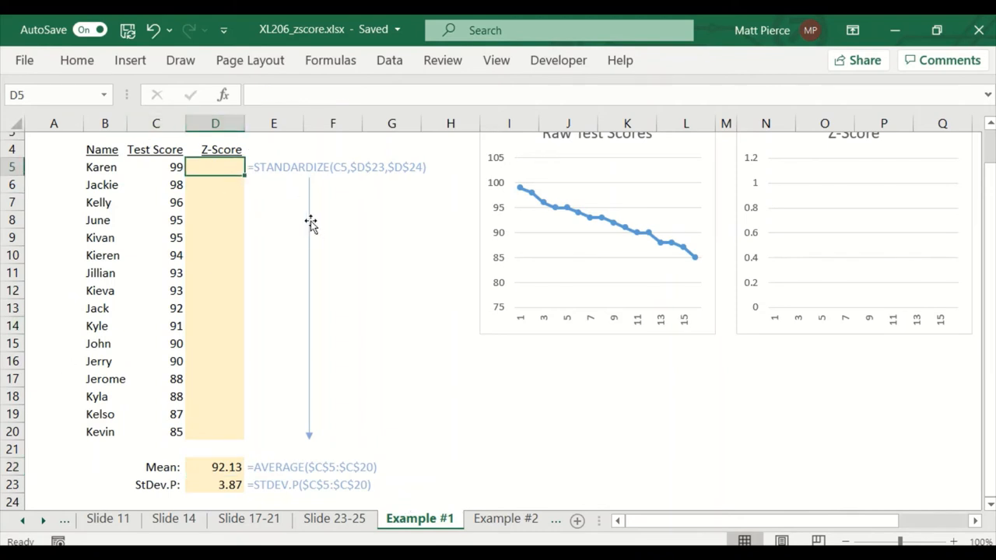
mouse_move(206, 182)
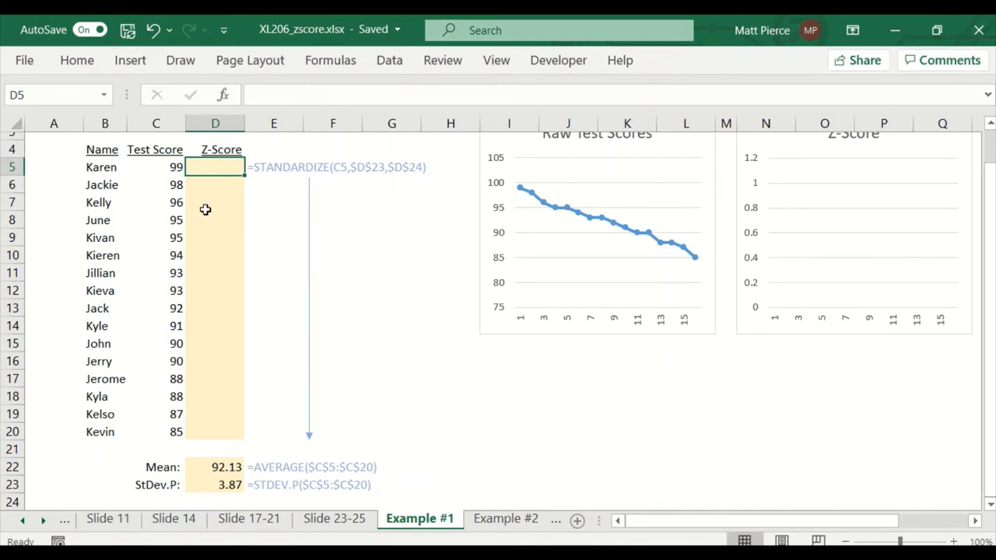
mouse_move(373, 303)
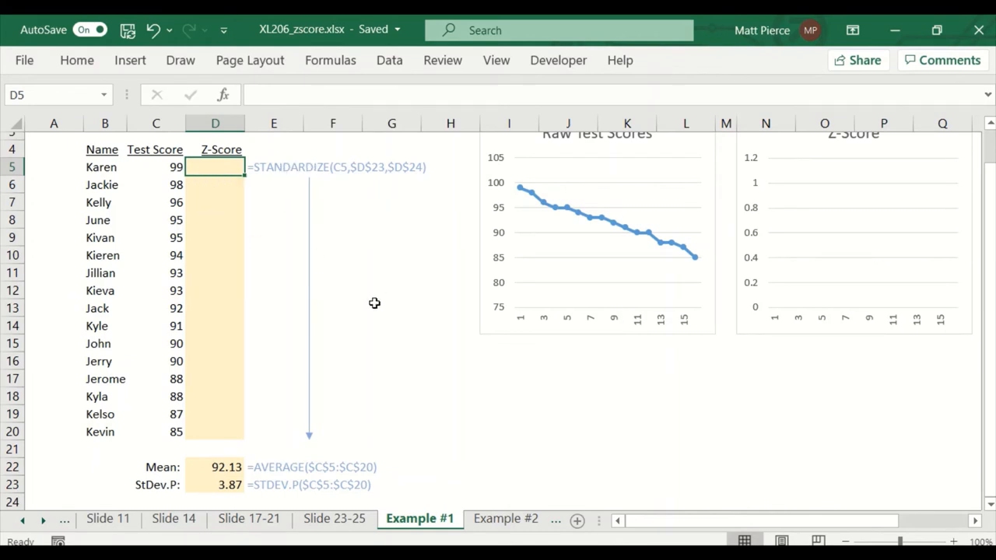
text(=)
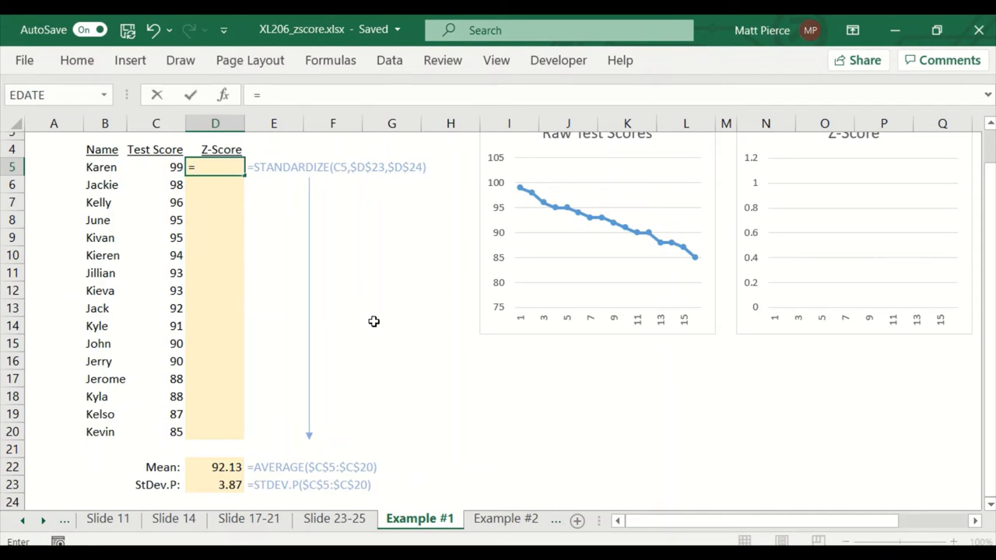
text(stan)
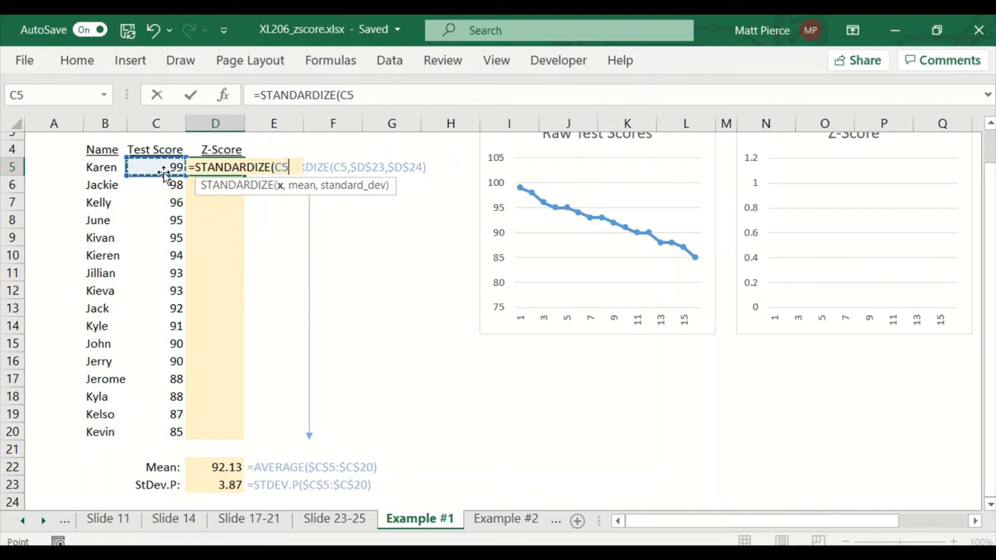
text(,)
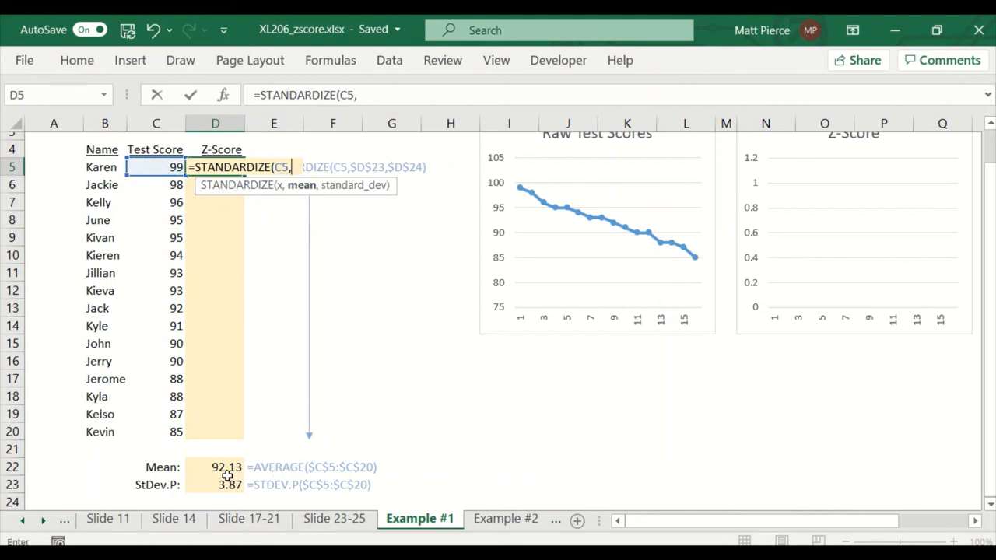
click(214, 467)
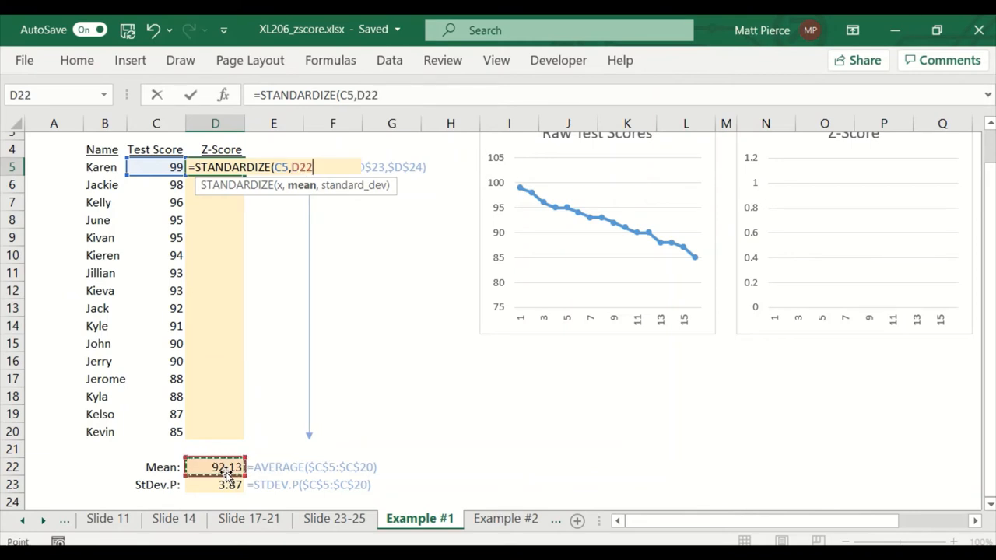
key(f4)
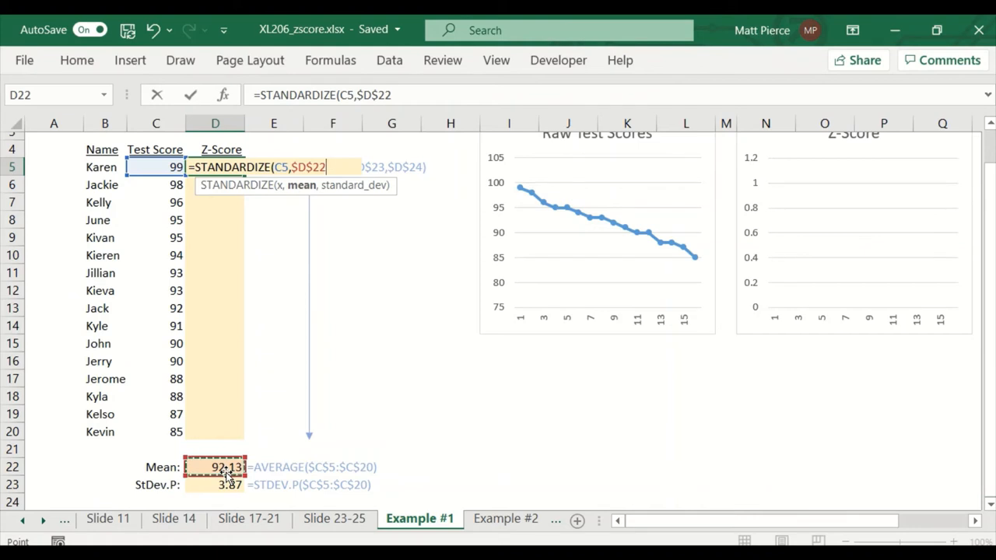
text(,$D$23))
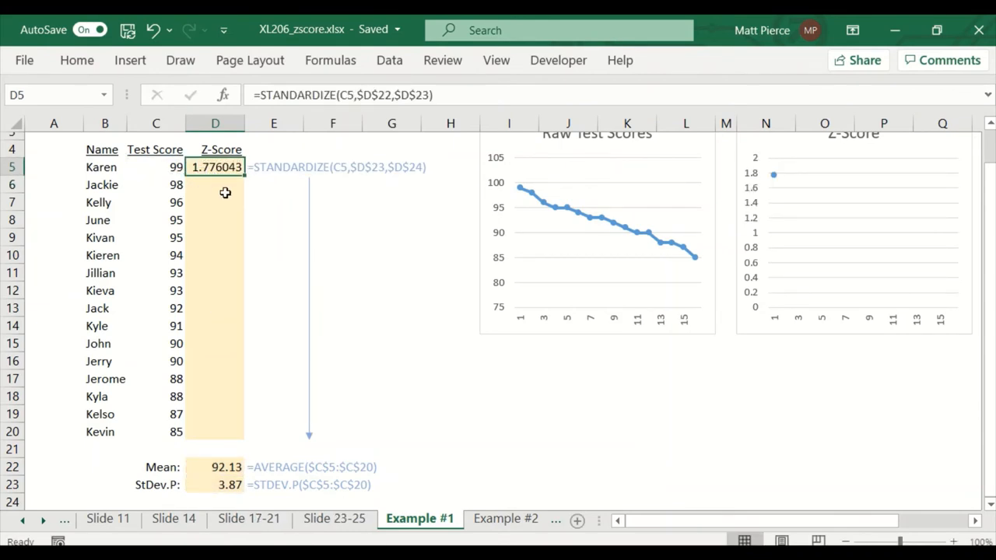
drag(215, 167, 215, 221)
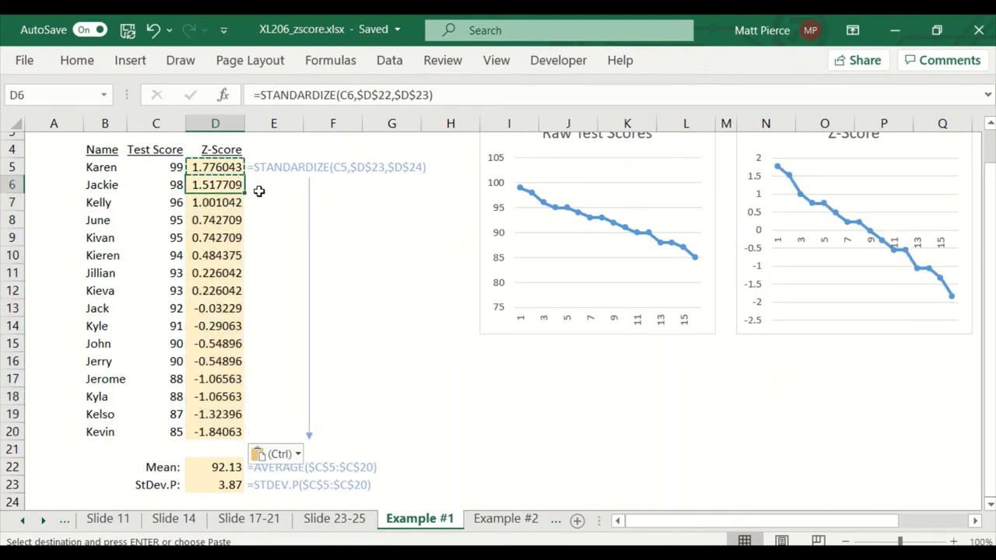
mouse_move(237, 464)
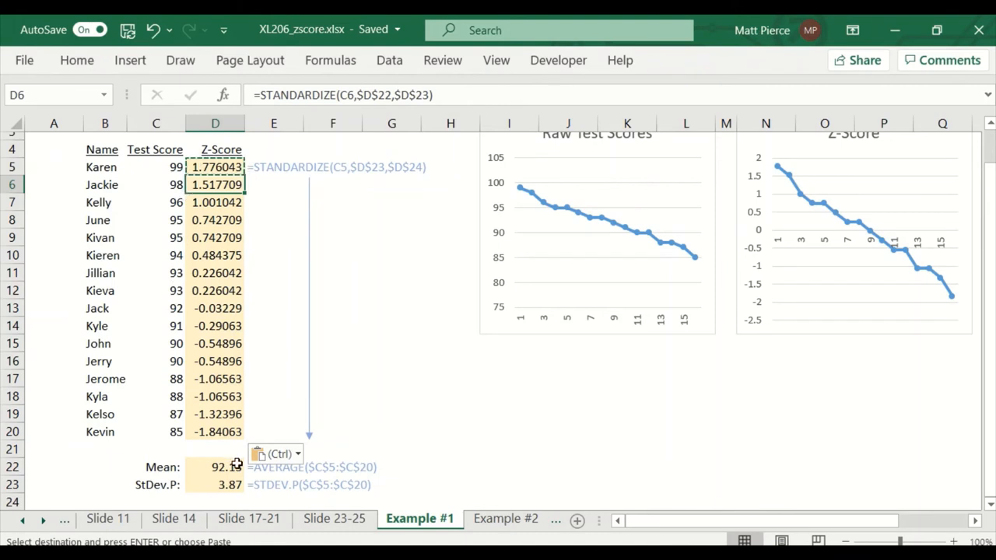
click(155, 308)
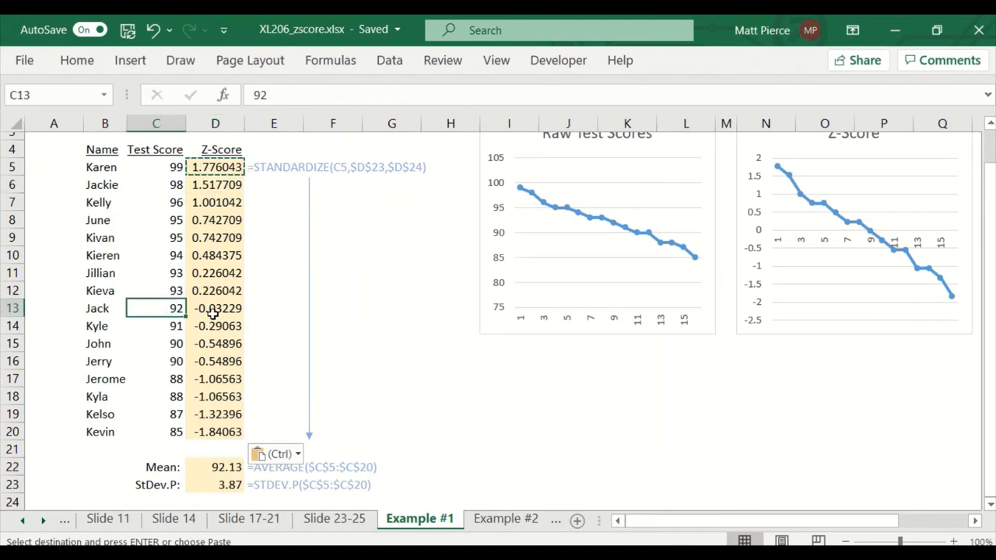
click(215, 308)
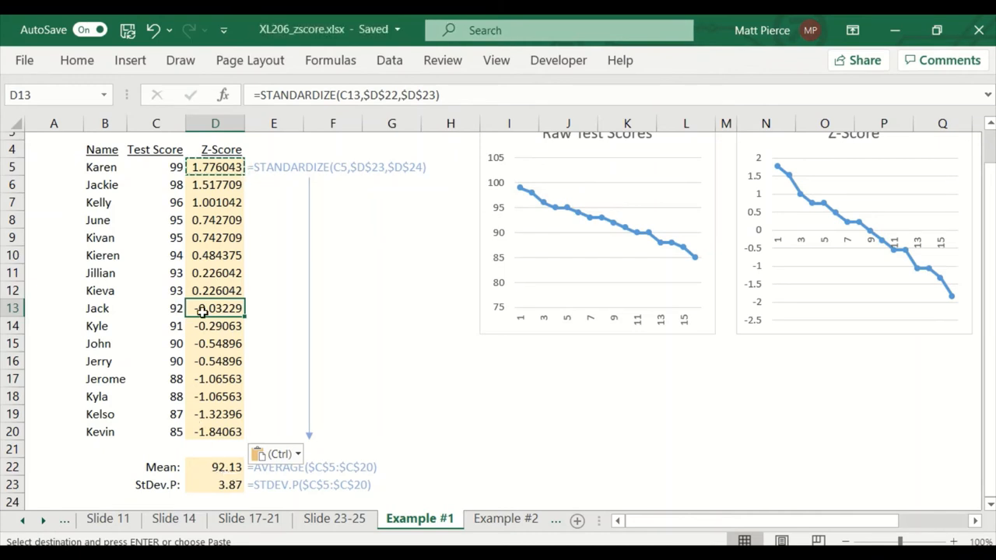
mouse_move(168, 312)
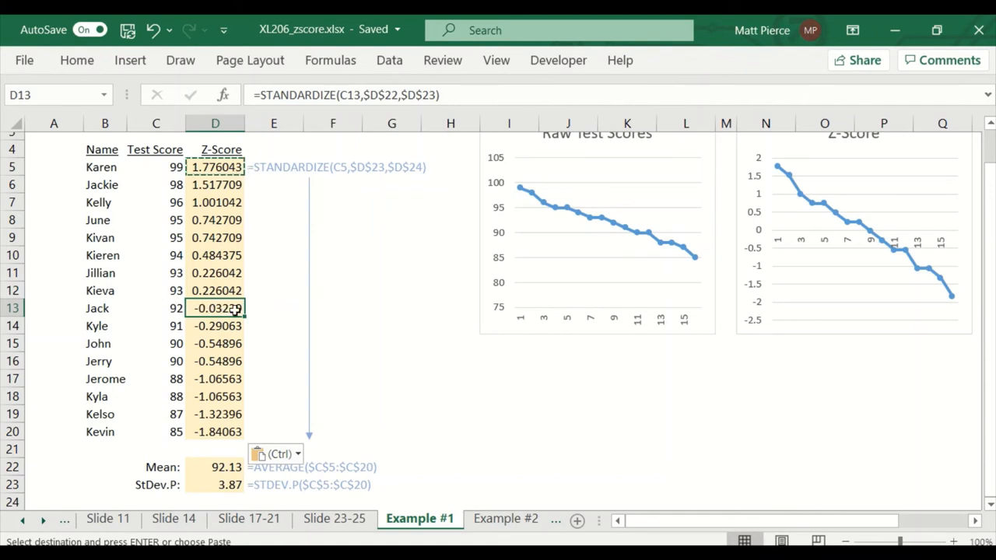
mouse_move(821, 311)
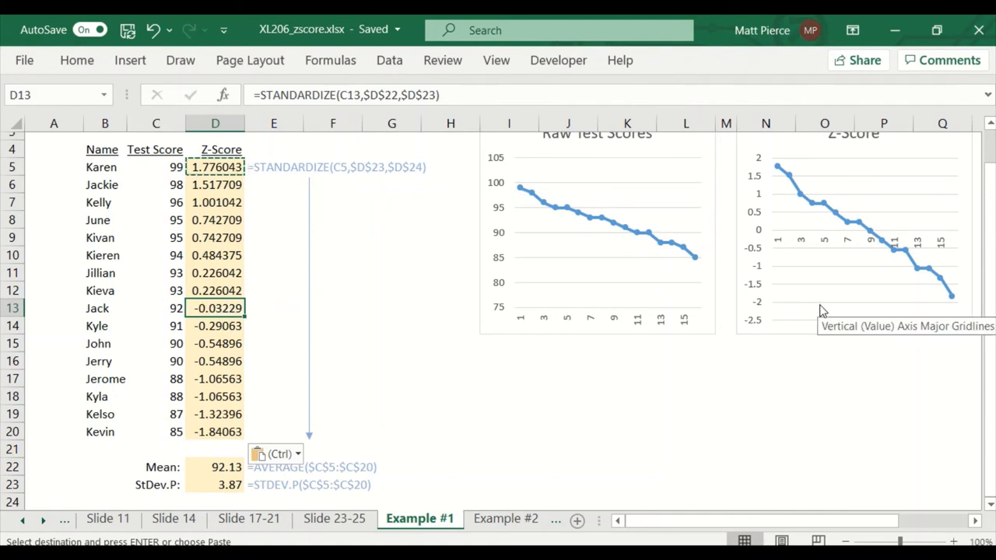
scroll(up, 3)
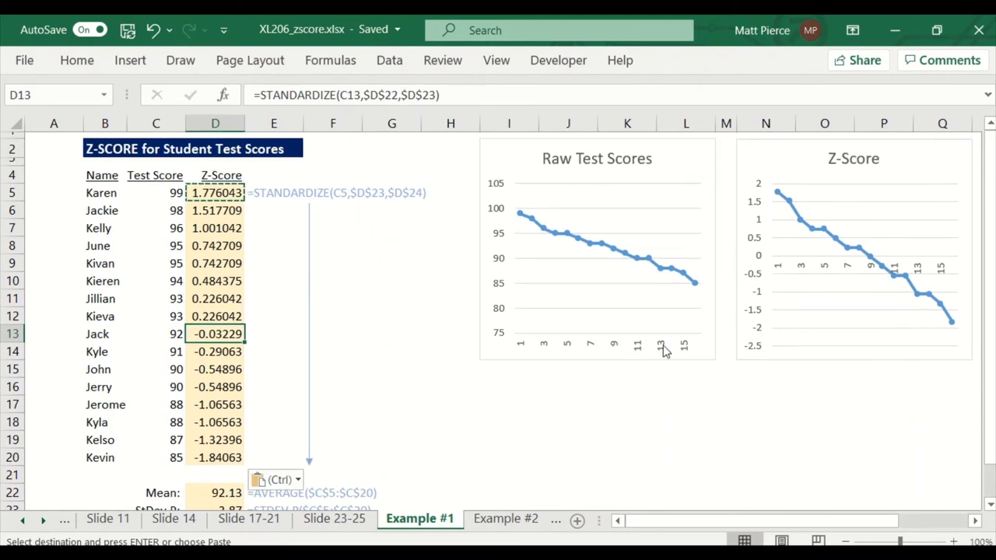
mouse_move(545, 230)
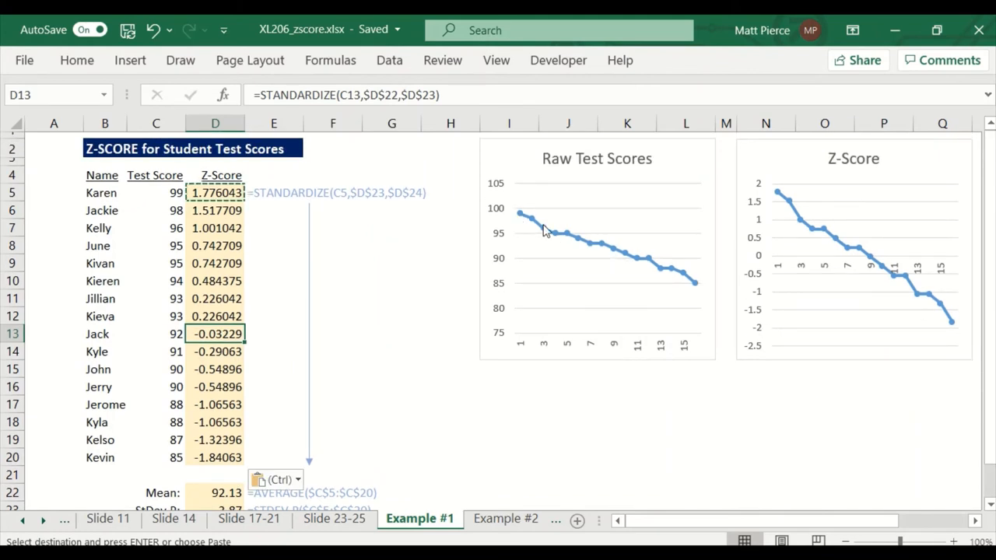
mouse_move(822, 170)
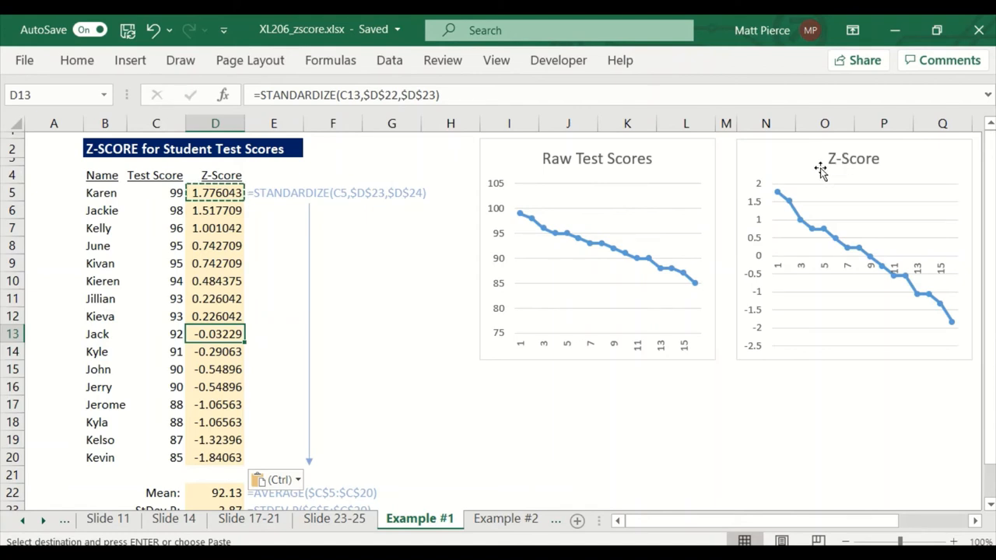
mouse_move(958, 325)
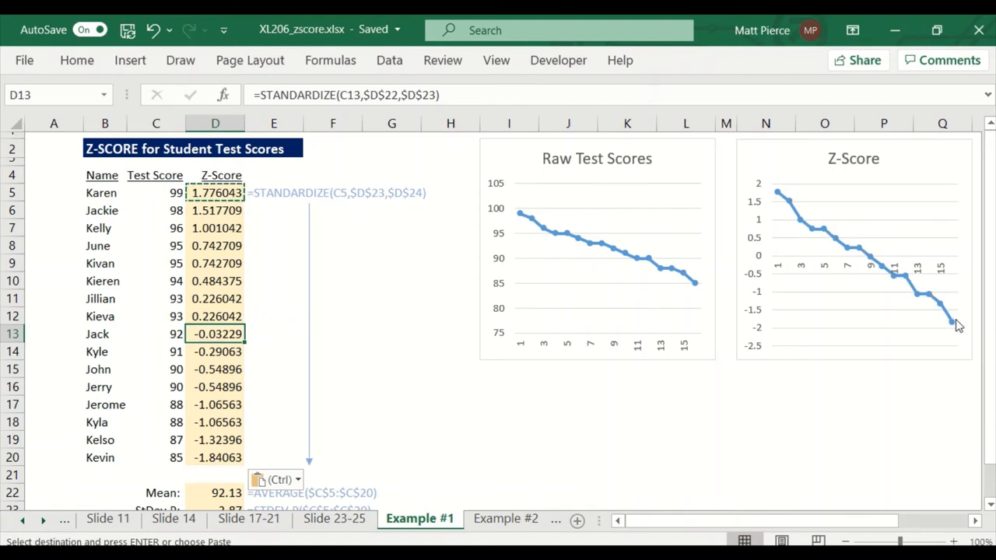
mouse_move(516, 226)
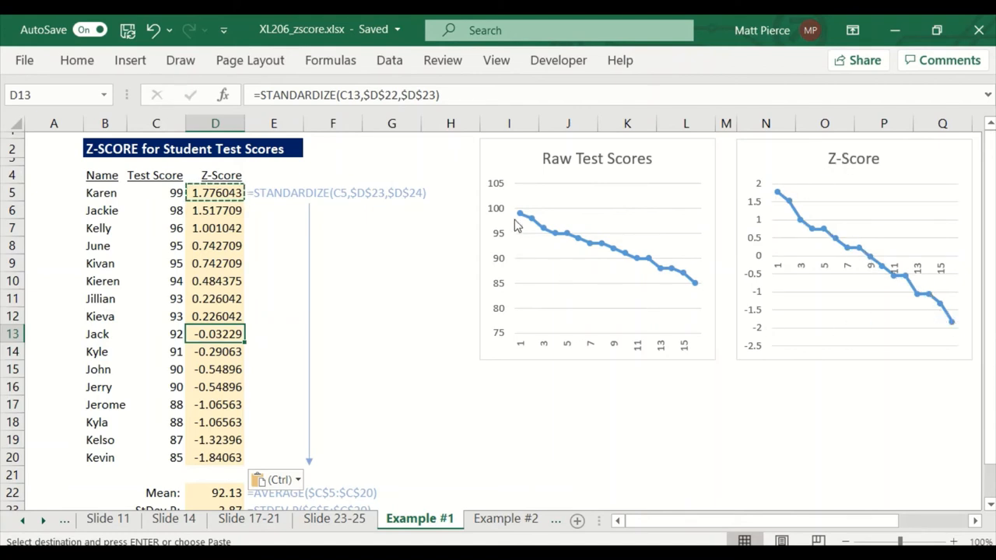
mouse_move(557, 238)
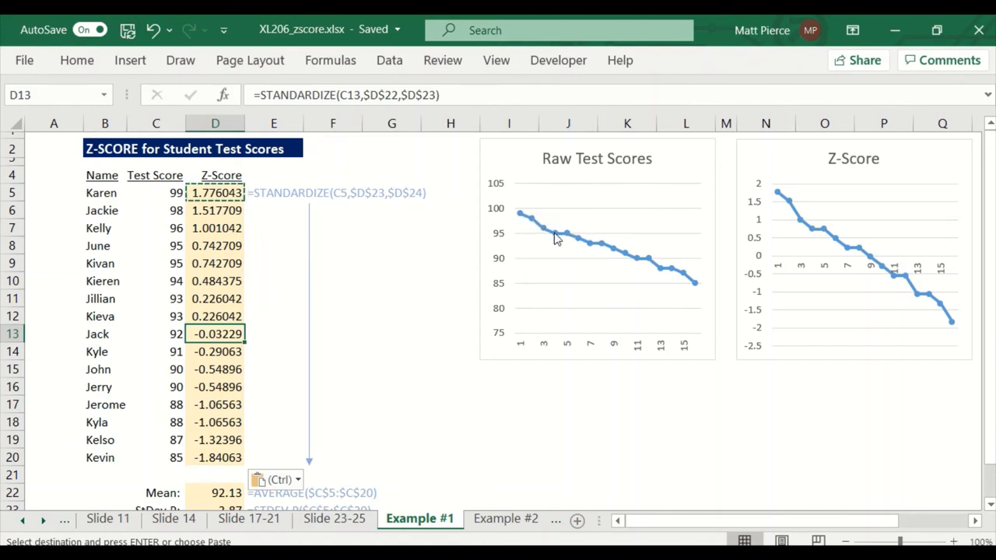
mouse_move(812, 234)
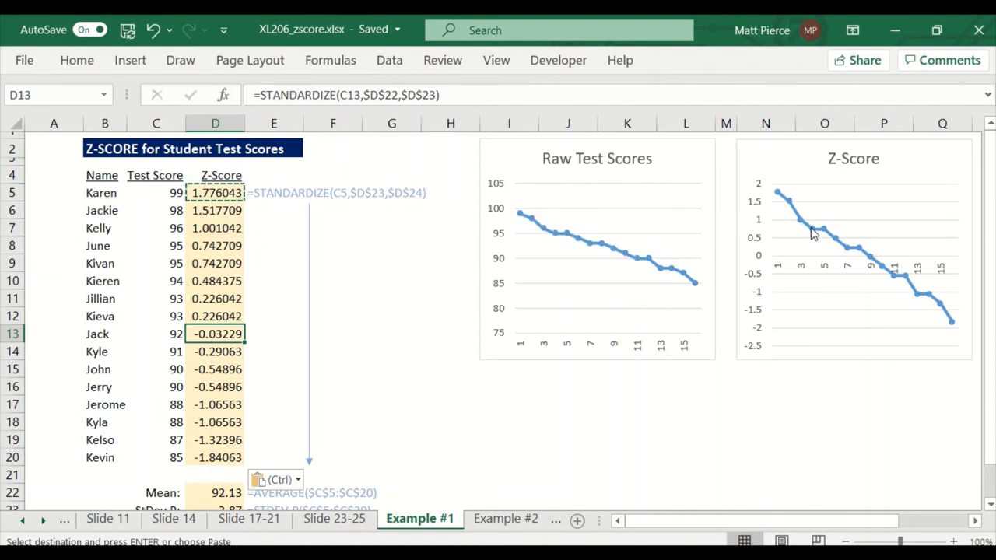
mouse_move(651, 271)
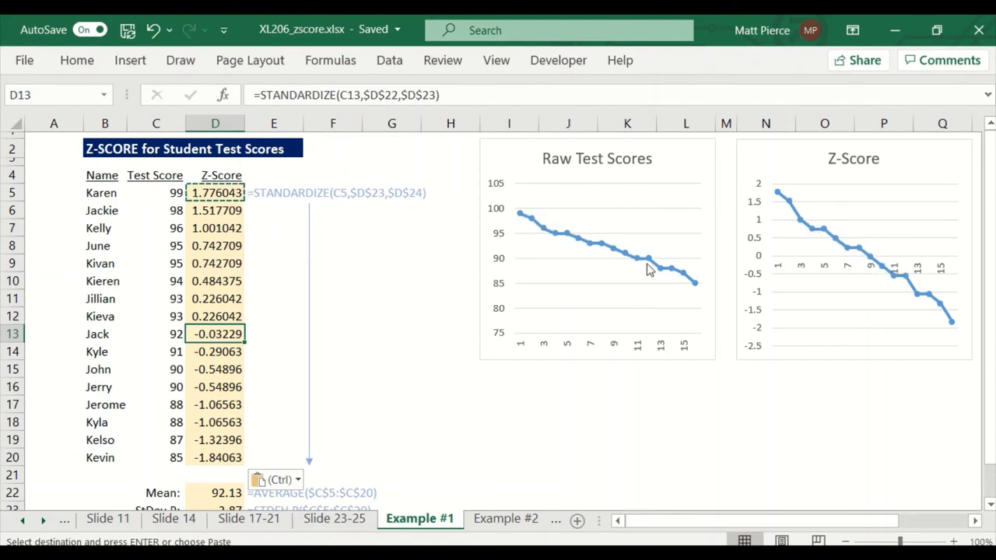
mouse_move(652, 261)
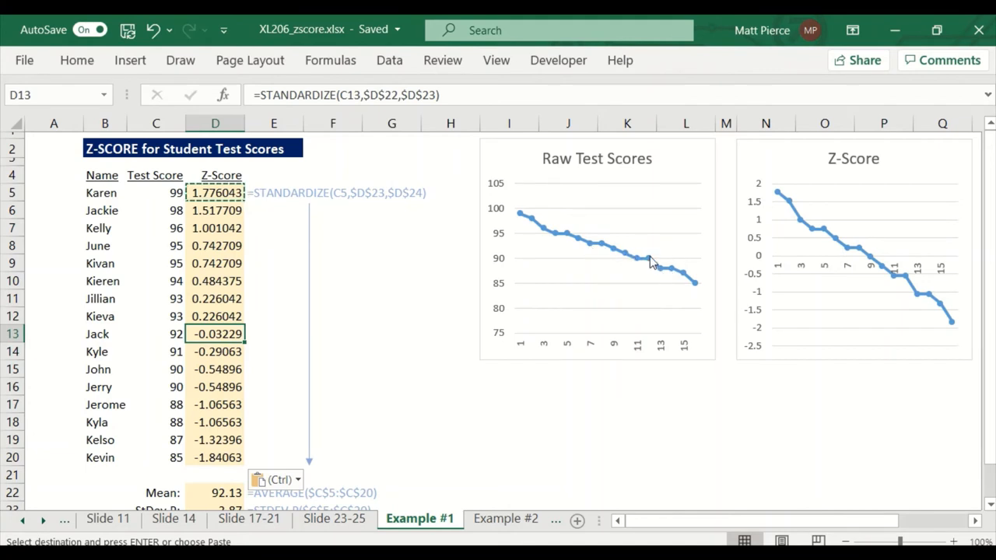
mouse_move(918, 321)
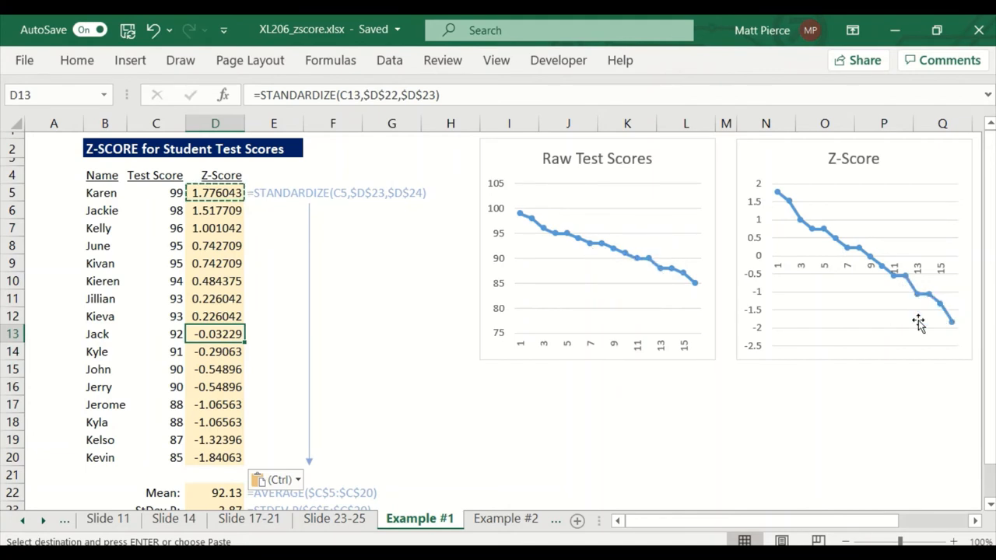
drag(156, 369, 156, 386)
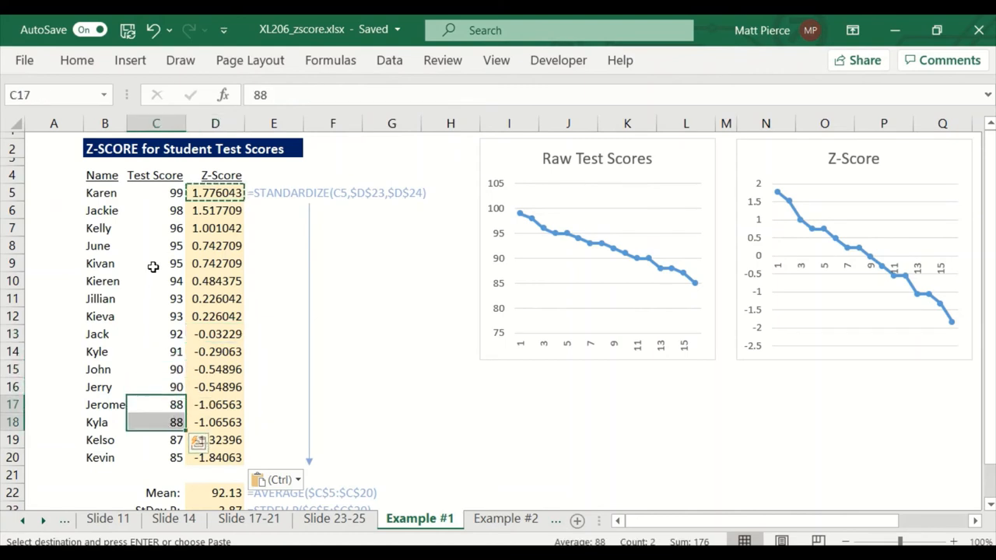
click(156, 246)
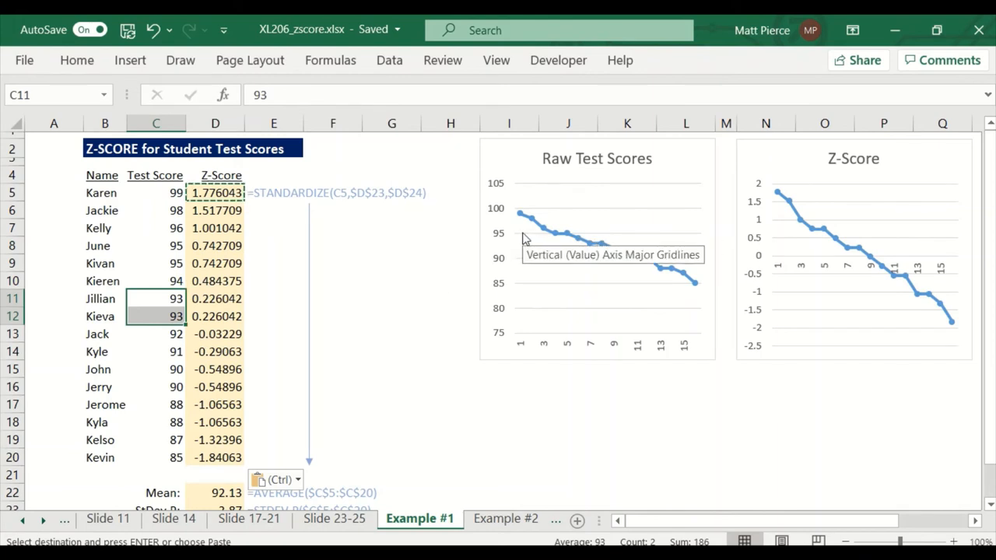
mouse_move(815, 233)
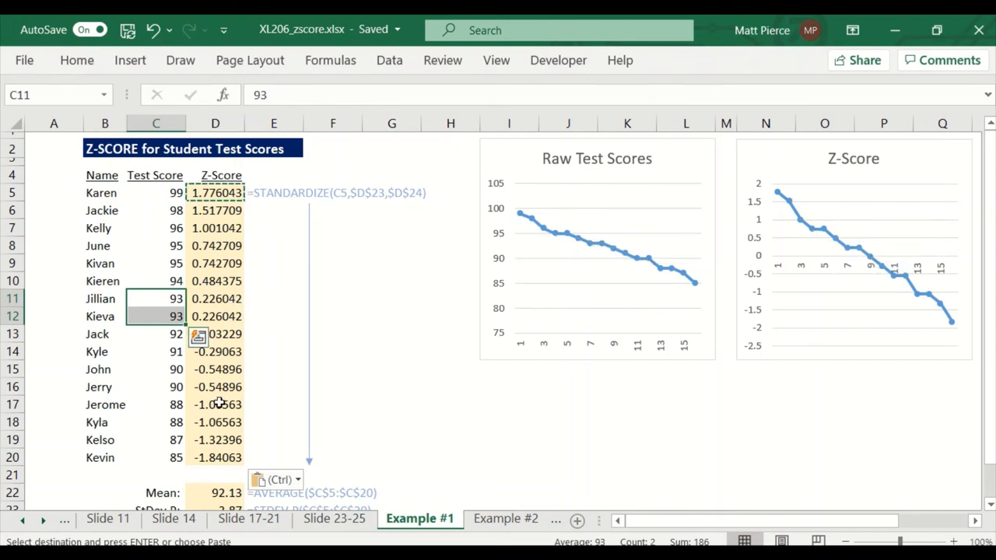
click(214, 422)
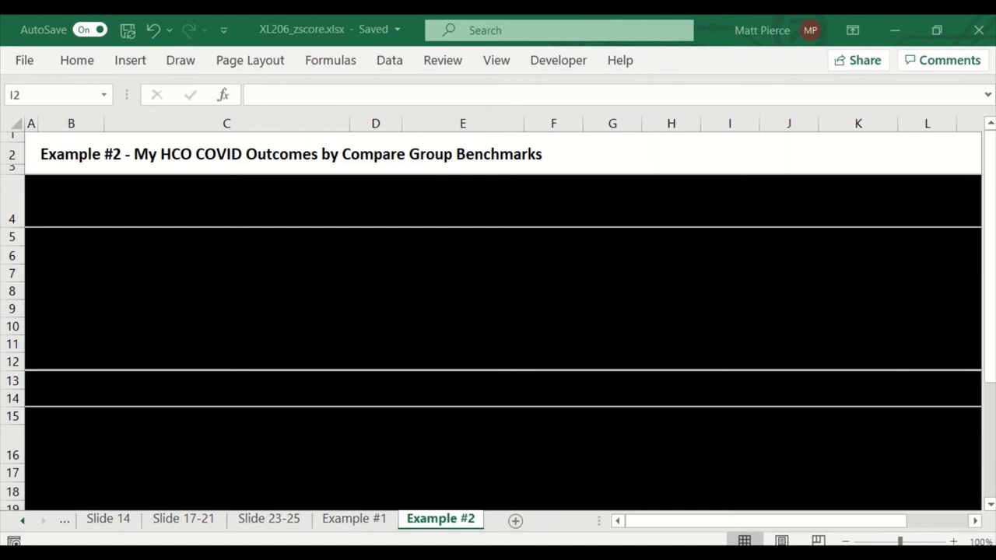
mouse_move(84, 199)
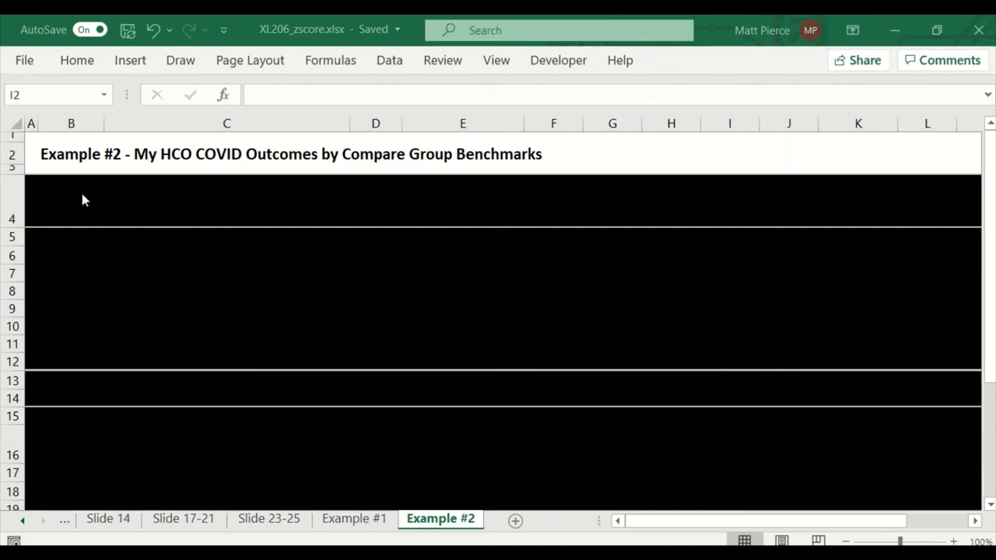
- Remove the black cover over rows 3–4 to reveal the fictitious CDC benchmark note
click(785, 183)
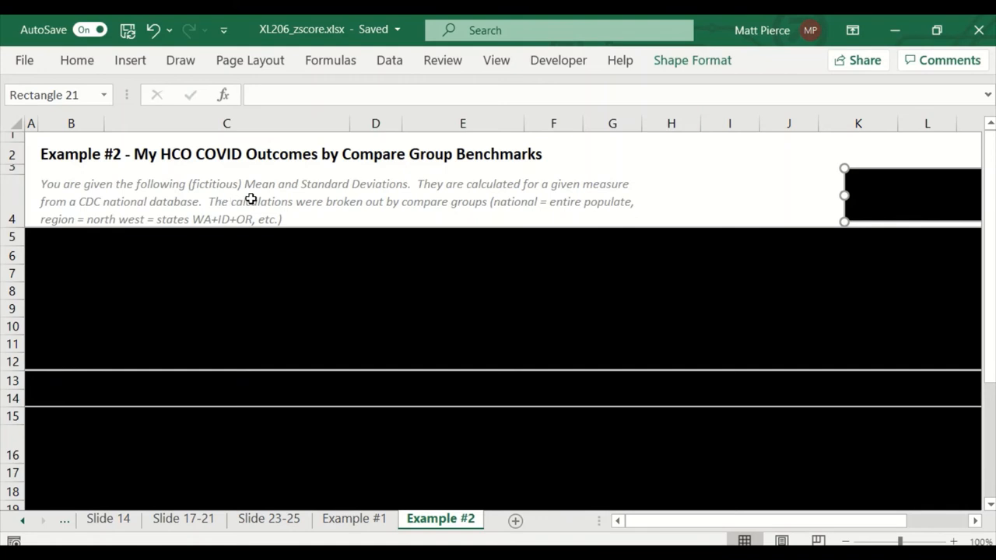
mouse_move(370, 199)
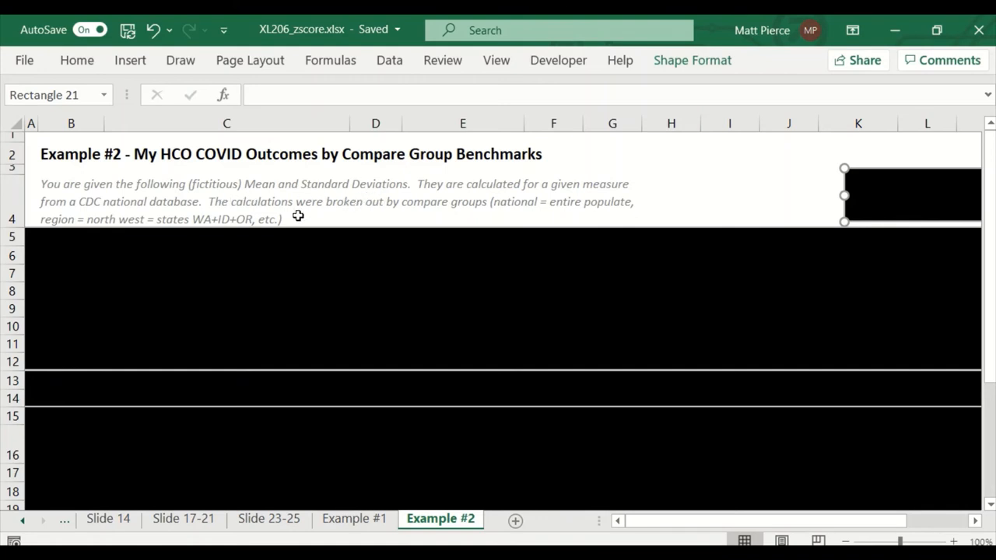
mouse_move(184, 203)
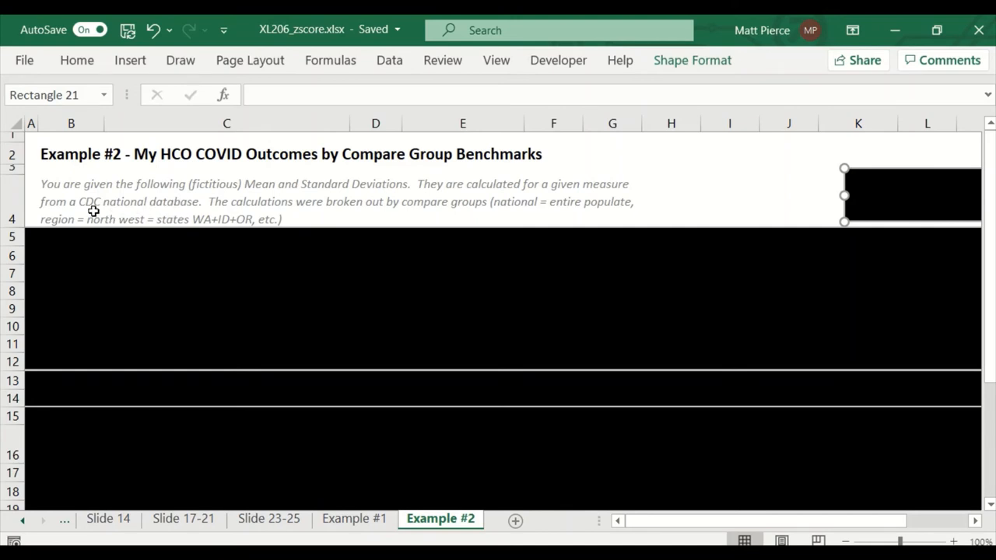
mouse_move(221, 196)
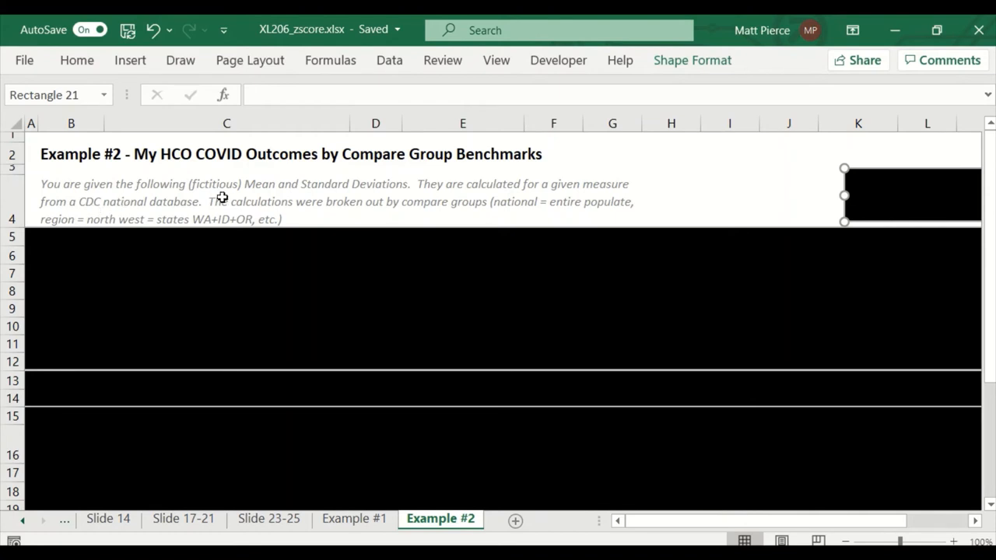
mouse_move(283, 210)
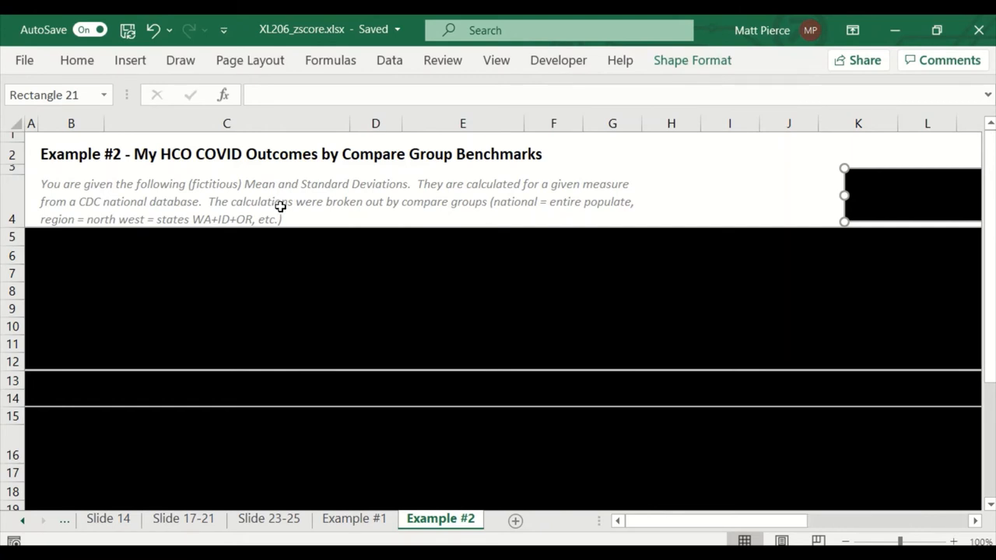
mouse_move(299, 227)
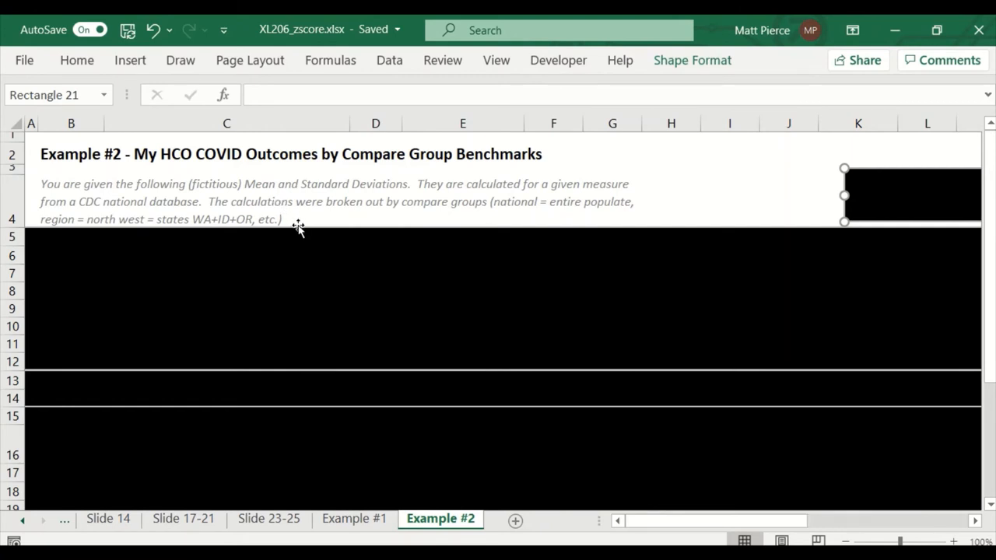
mouse_move(276, 241)
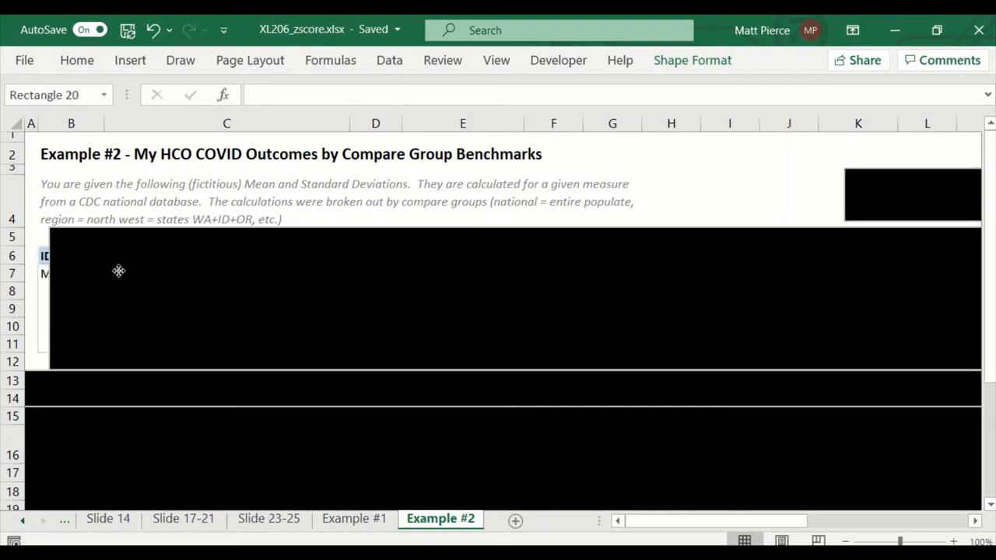
drag(118, 271, 674, 278)
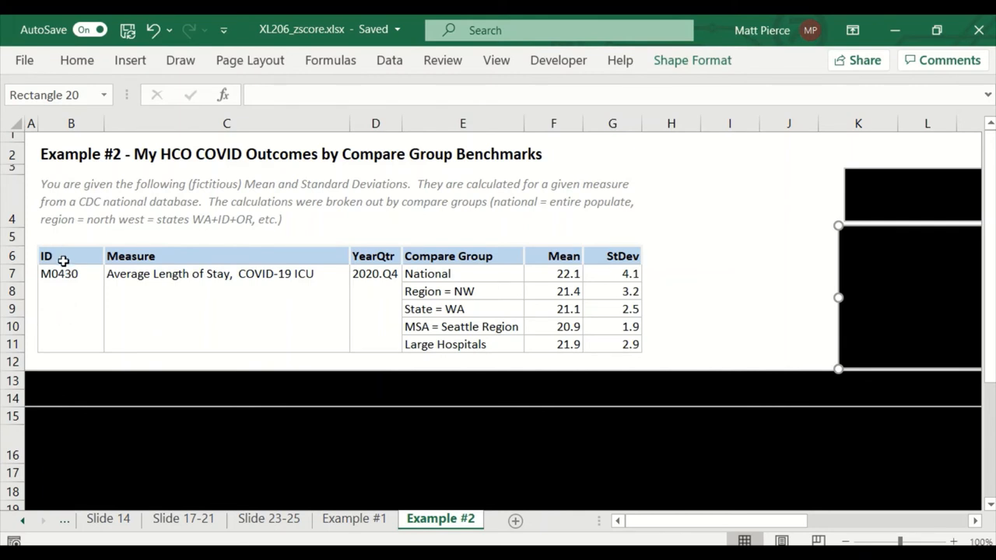
mouse_move(84, 281)
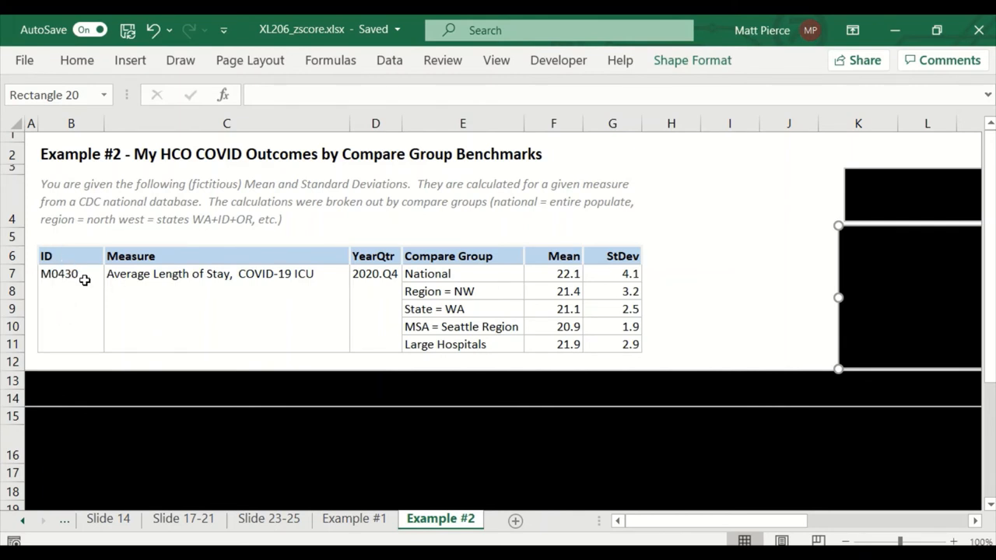
mouse_move(158, 263)
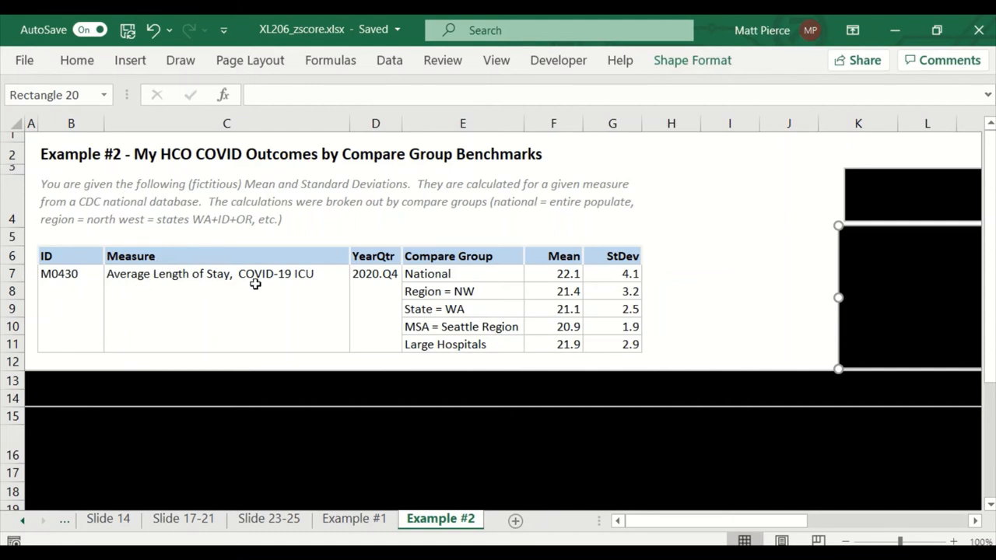
mouse_move(374, 280)
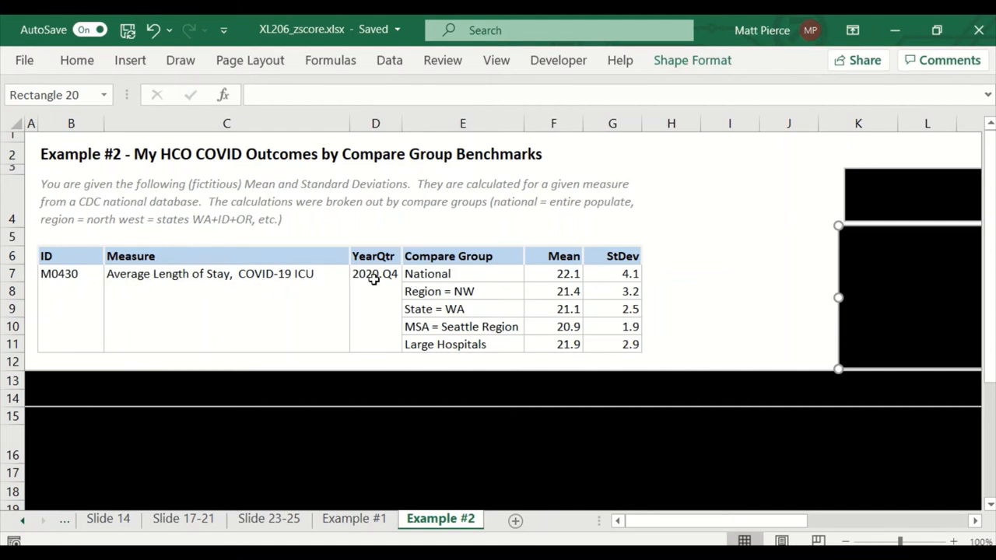
mouse_move(389, 293)
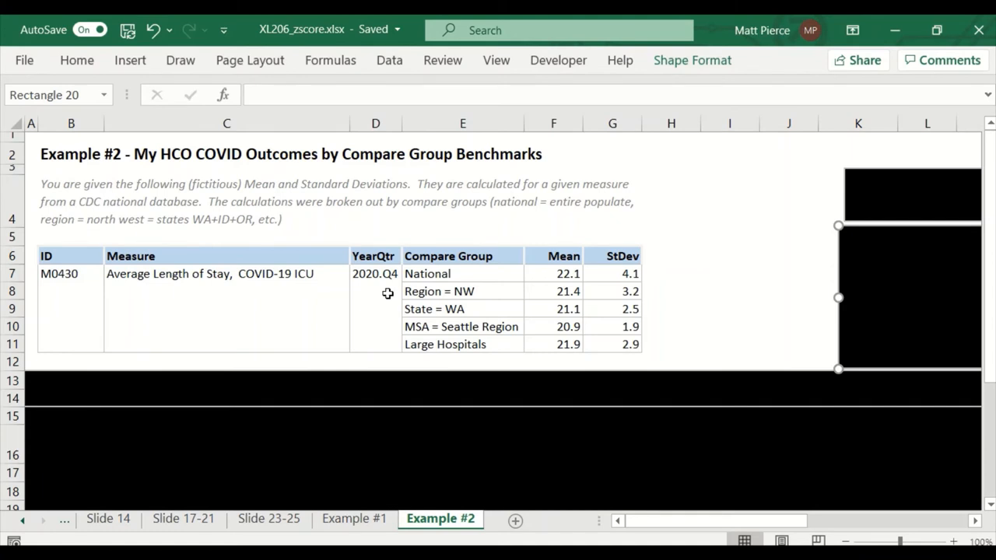
mouse_move(454, 271)
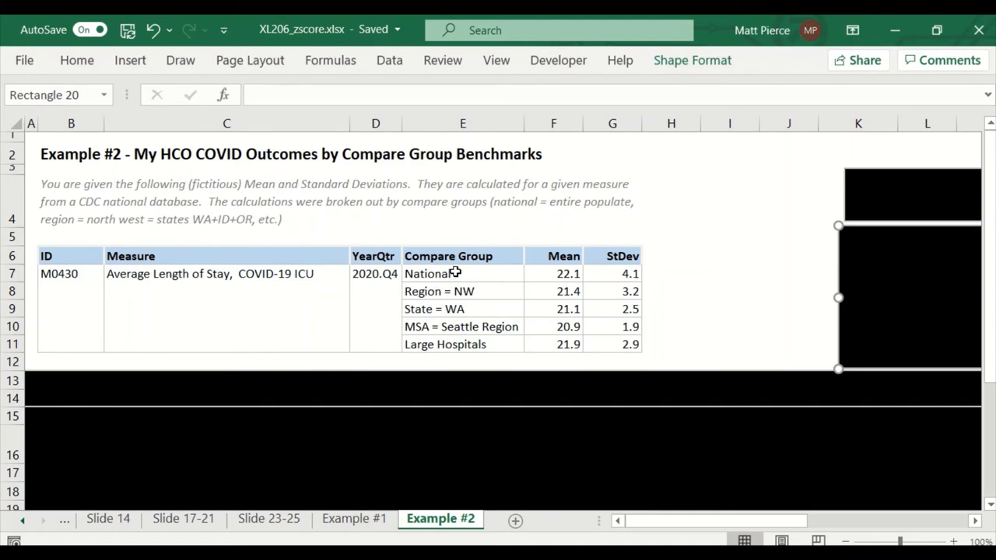
mouse_move(462, 274)
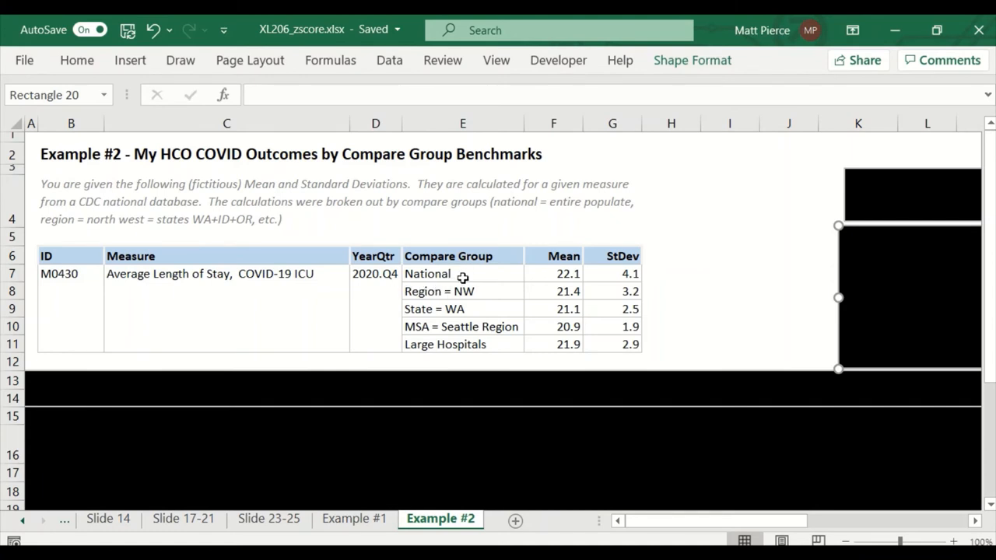
mouse_move(467, 296)
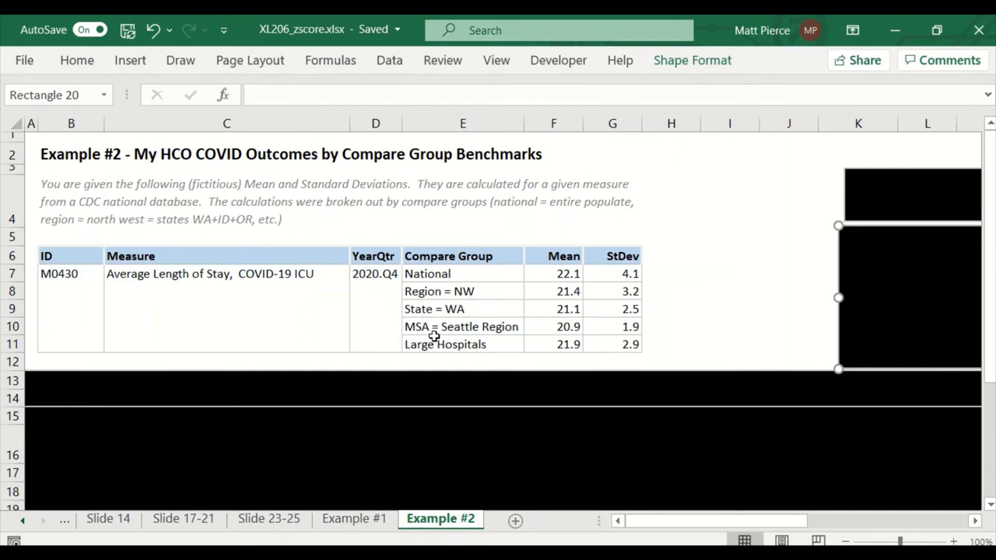
mouse_move(489, 333)
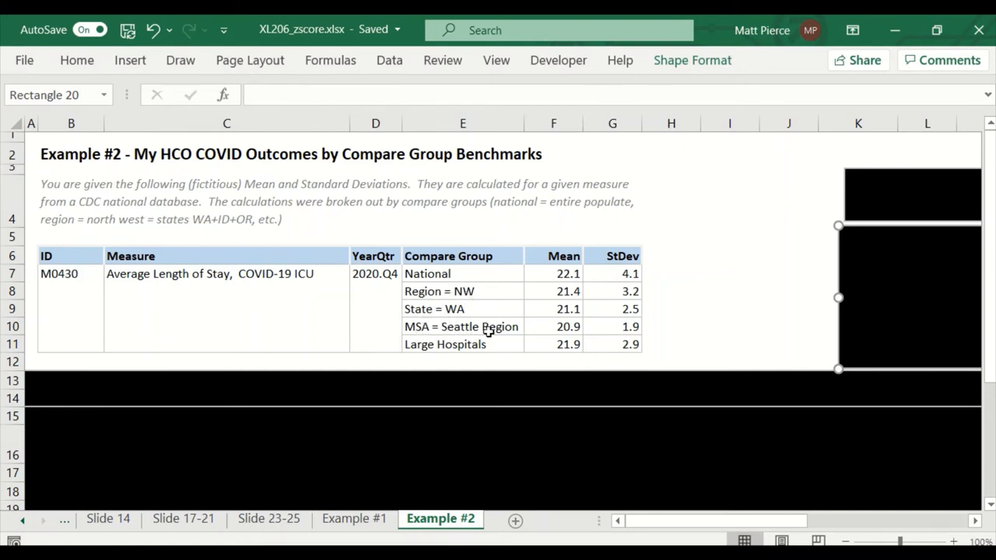
mouse_move(420, 345)
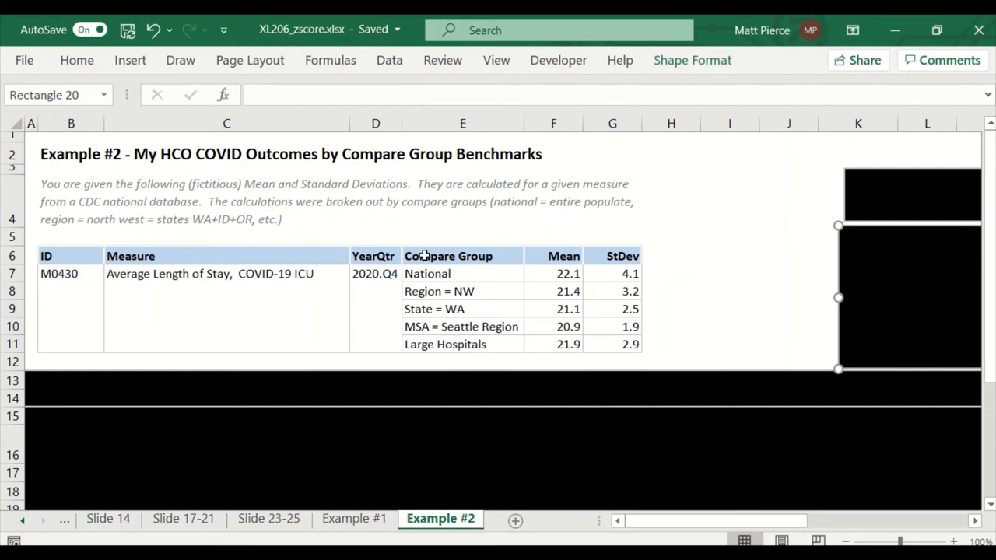
mouse_move(444, 343)
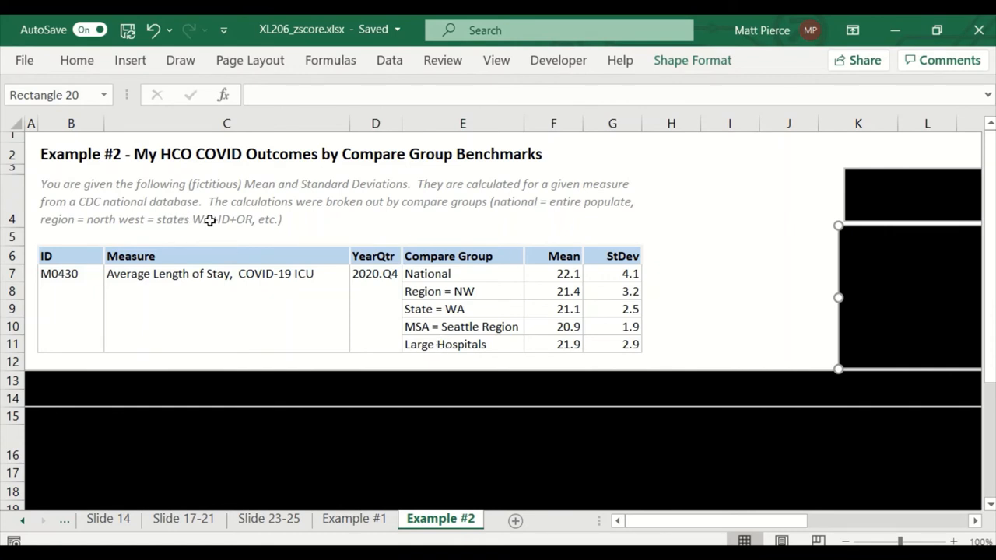
mouse_move(464, 317)
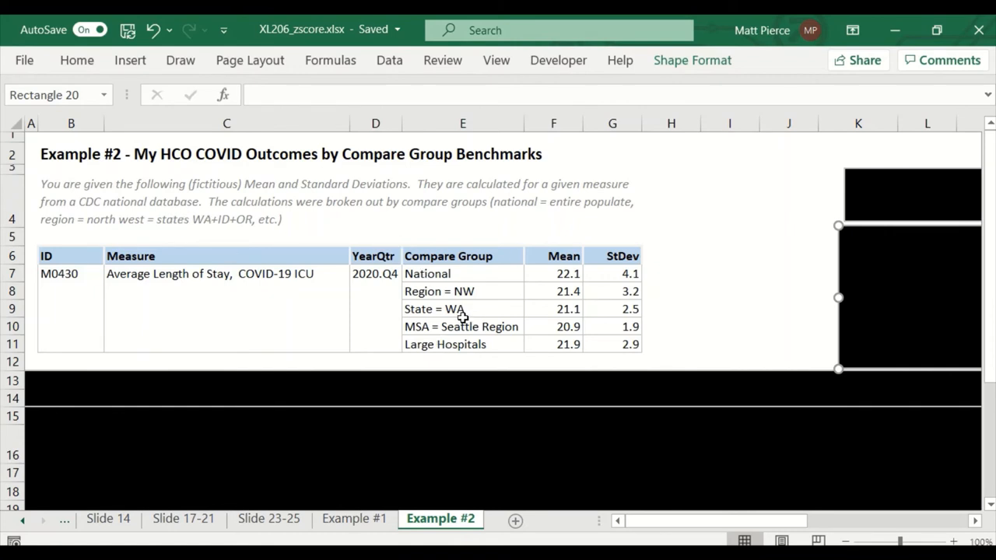
mouse_move(479, 315)
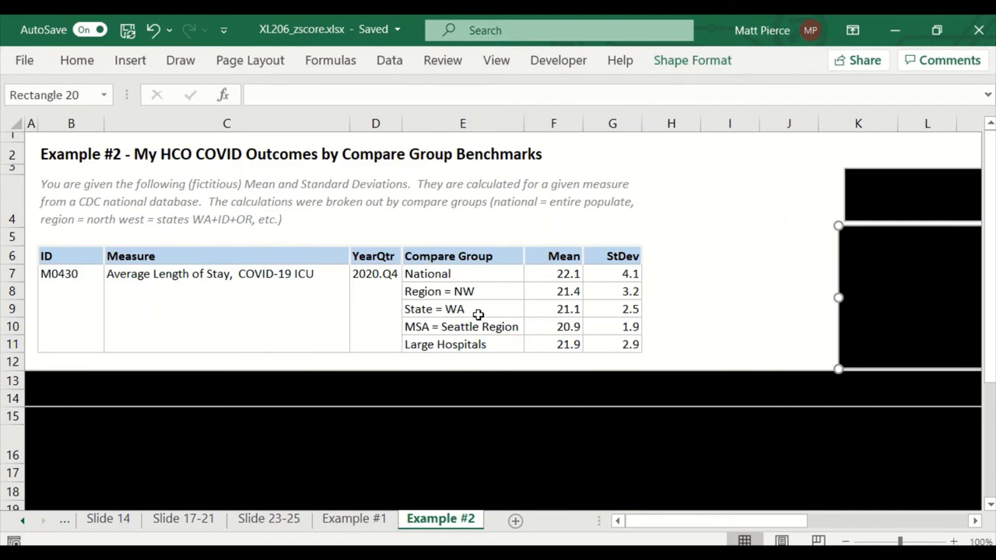
mouse_move(557, 314)
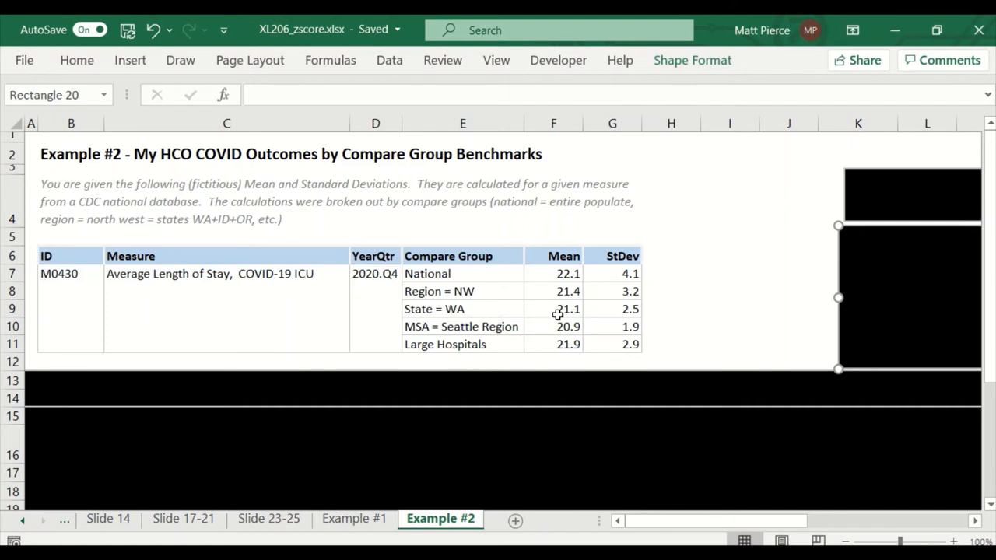
mouse_move(614, 314)
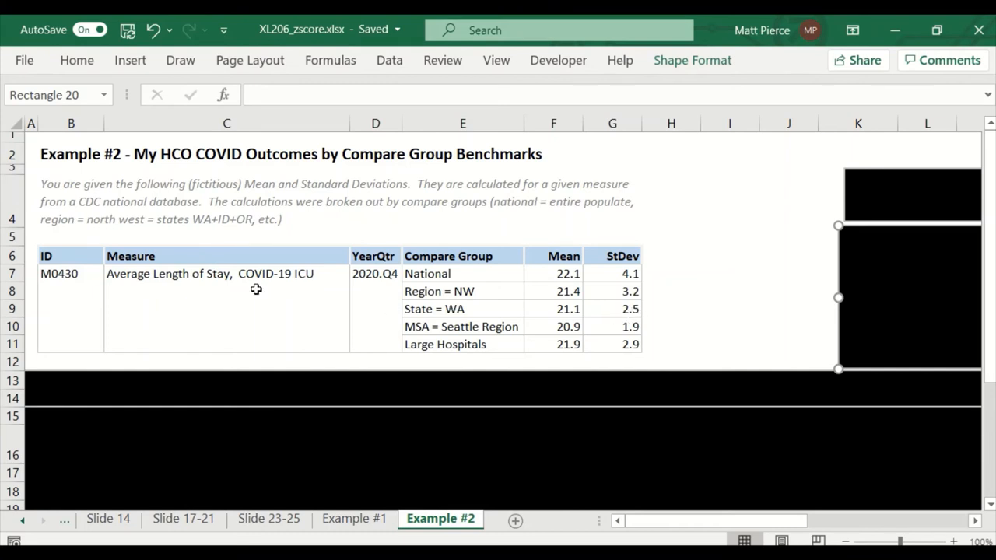
mouse_move(364, 308)
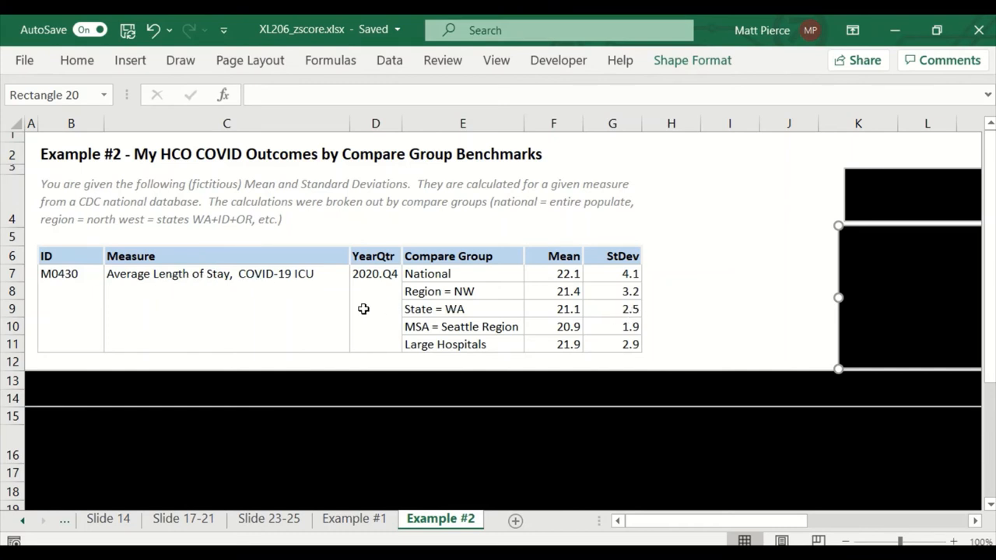
mouse_move(430, 352)
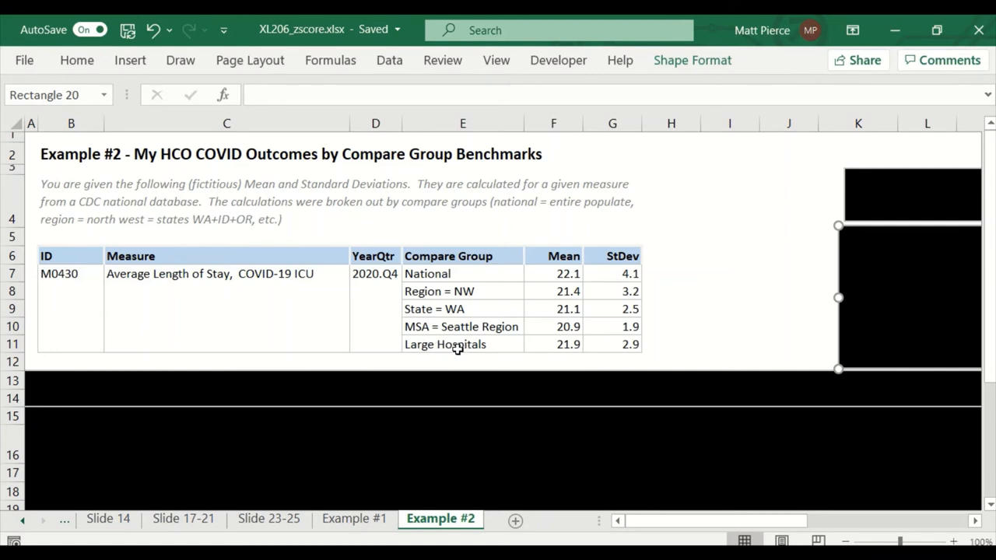
mouse_move(558, 355)
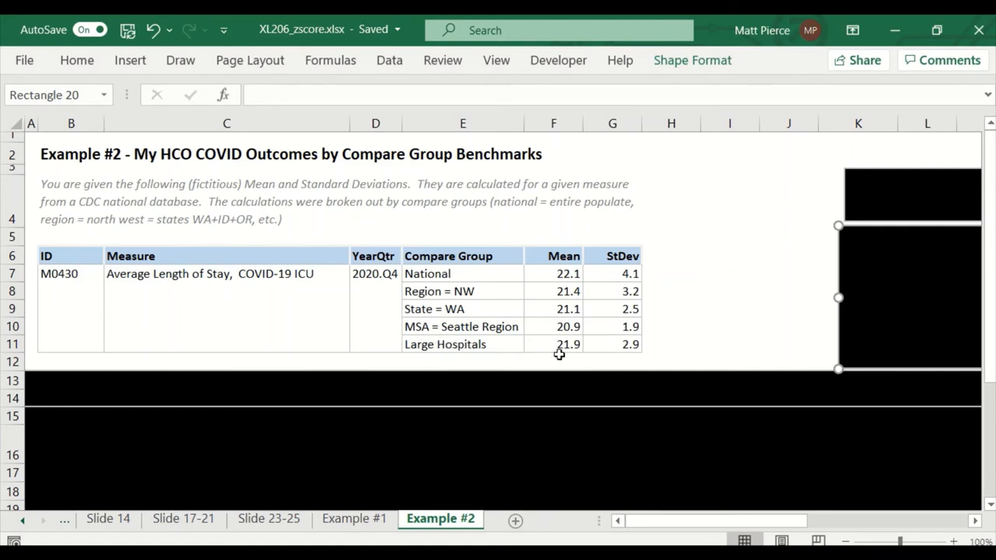
mouse_move(420, 342)
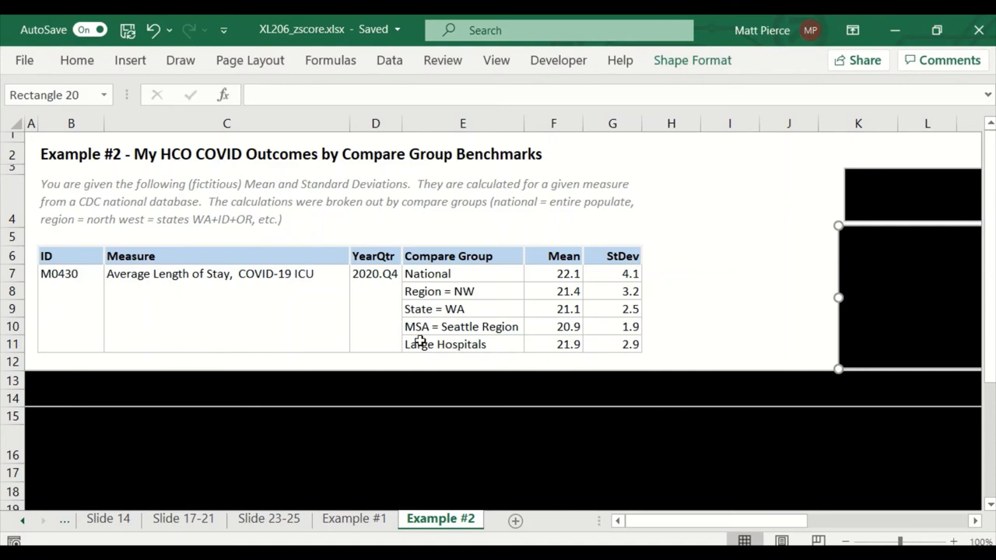
mouse_move(461, 333)
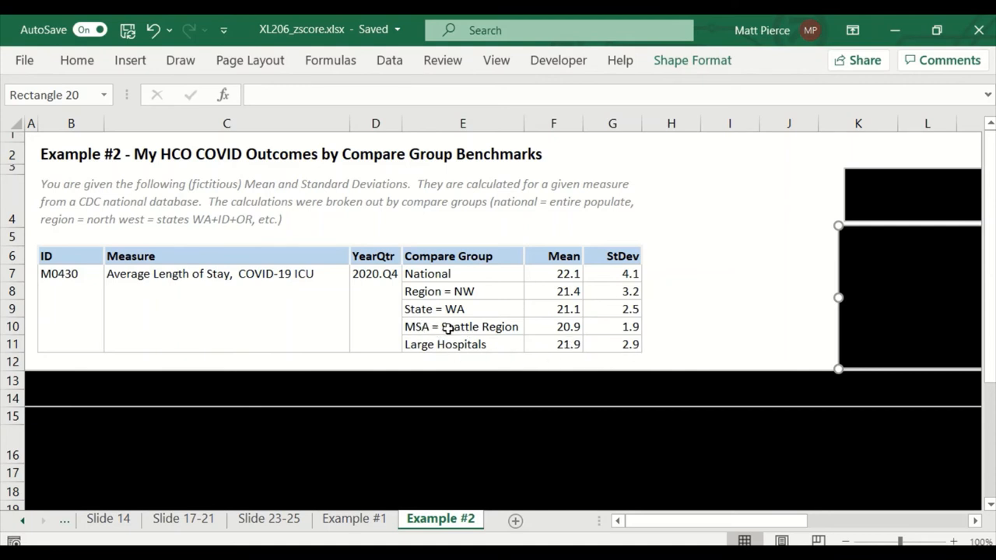
mouse_move(486, 339)
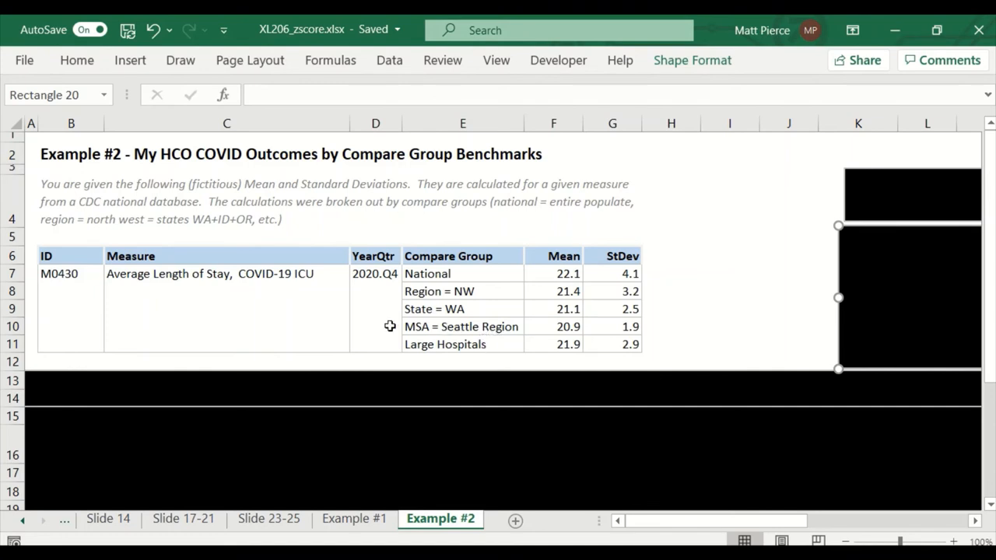
mouse_move(448, 333)
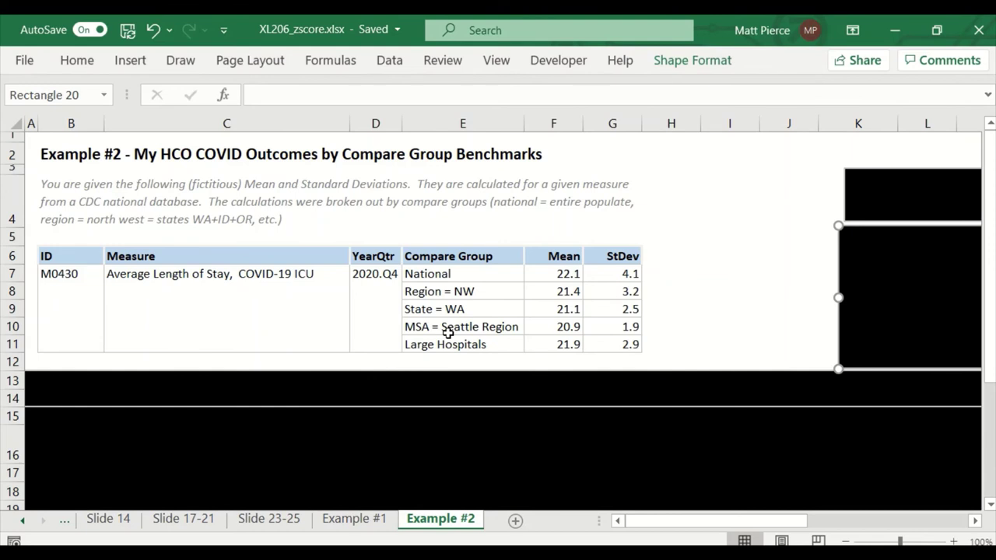
mouse_move(438, 339)
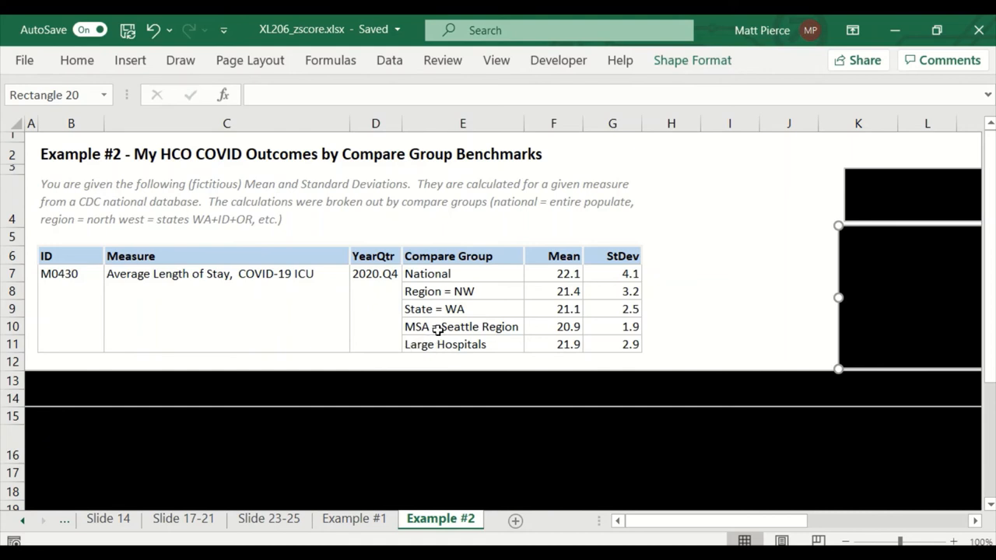
mouse_move(429, 302)
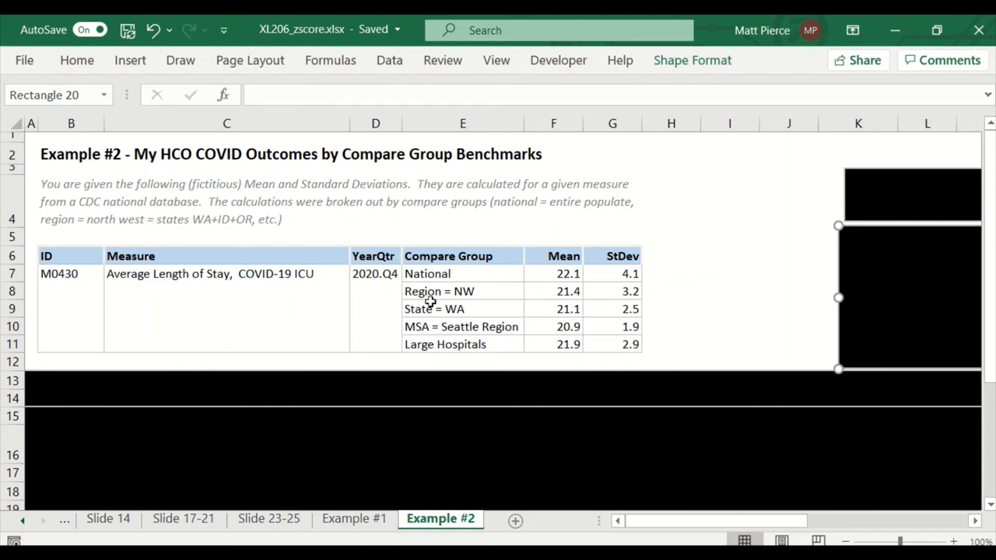
mouse_move(438, 256)
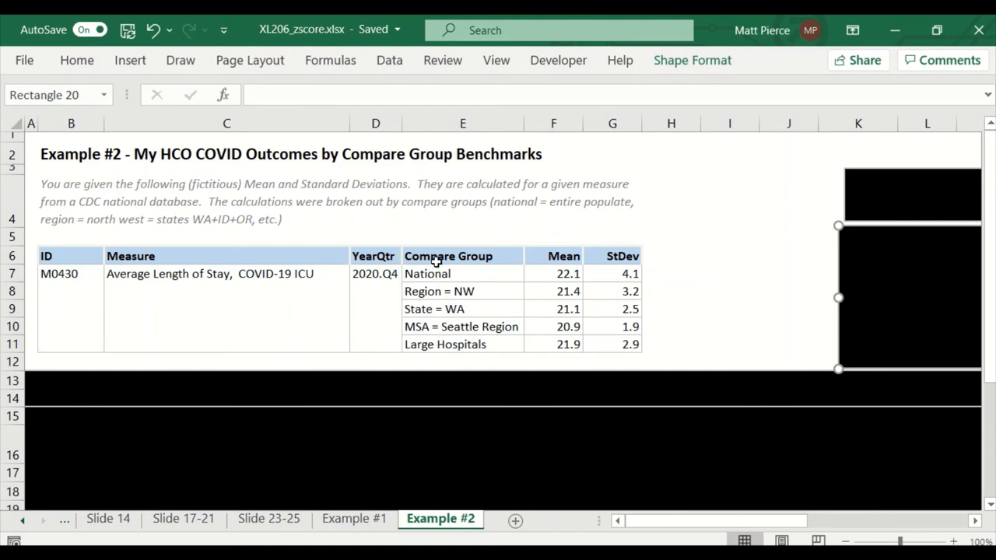
click(448, 255)
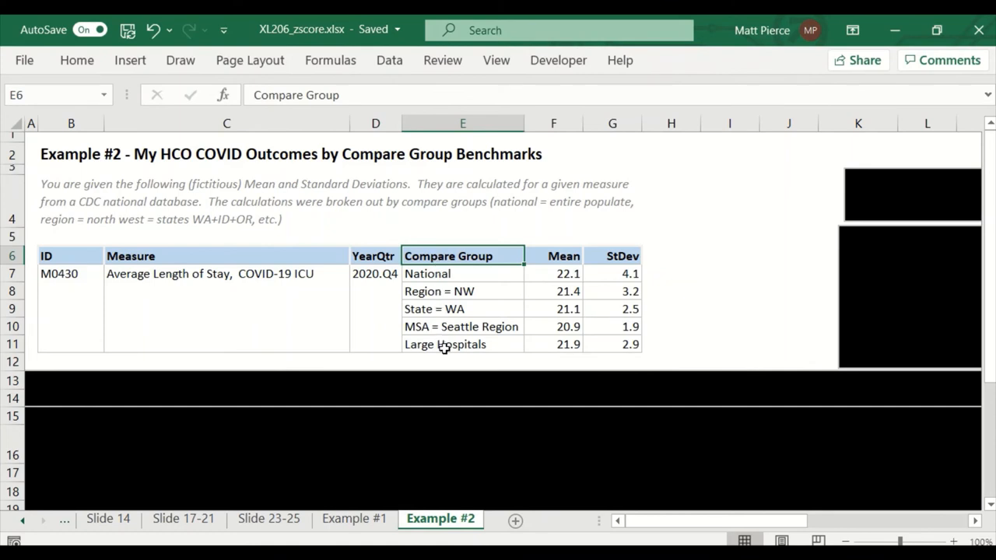
mouse_move(477, 274)
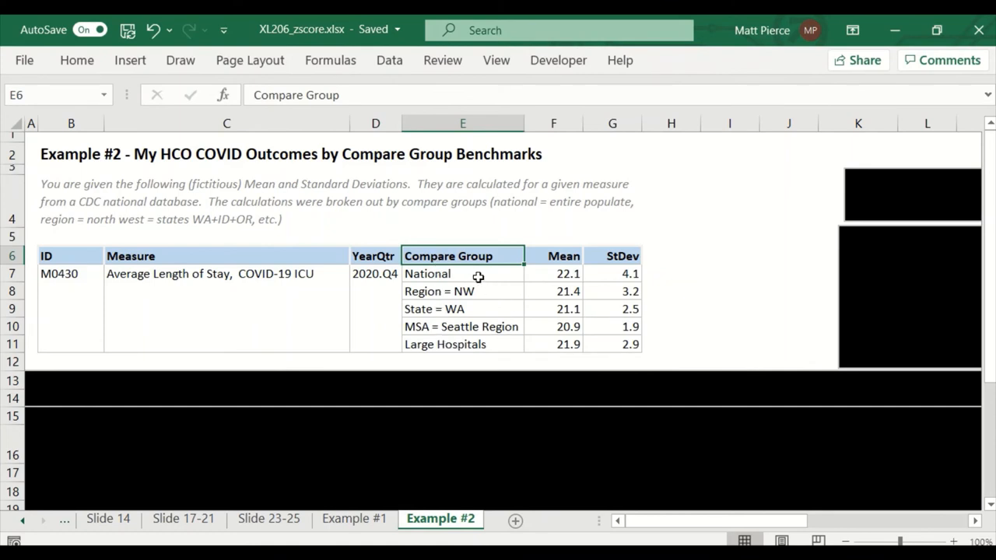
mouse_move(358, 278)
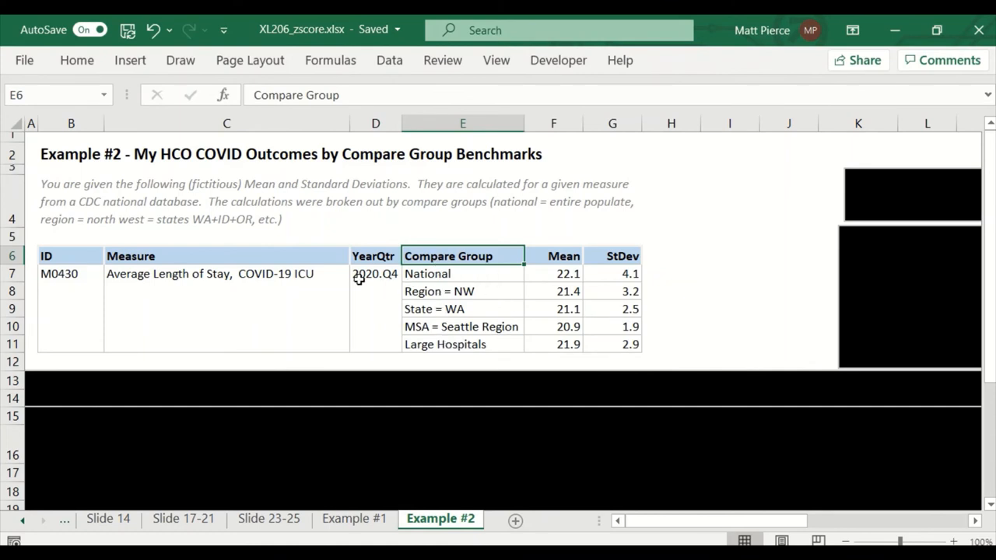
click(554, 274)
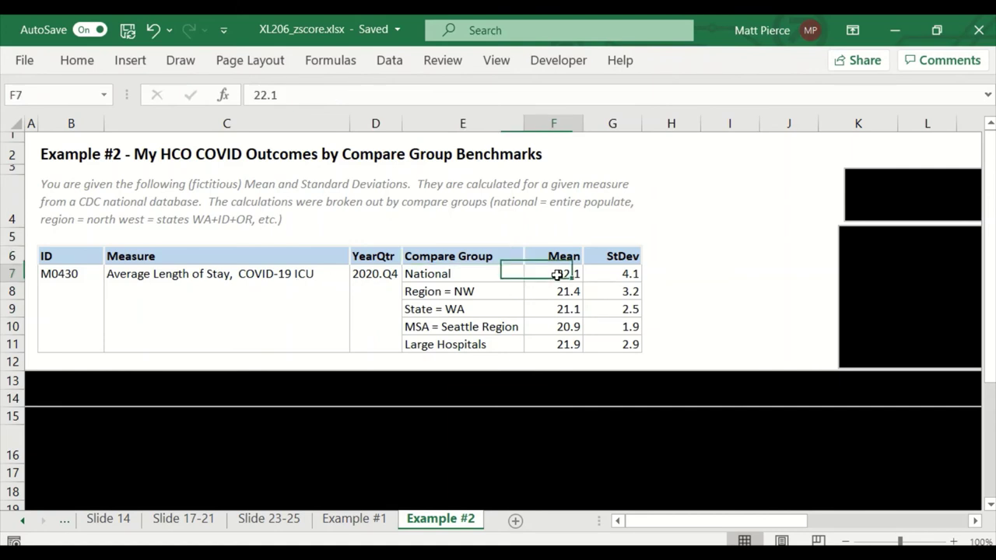
click(613, 274)
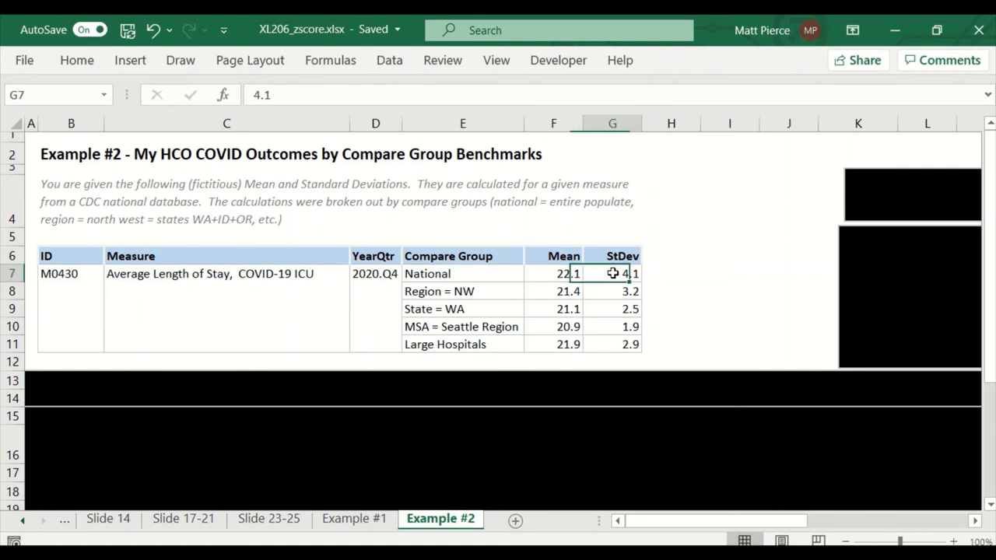
click(462, 273)
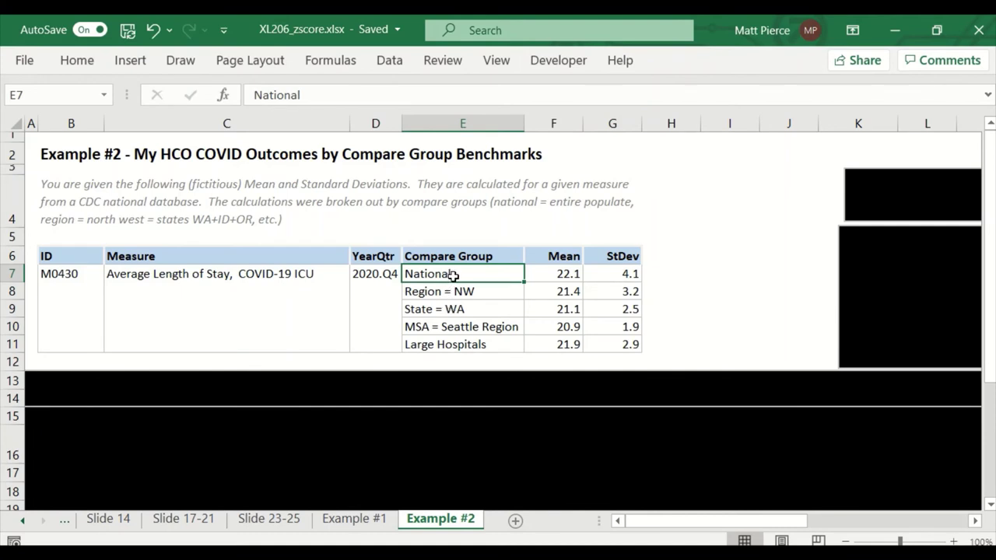
click(463, 291)
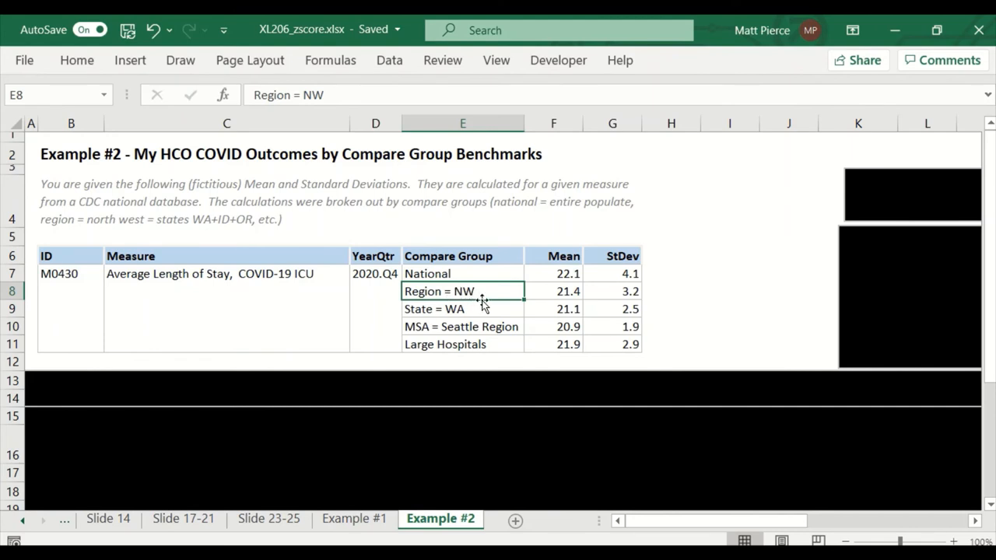
click(462, 308)
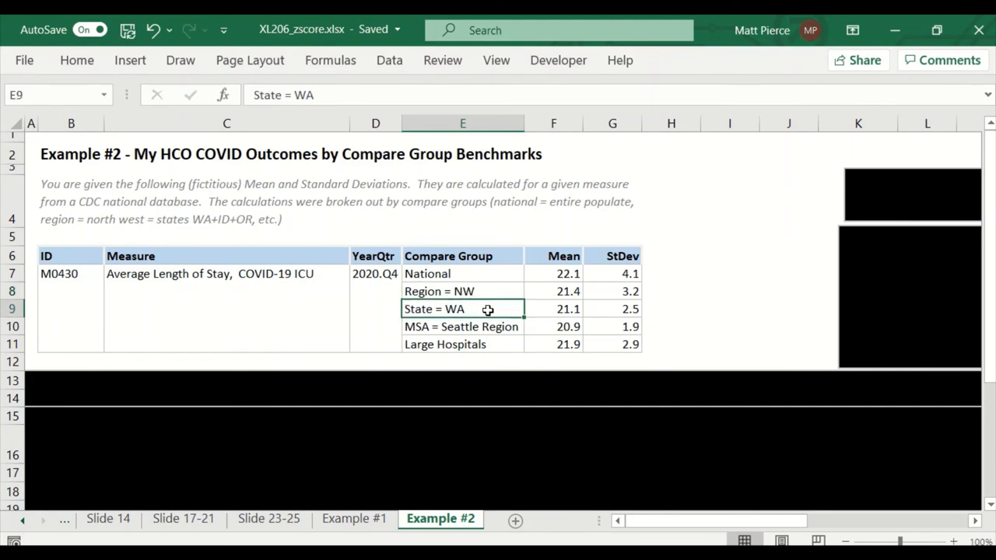
click(461, 326)
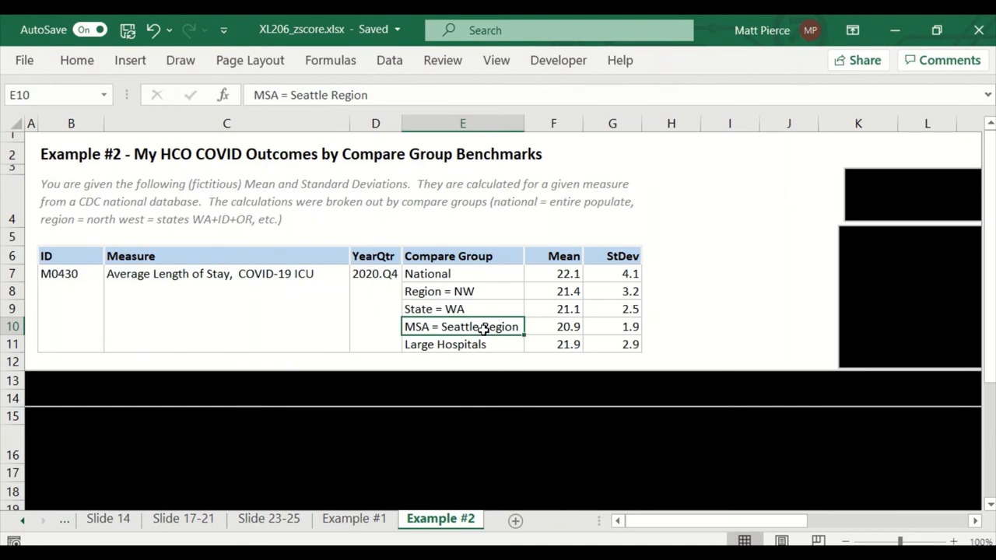
mouse_move(508, 336)
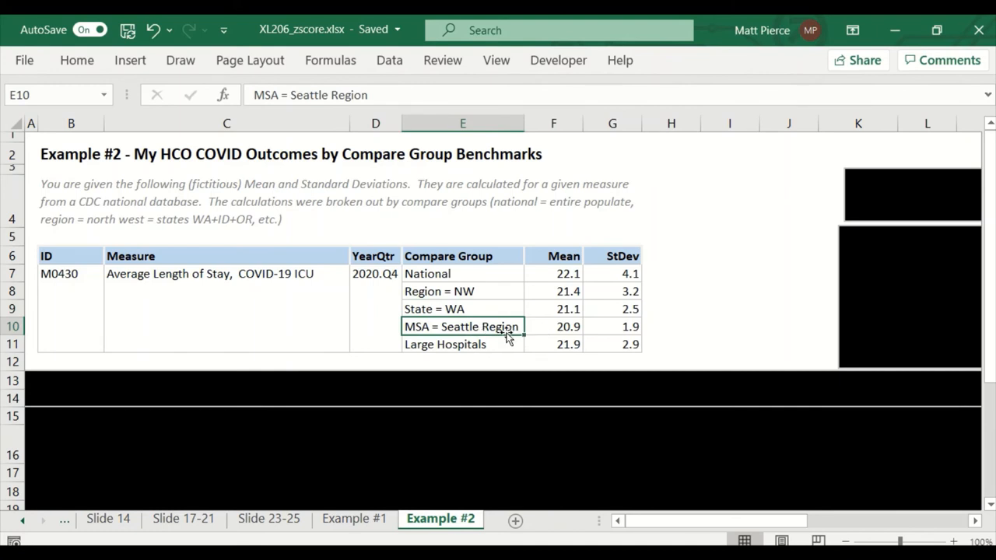
click(452, 273)
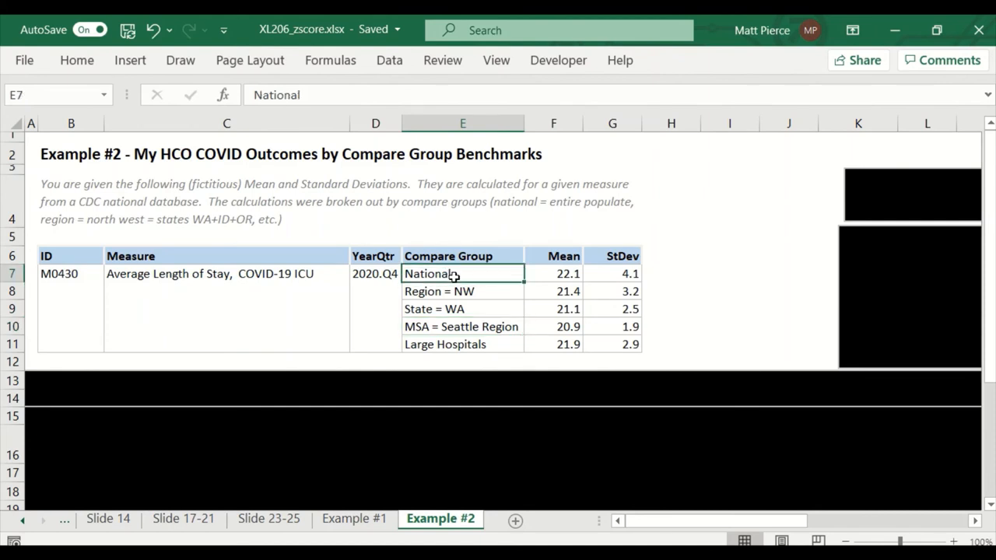
drag(462, 291, 462, 344)
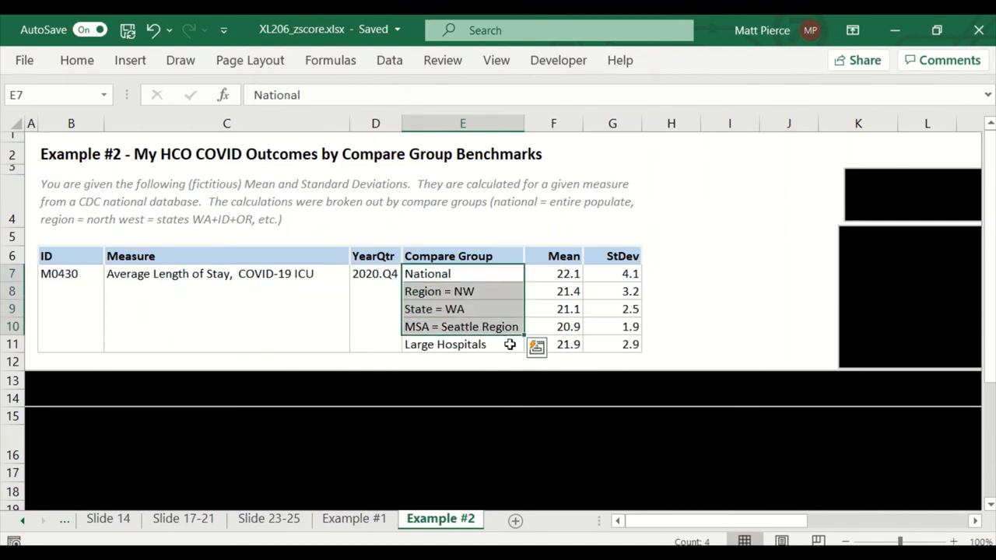
mouse_move(486, 339)
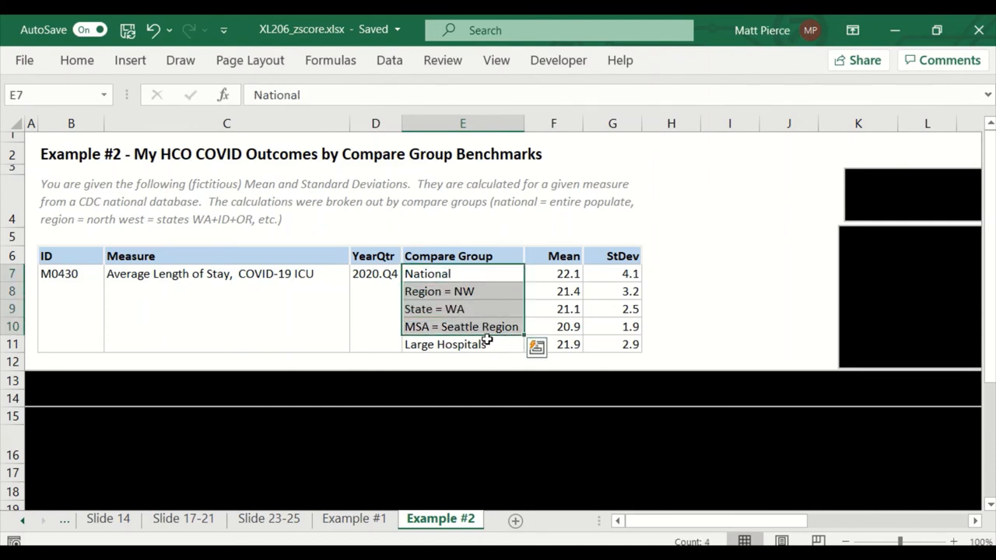
click(554, 274)
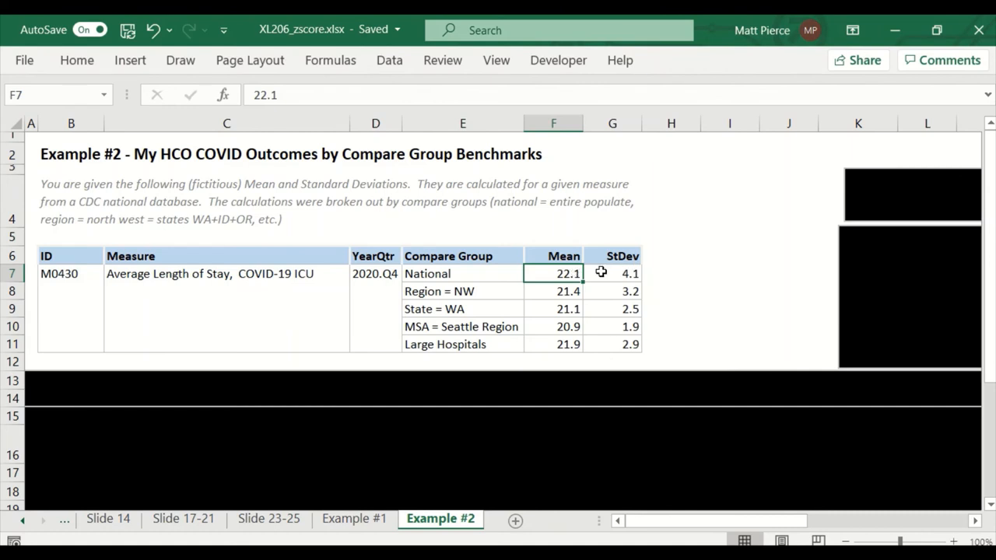
mouse_move(604, 288)
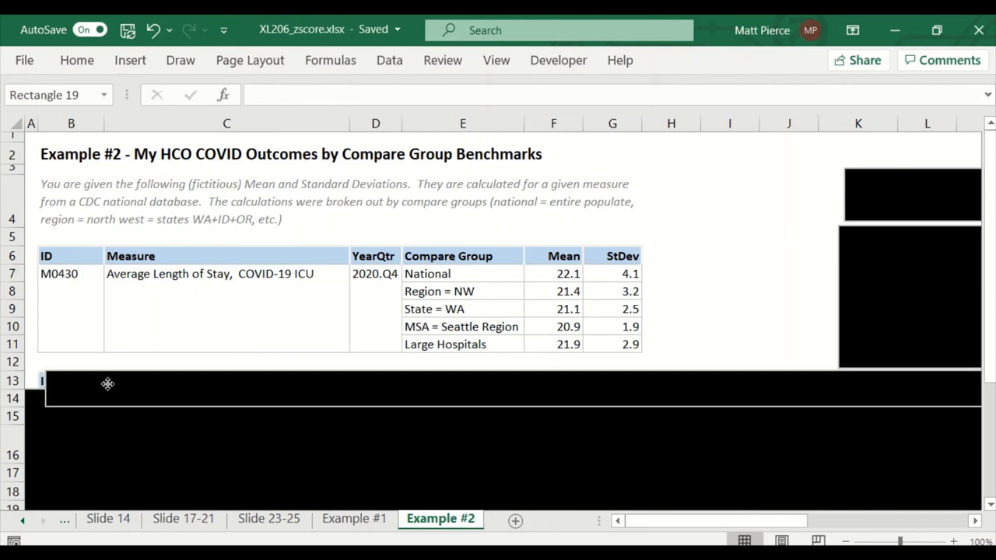
- Scroll to reveal the organization's own ICU length-of-stay score of 17.9 for 2020.Q4
scroll(right, 3)
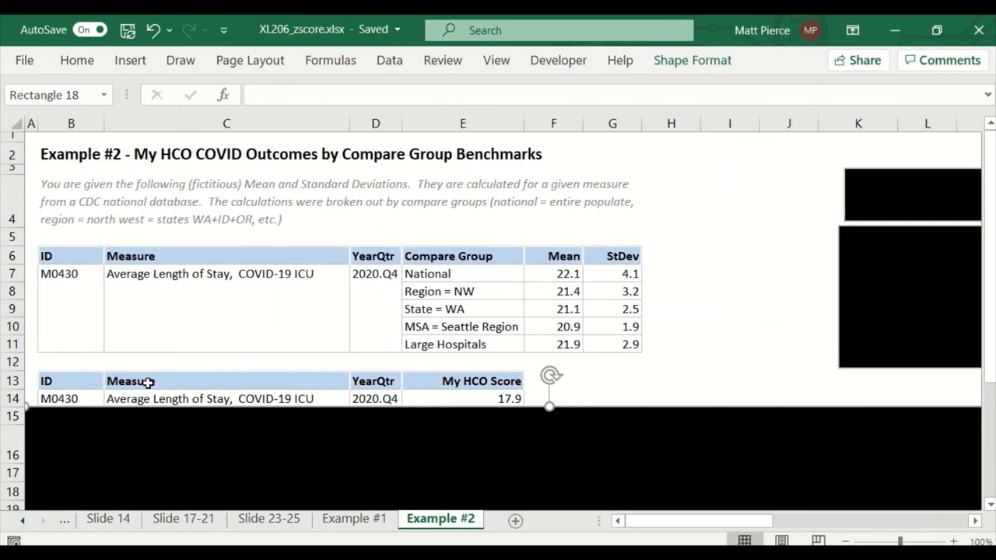
mouse_move(100, 433)
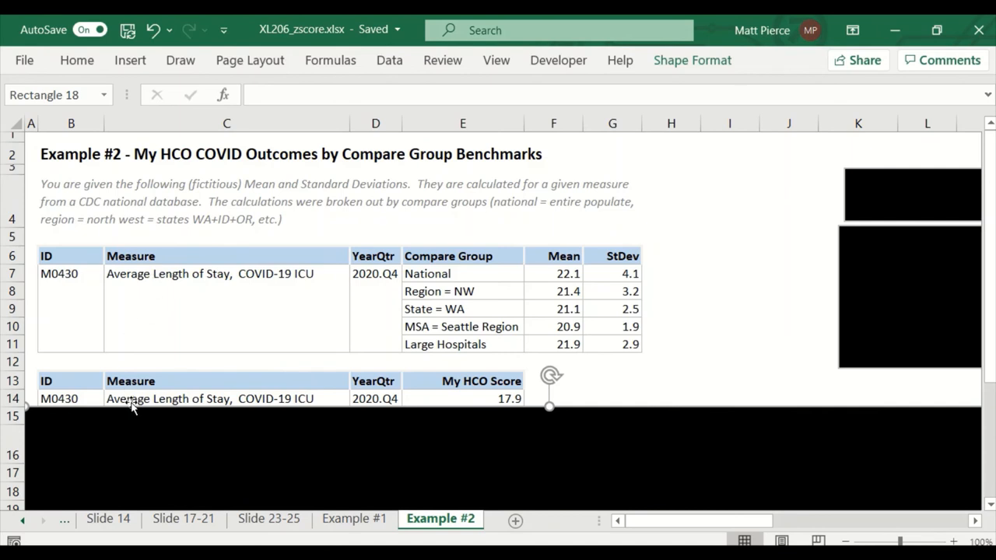
mouse_move(80, 297)
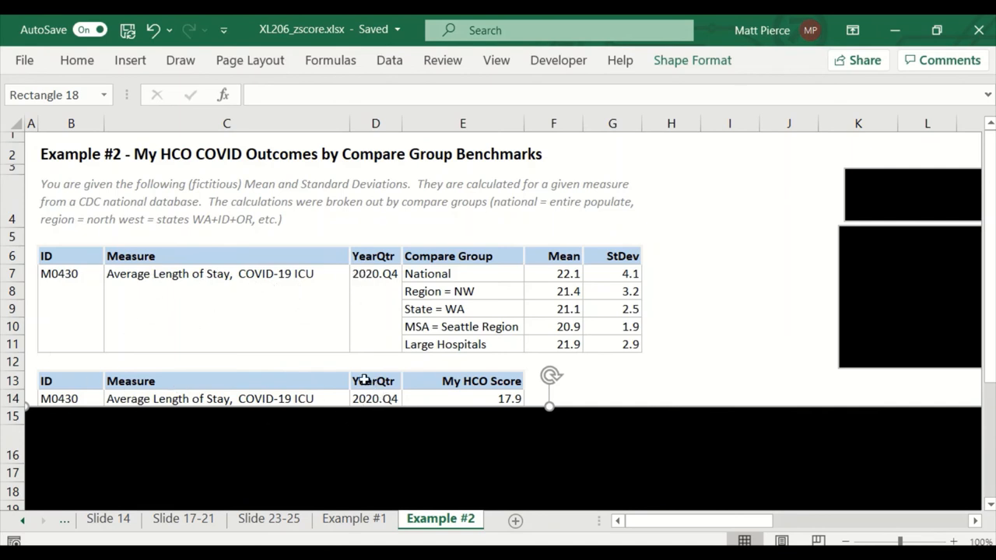
mouse_move(485, 386)
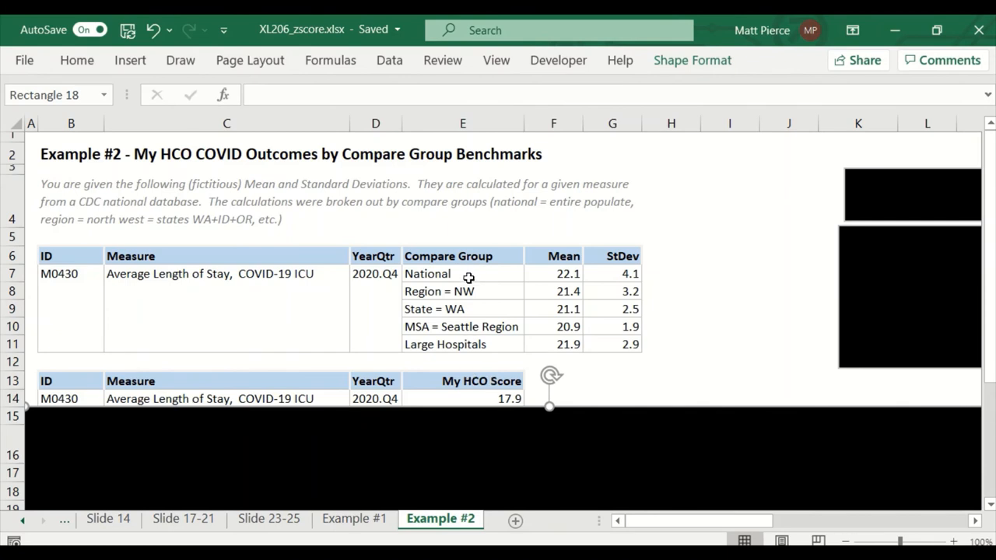
mouse_move(516, 396)
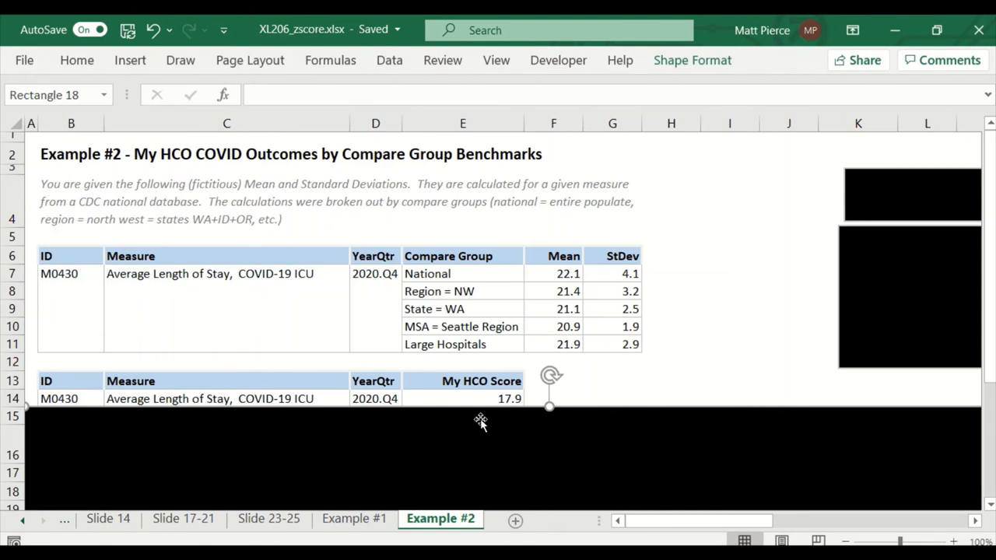
mouse_move(337, 284)
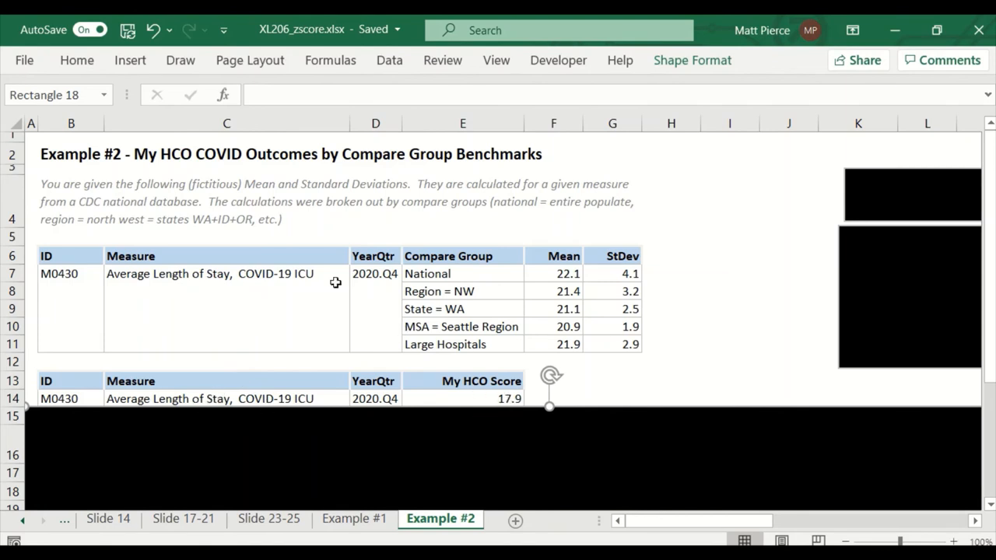
mouse_move(566, 278)
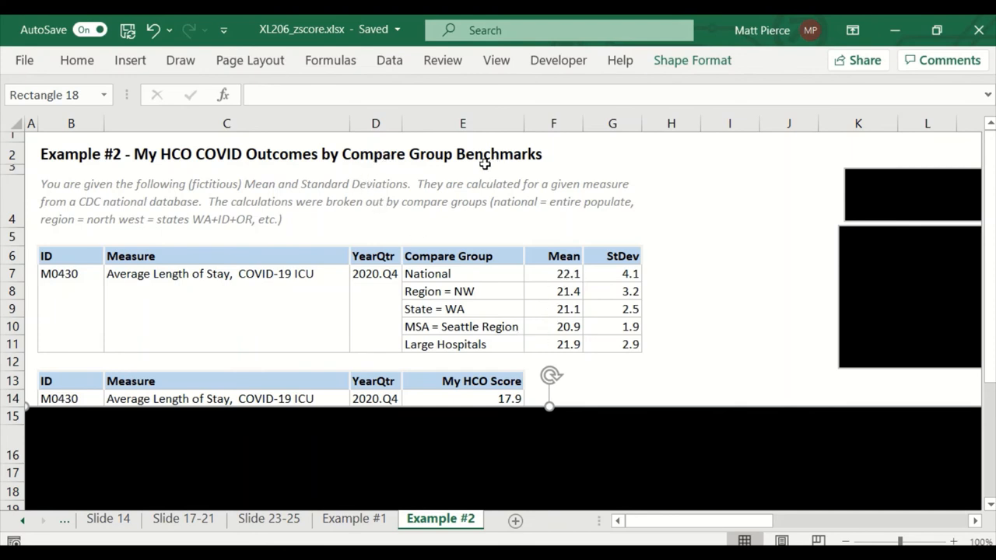
mouse_move(280, 202)
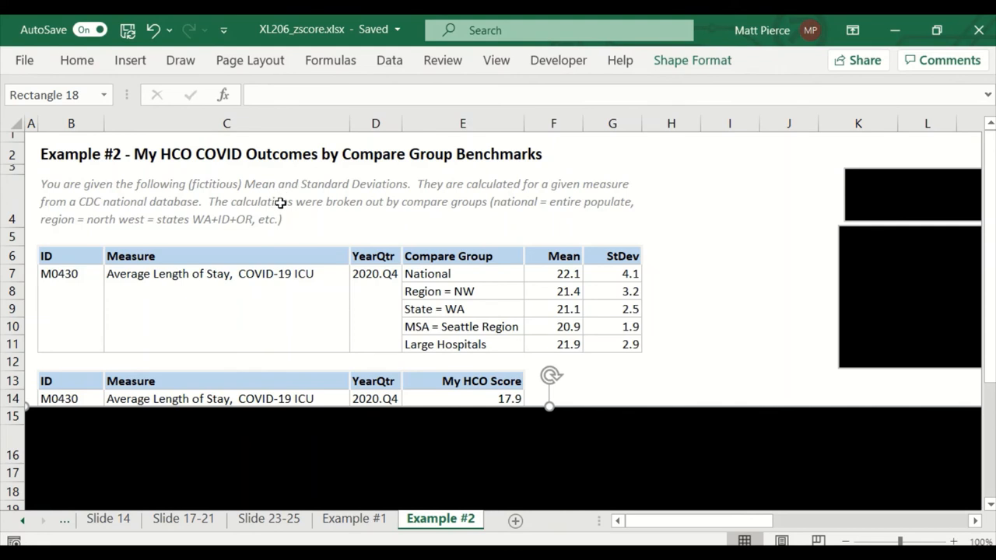
mouse_move(507, 399)
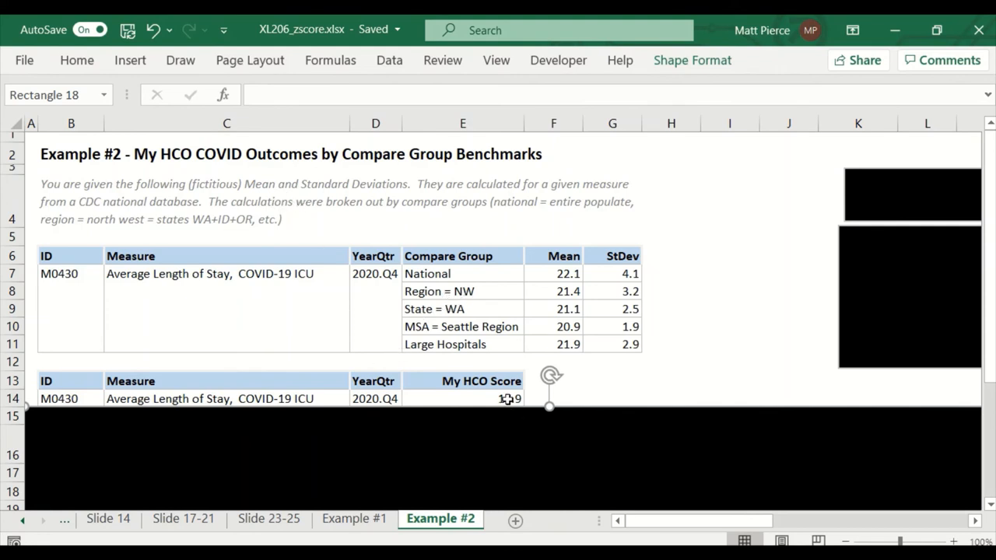
mouse_move(511, 407)
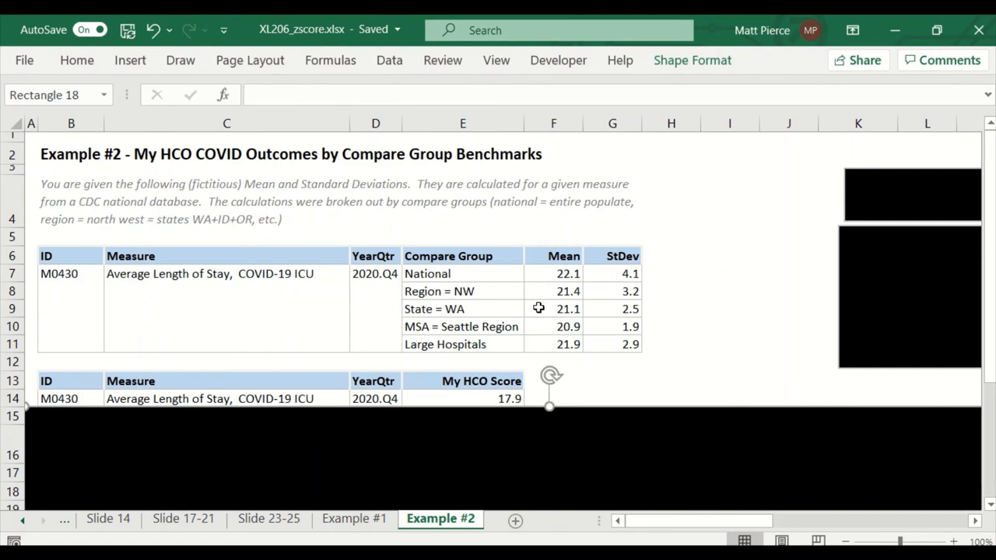
mouse_move(501, 411)
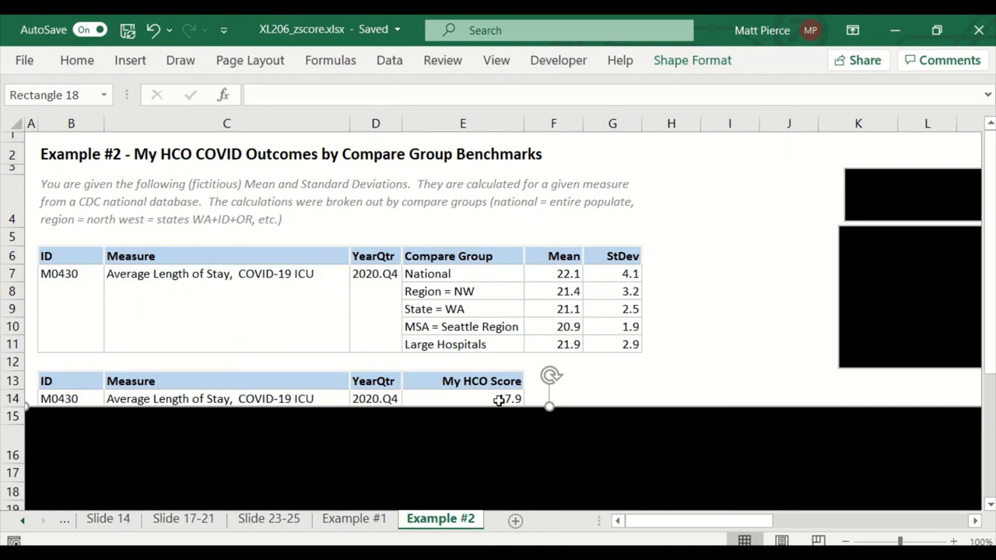
mouse_move(188, 286)
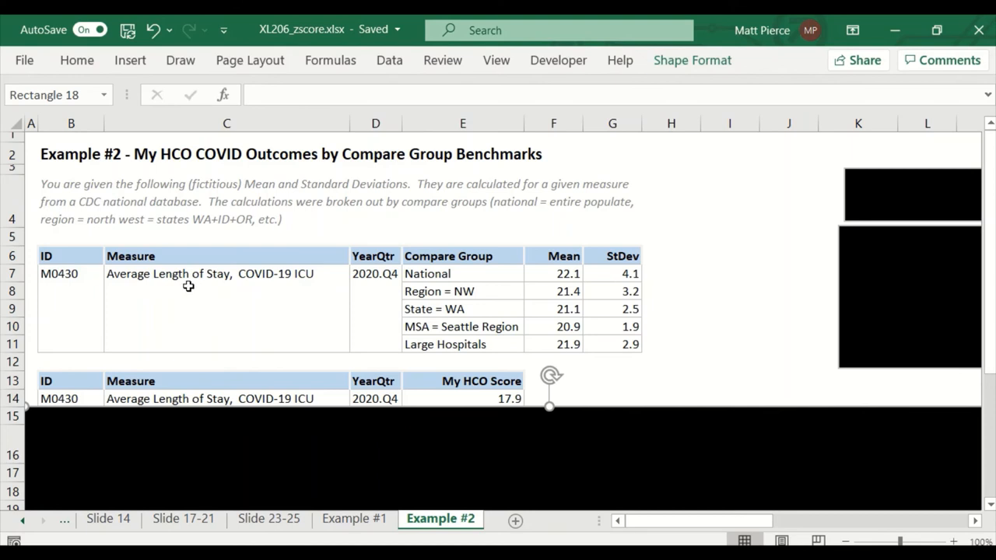
mouse_move(305, 283)
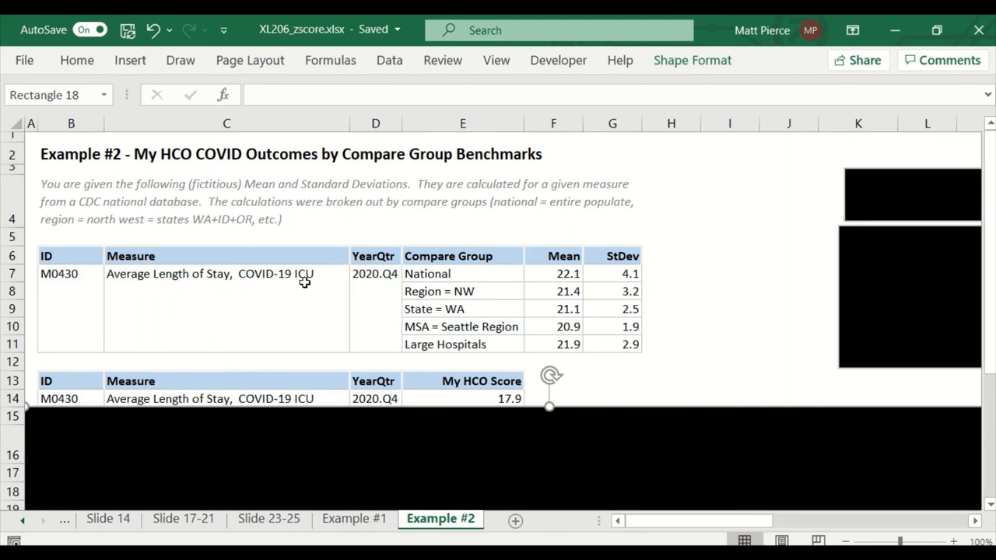
mouse_move(460, 425)
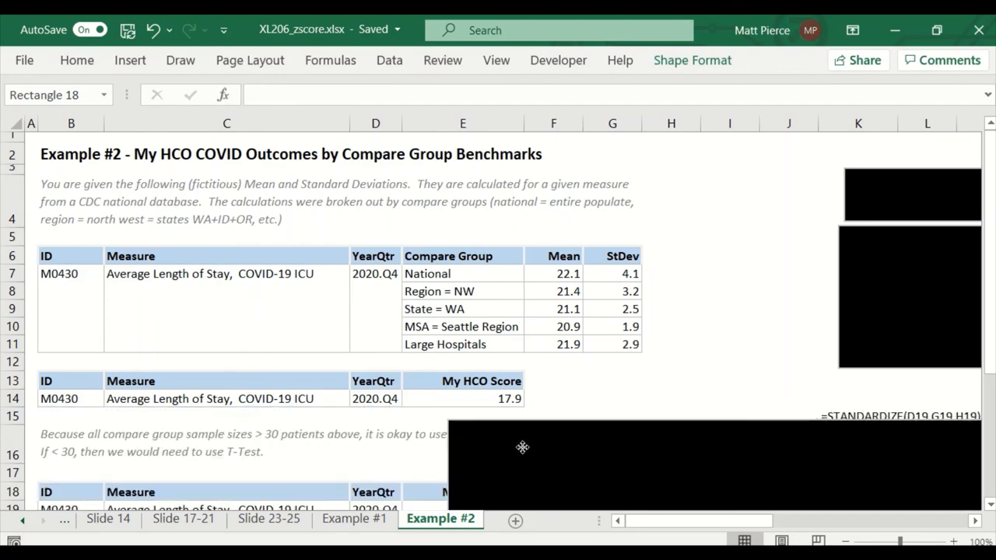
- Scroll to show the Z-score and P value table for the 17.75 HCO score and its significance note
scroll(right, 3)
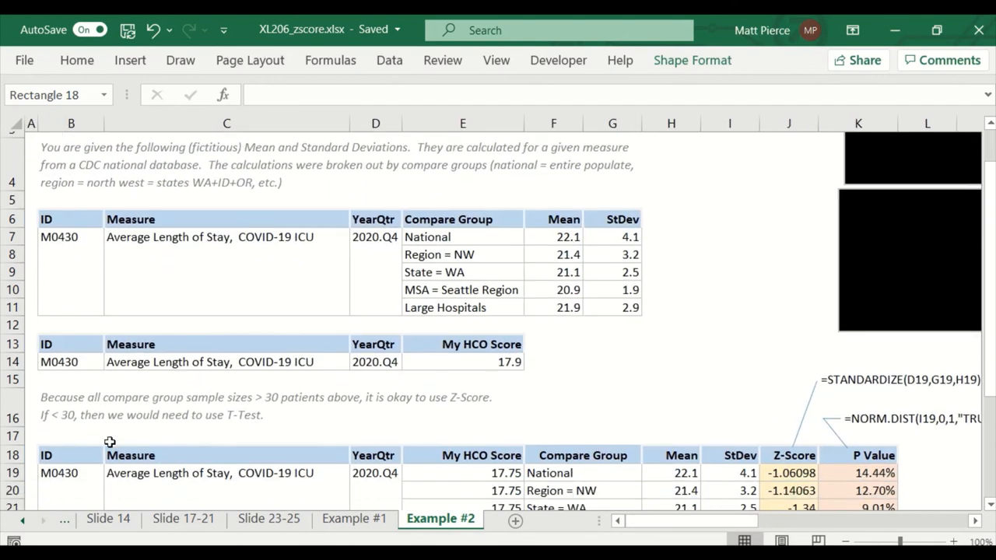
scroll(down, 3)
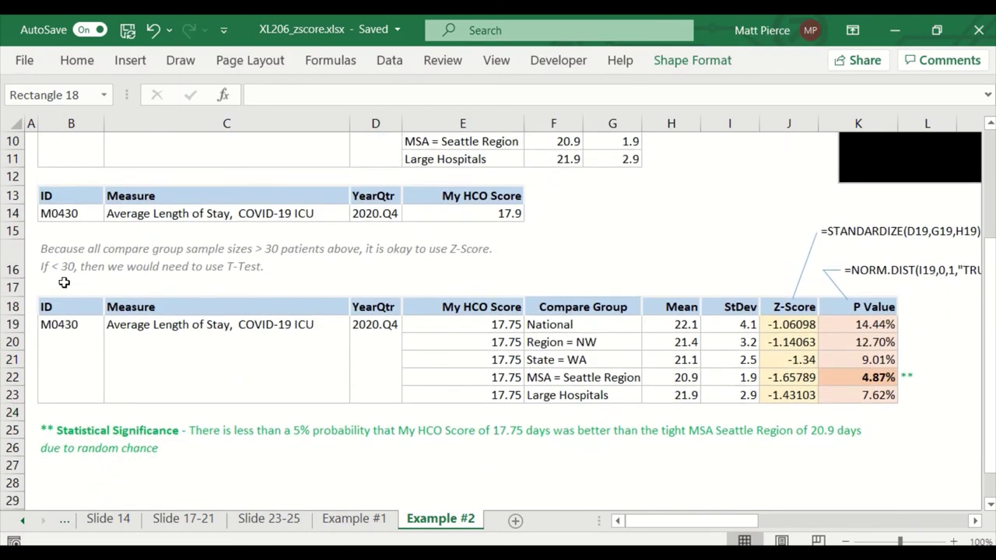
mouse_move(84, 256)
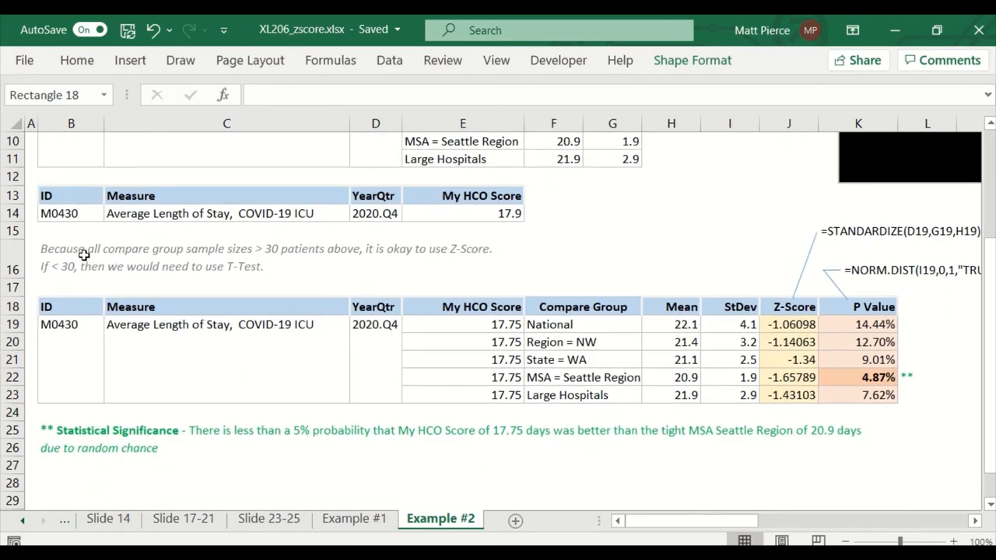
mouse_move(173, 277)
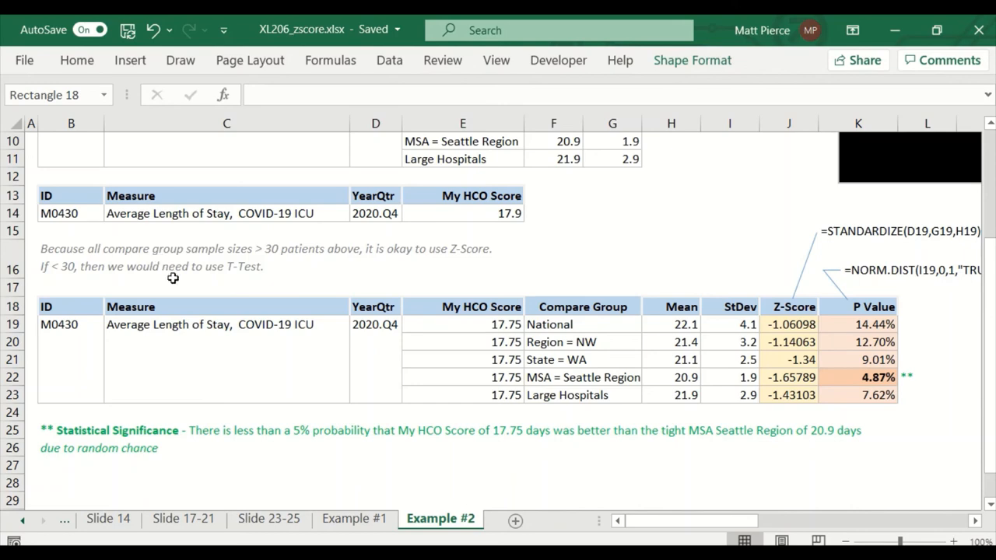
scroll(up, 3)
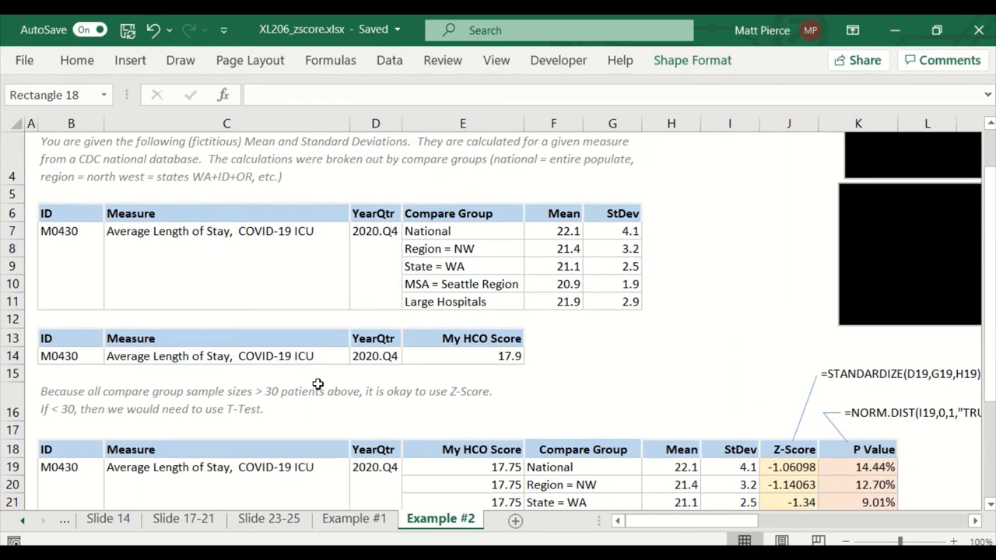
scroll(down, 3)
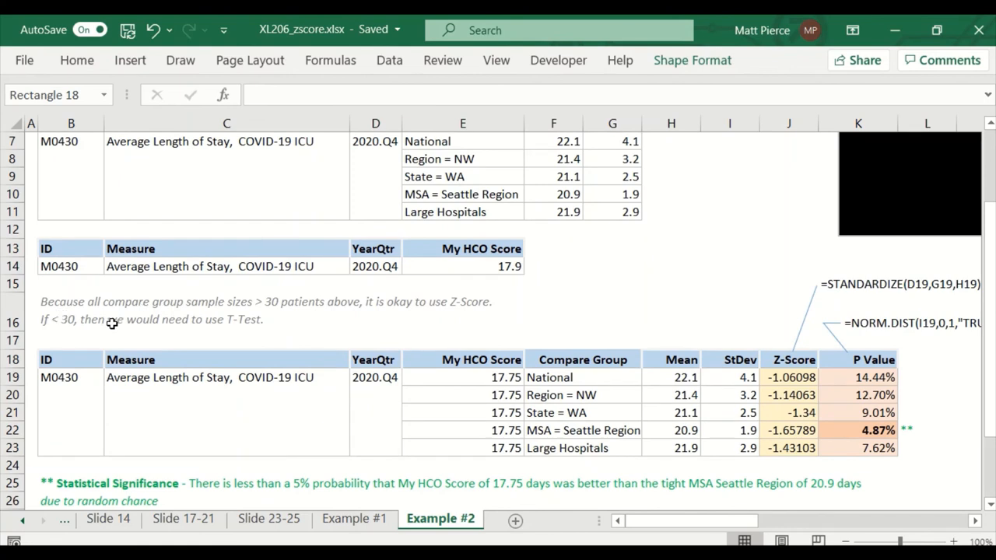
mouse_move(584, 370)
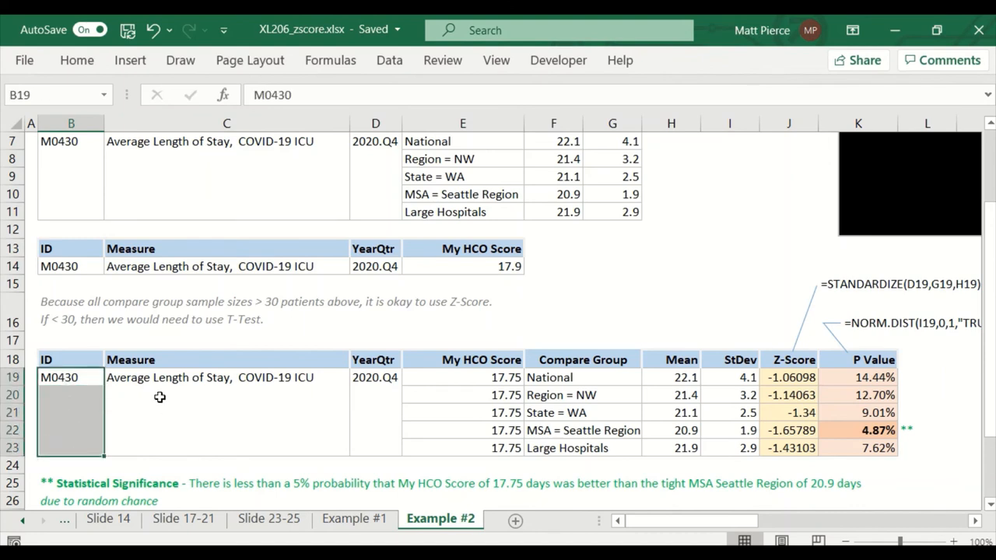
drag(72, 379, 78, 448)
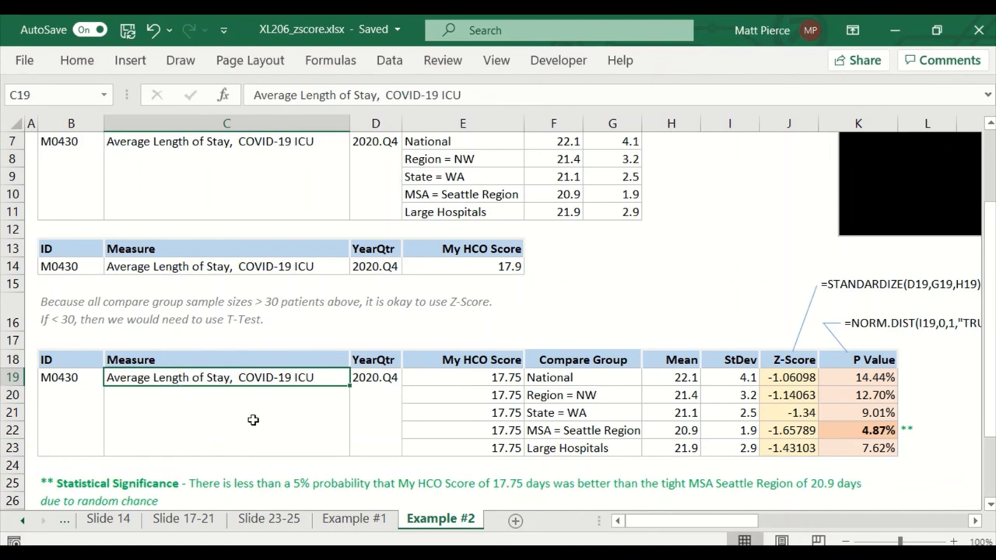
mouse_move(177, 401)
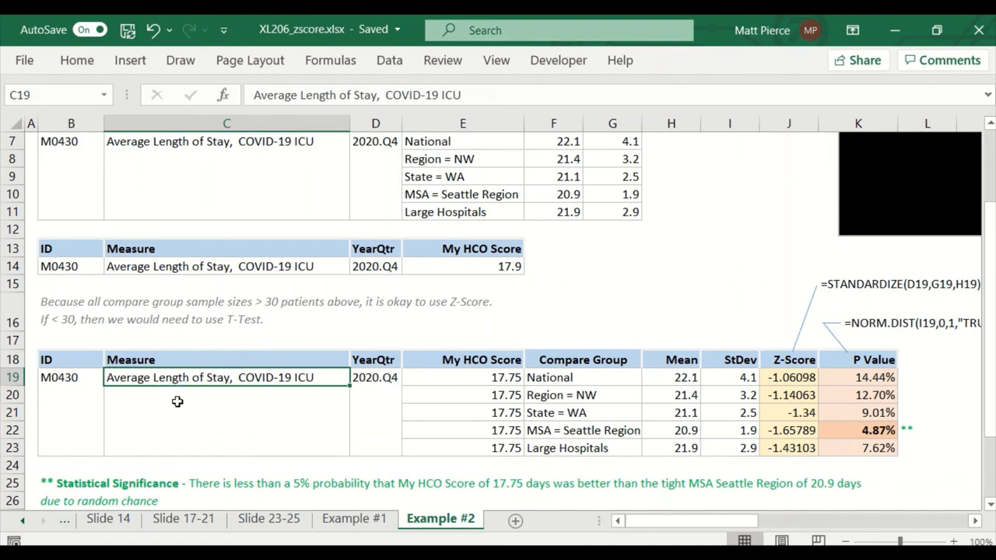
mouse_move(181, 379)
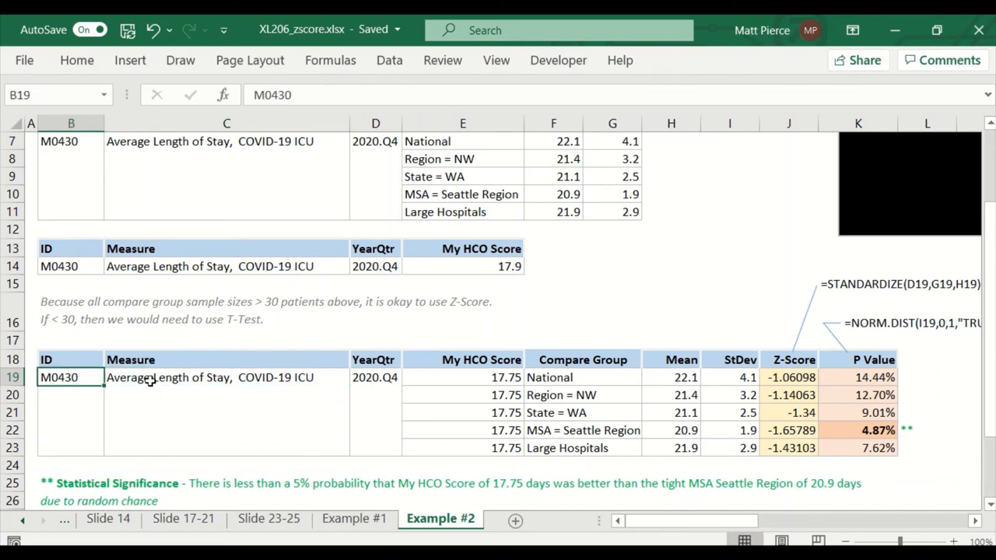
click(375, 378)
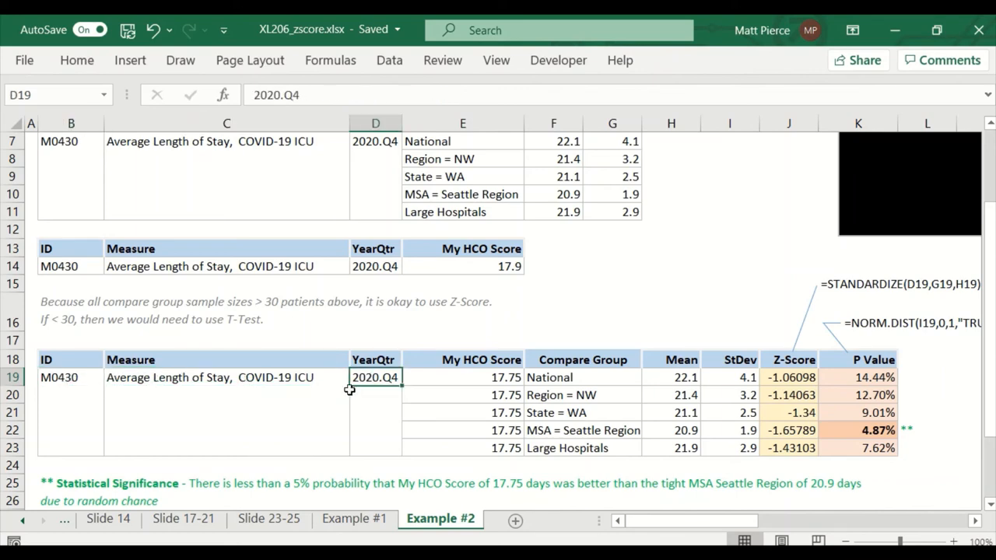
scroll(up, 3)
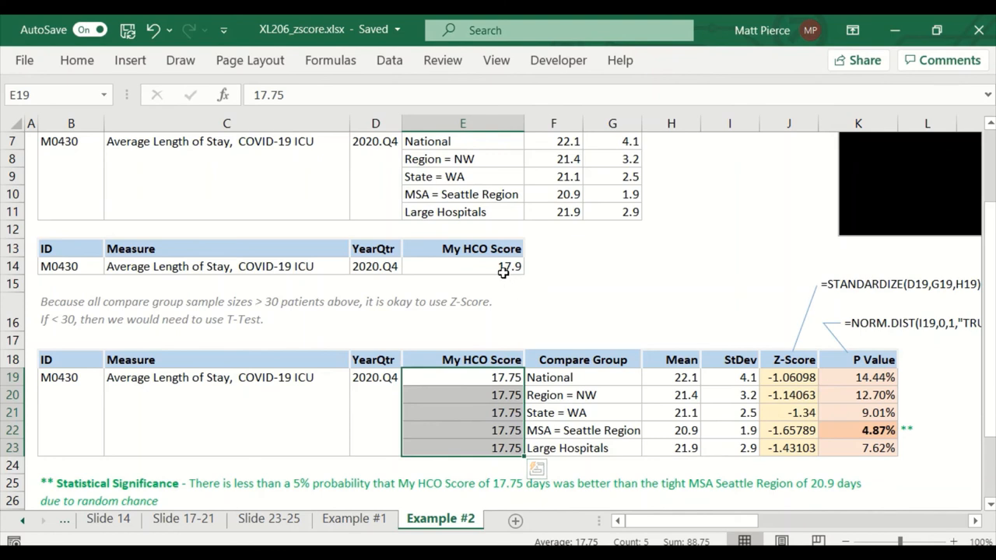
- Set the upper My HCO Score cell E14 to 17.75
click(462, 266)
text(1)
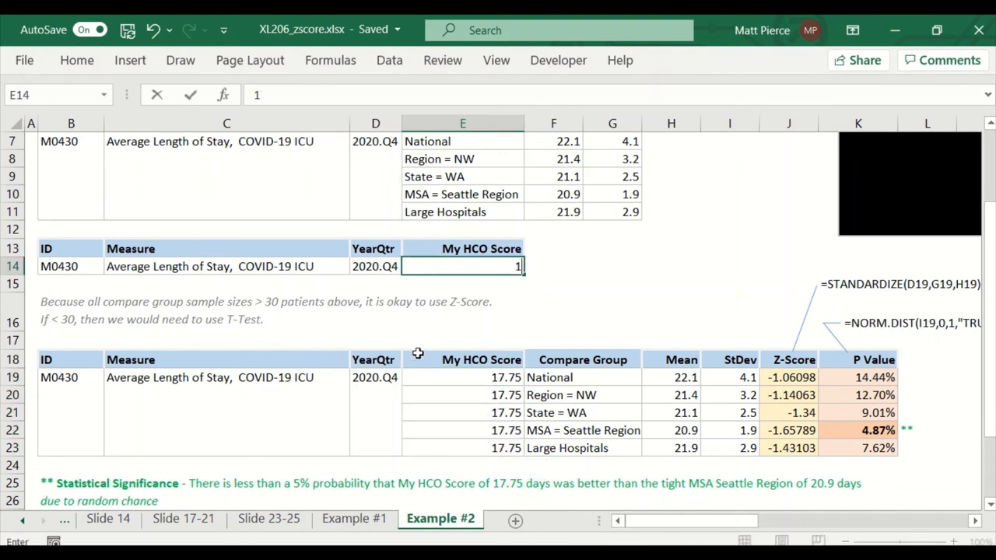
text(7.75)
key(Return)
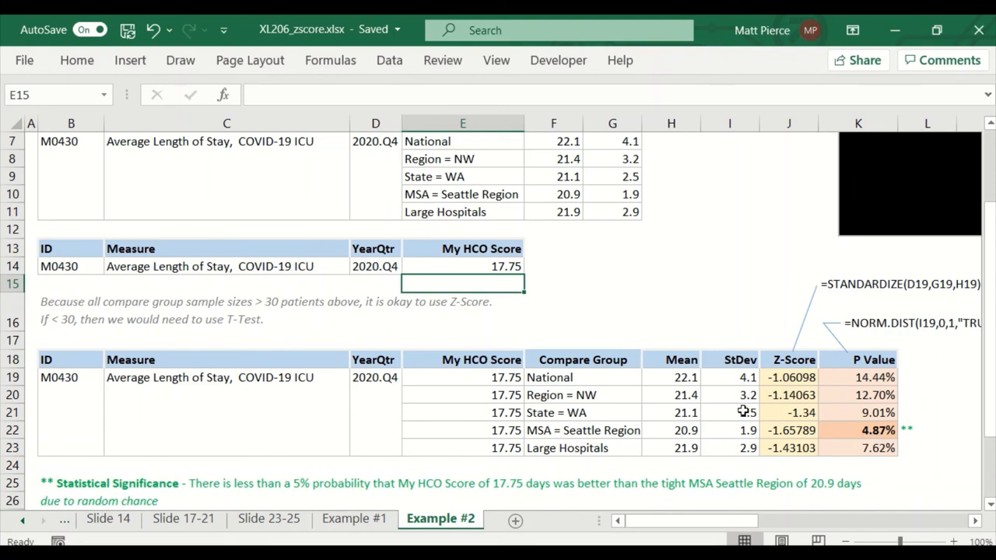
click(462, 266)
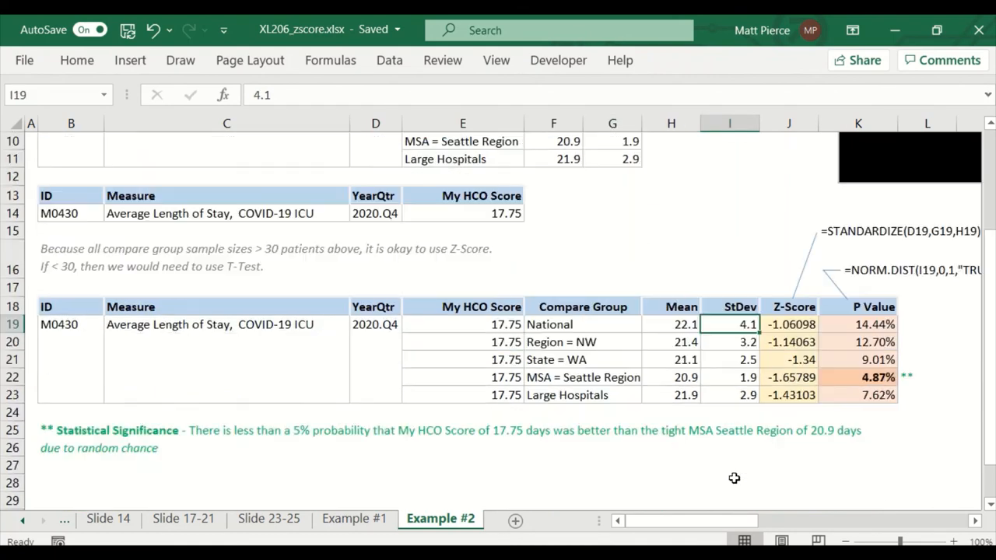
mouse_move(684, 383)
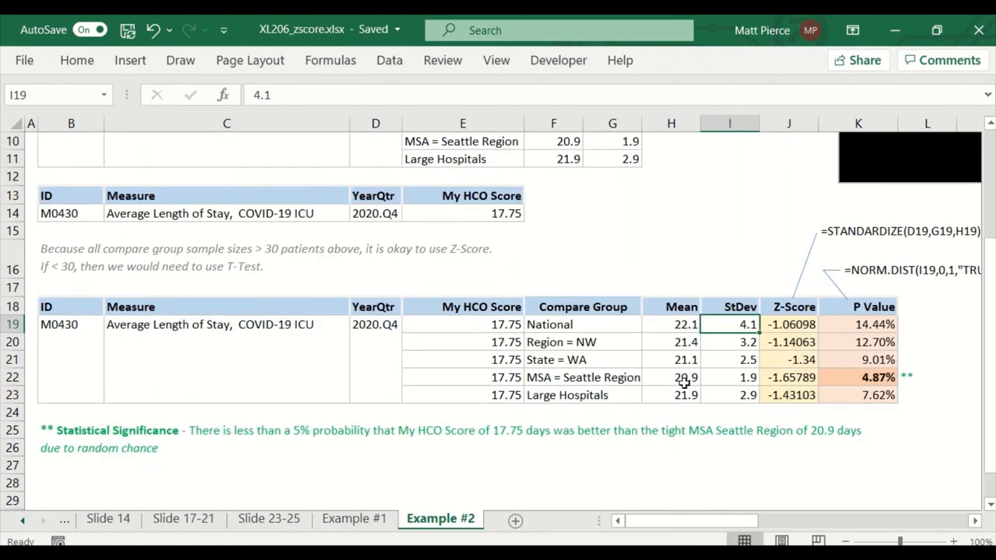
mouse_move(434, 283)
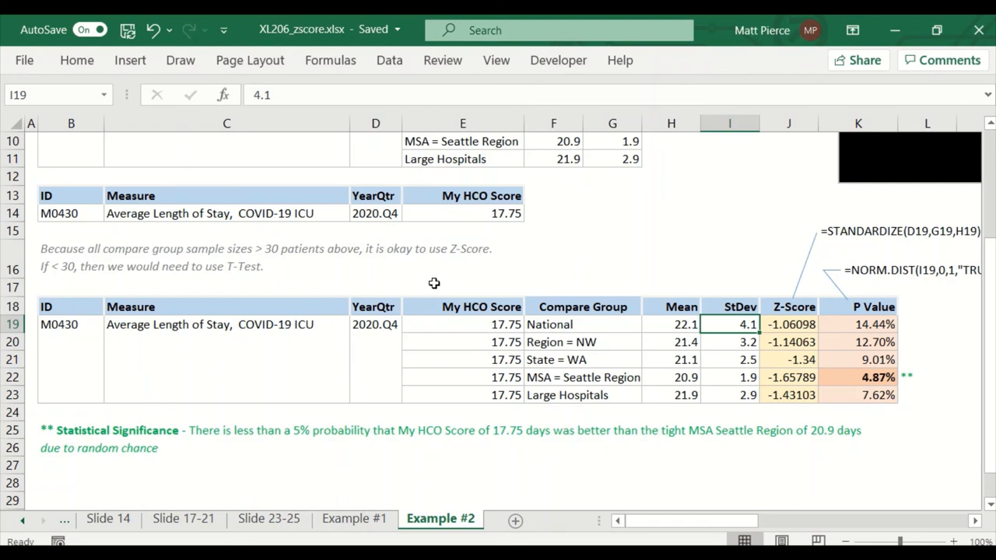
drag(788, 325, 788, 360)
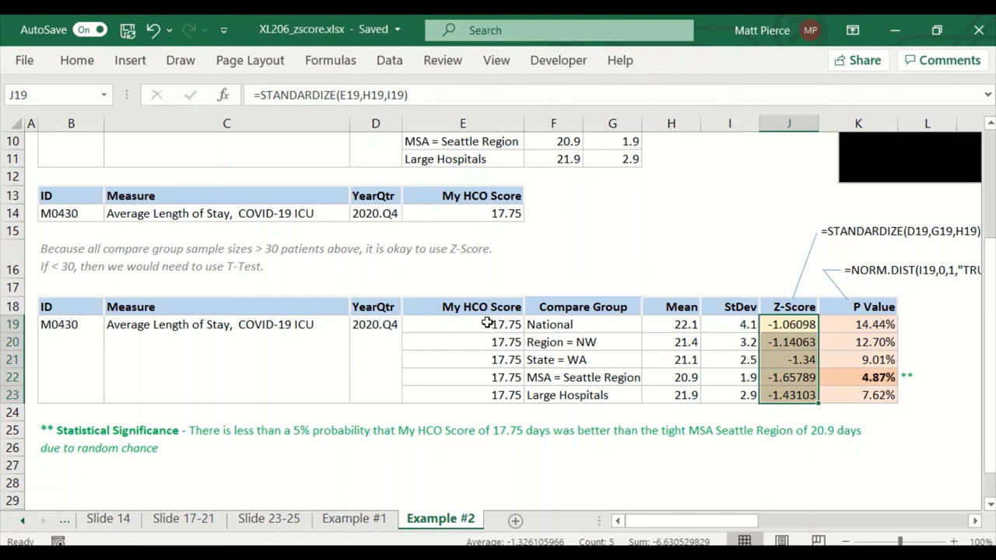
click(463, 325)
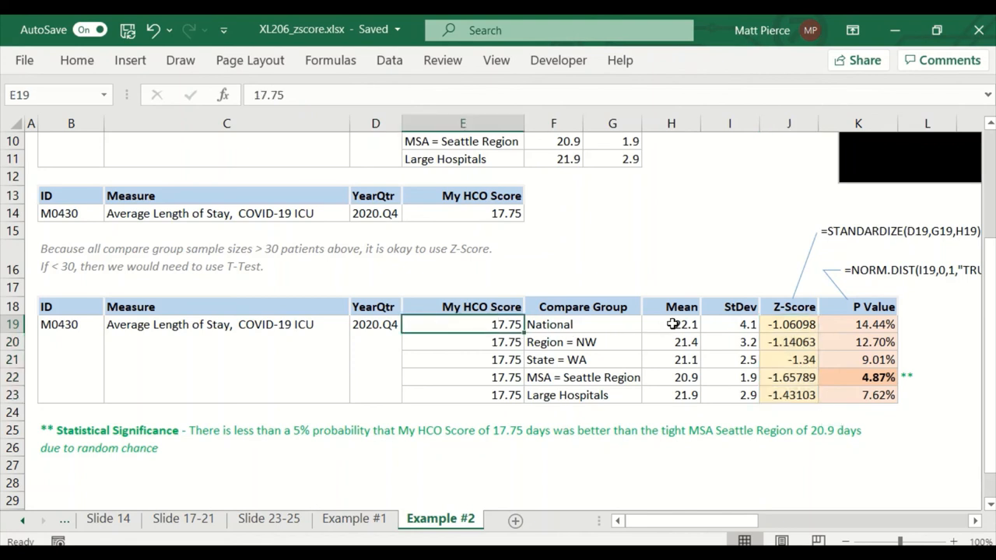
click(729, 325)
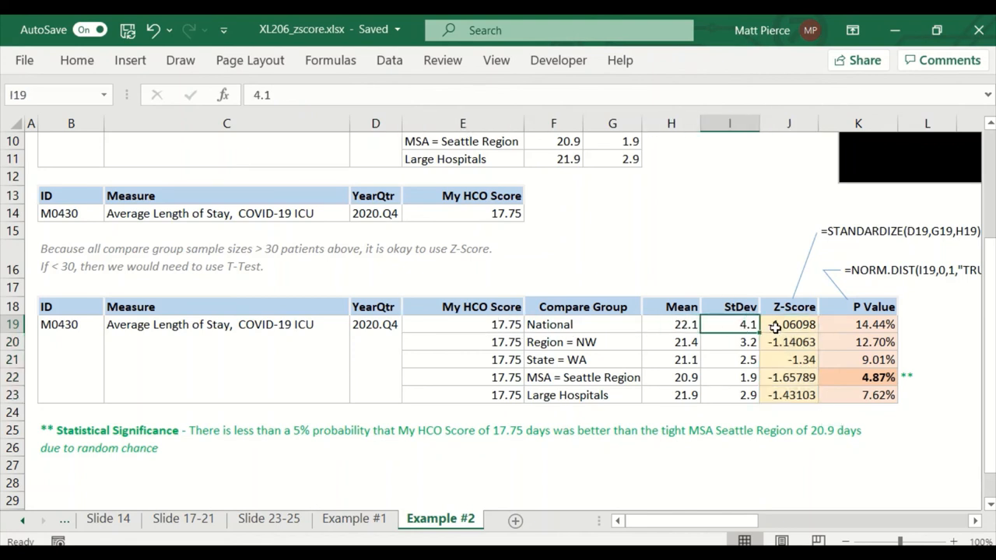
click(789, 325)
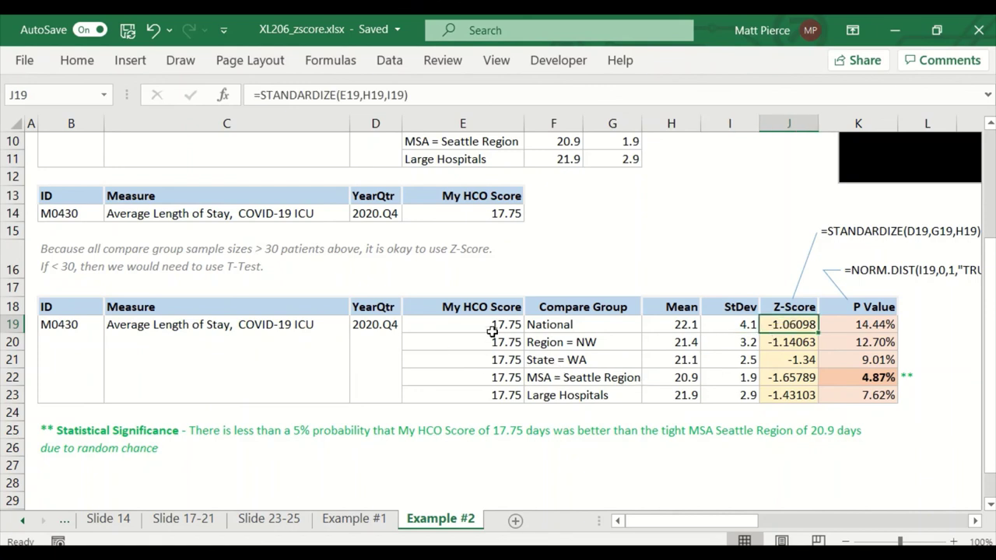
mouse_move(657, 344)
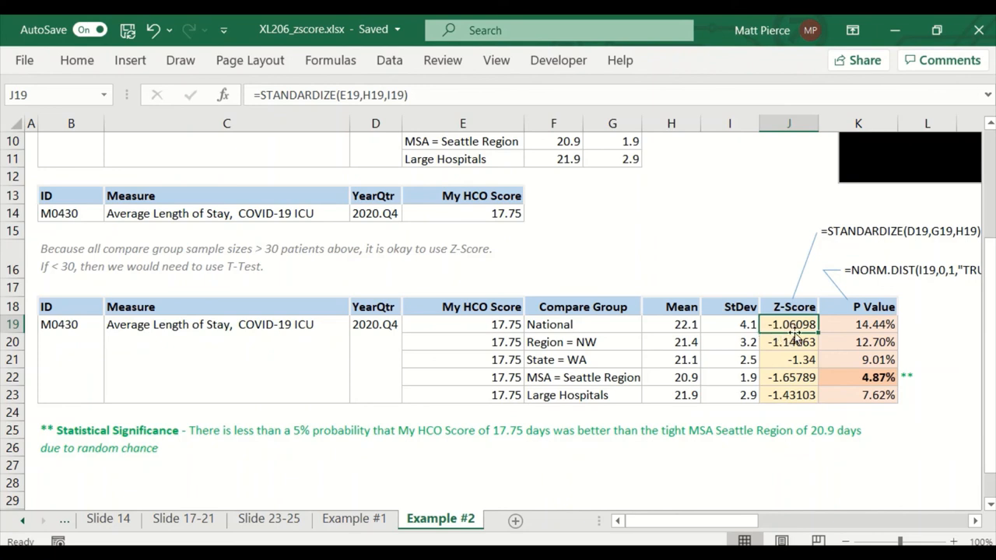
click(671, 325)
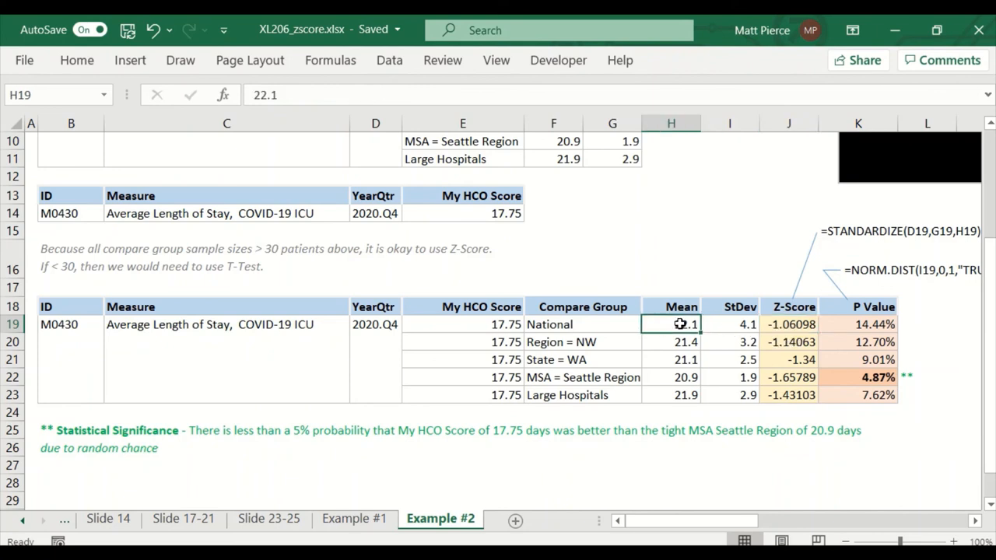
click(729, 325)
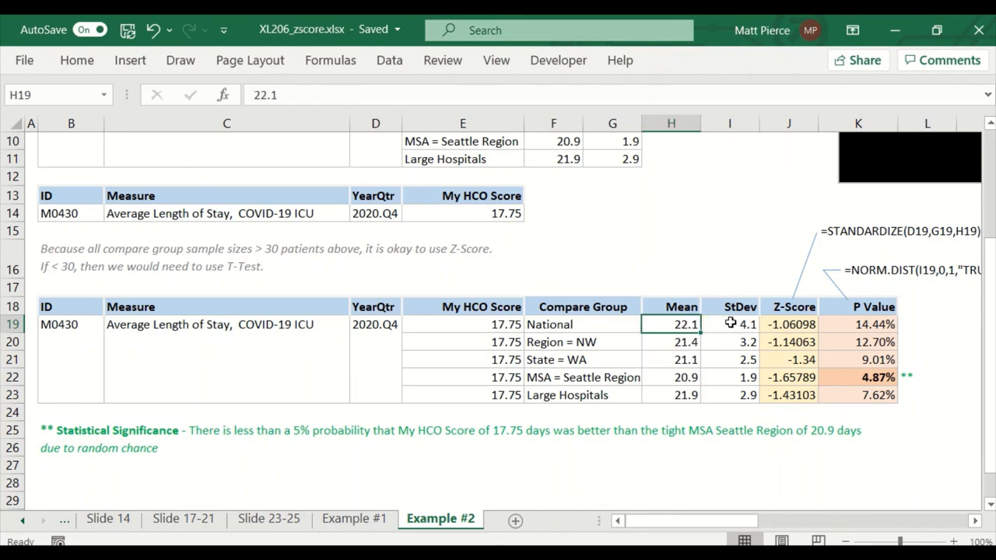
mouse_move(741, 325)
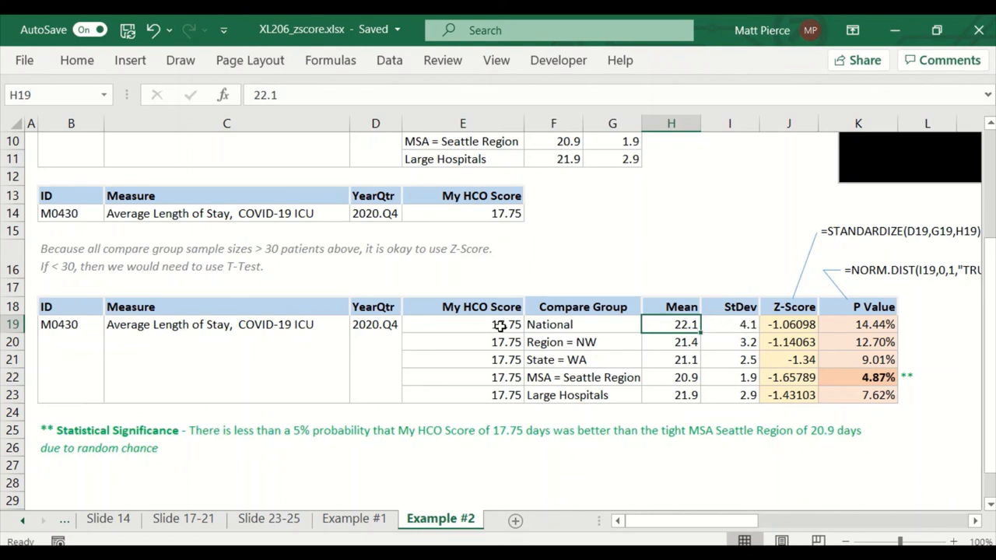
mouse_move(792, 325)
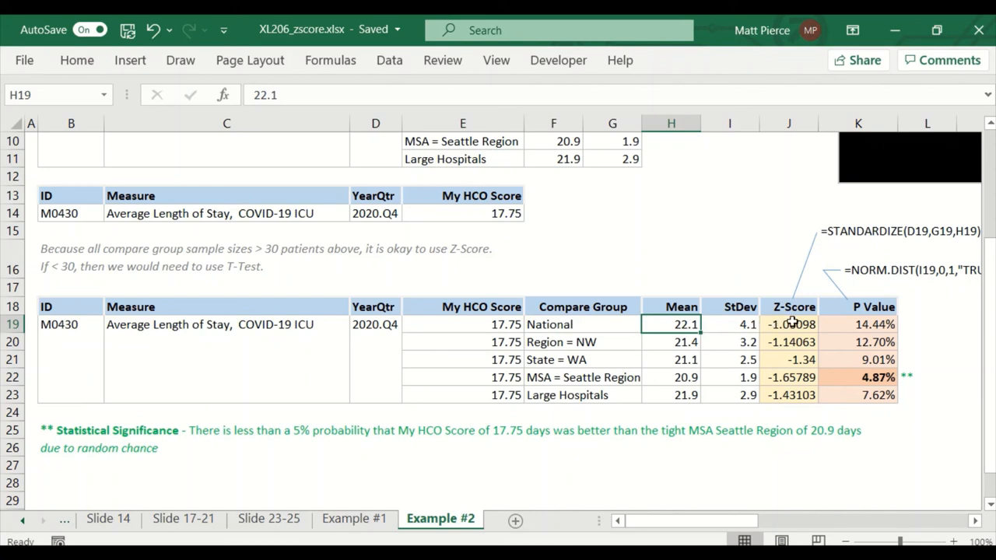
mouse_move(741, 327)
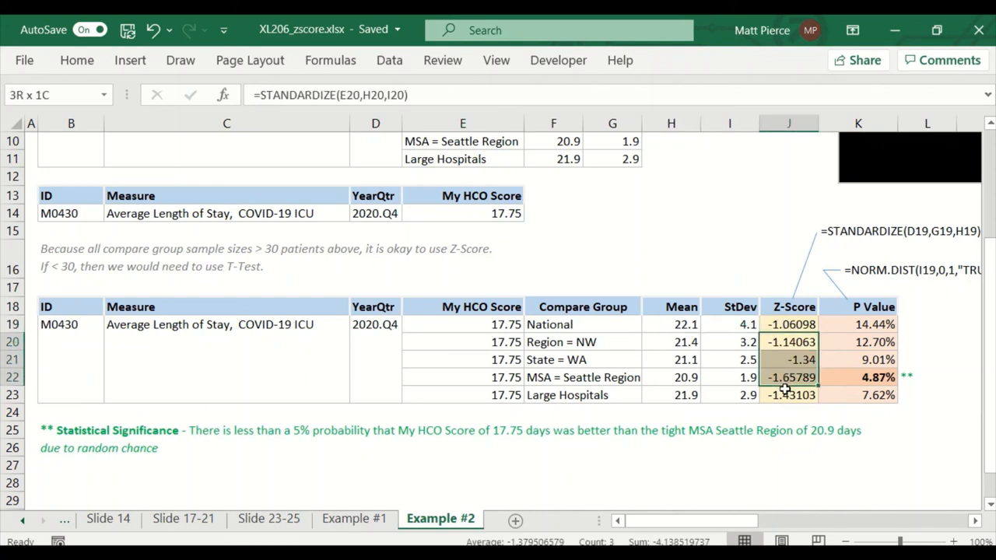
click(730, 325)
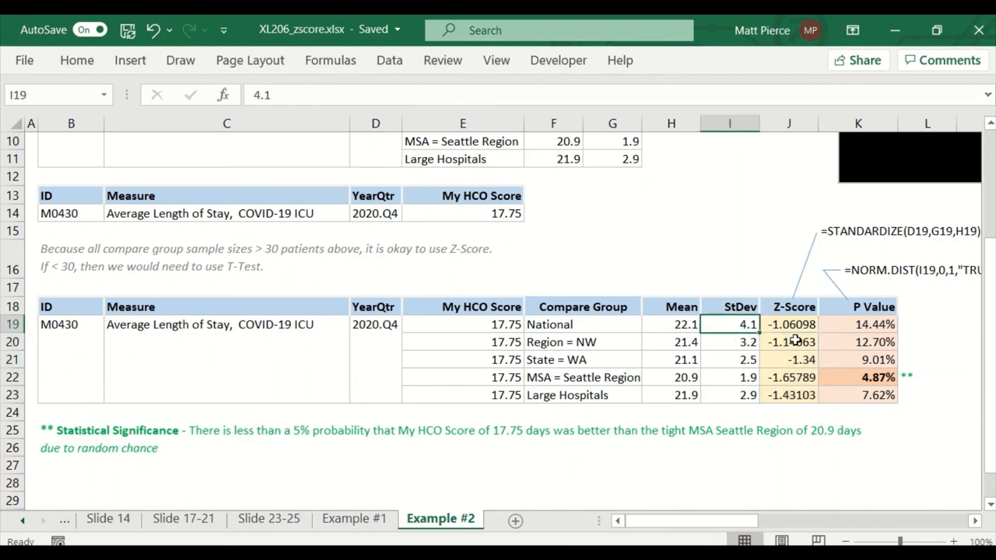
mouse_move(704, 333)
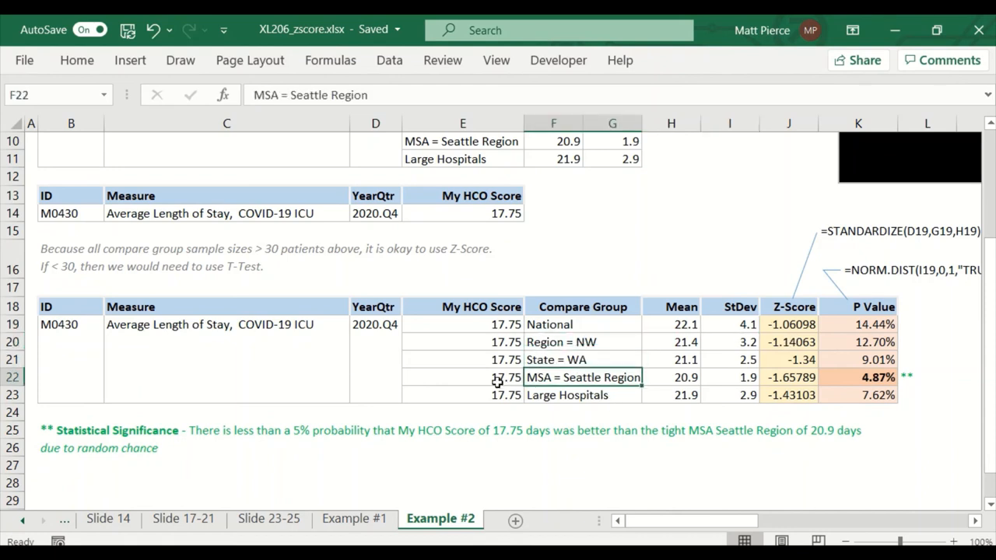
click(671, 378)
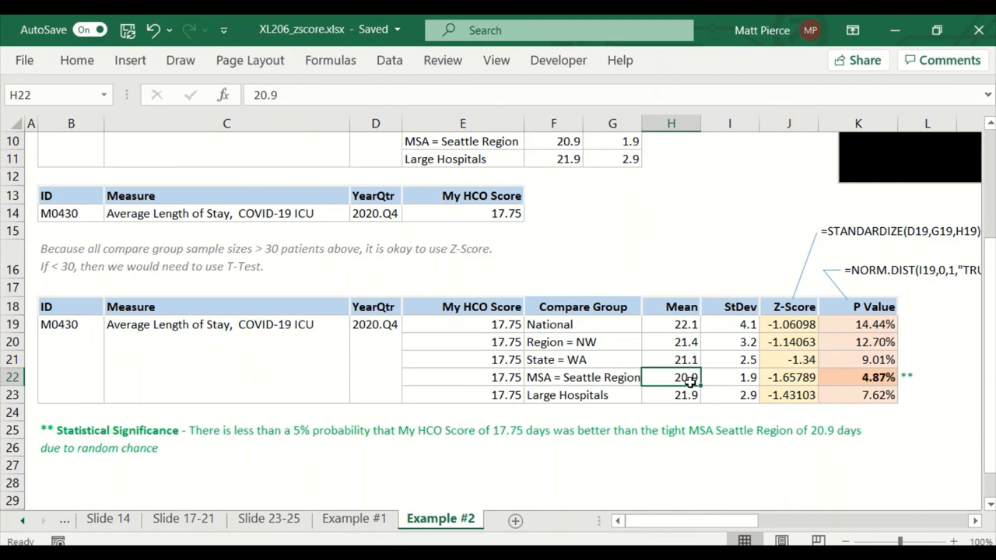
mouse_move(846, 333)
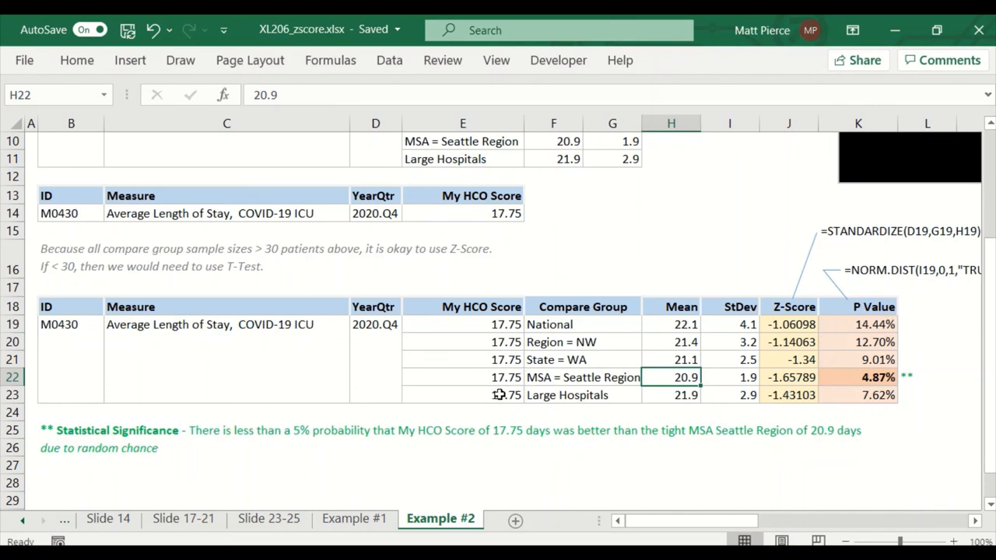
click(858, 378)
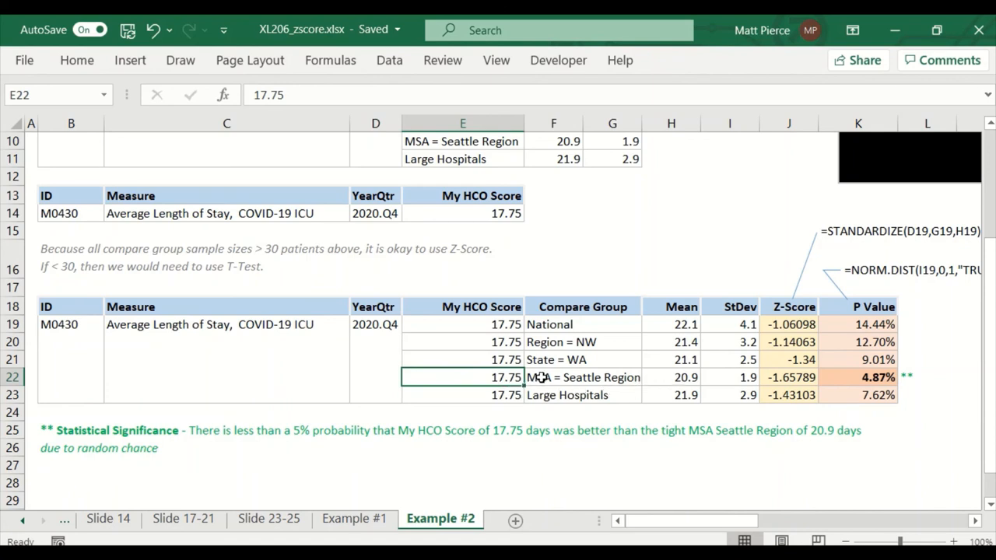
click(670, 378)
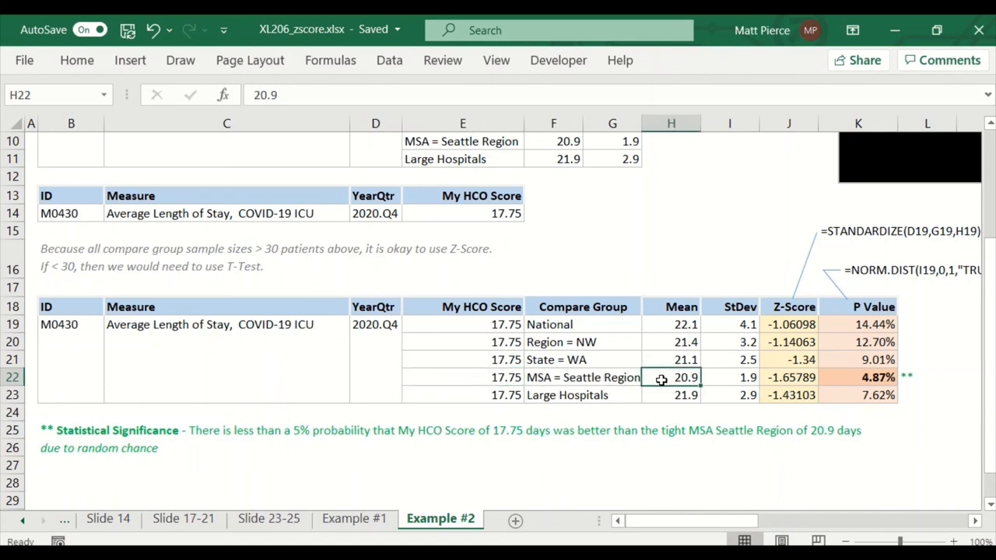
mouse_move(657, 389)
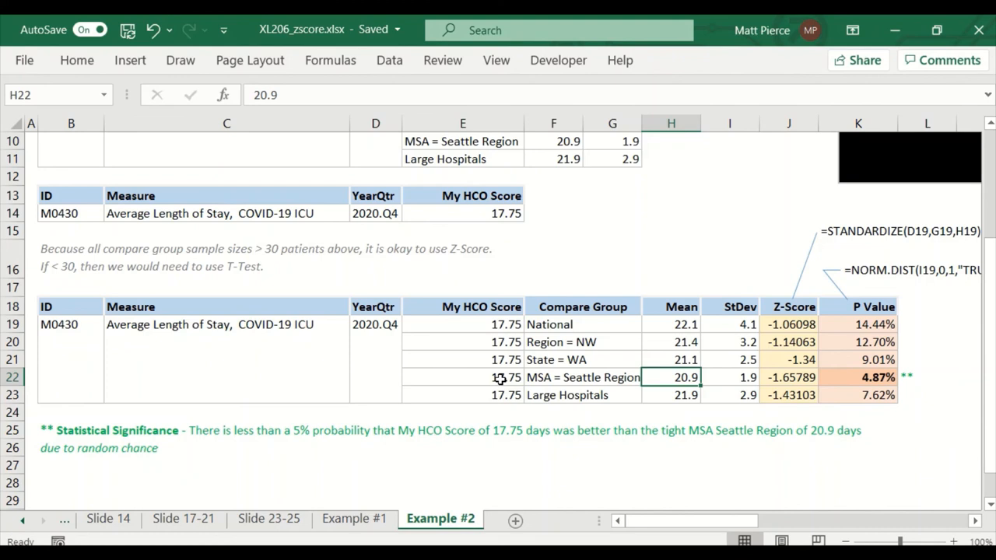
click(671, 359)
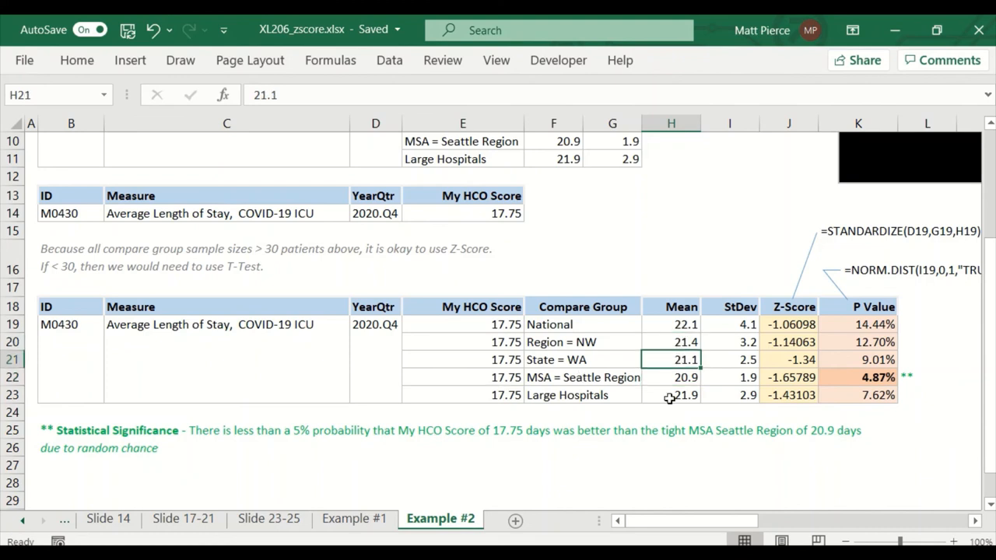
click(671, 378)
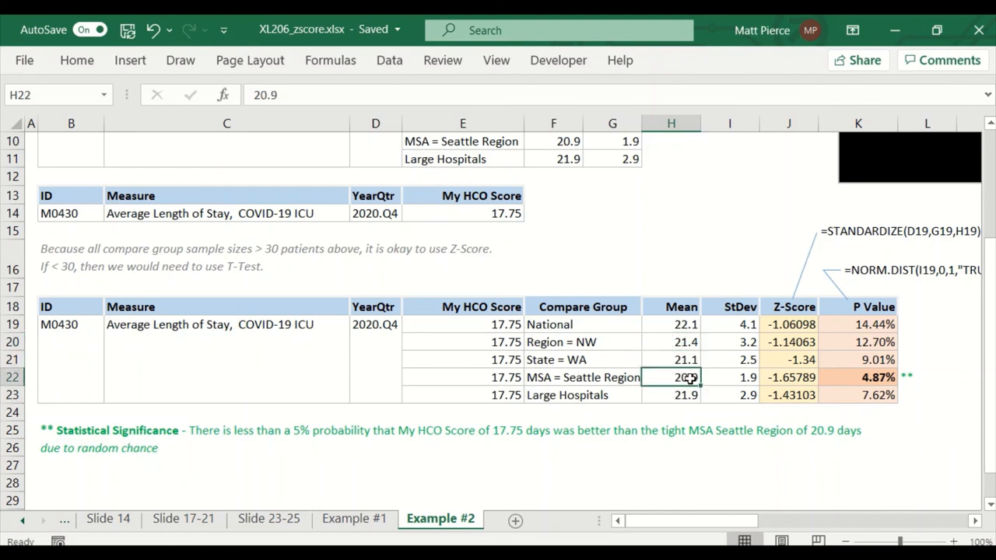
click(728, 378)
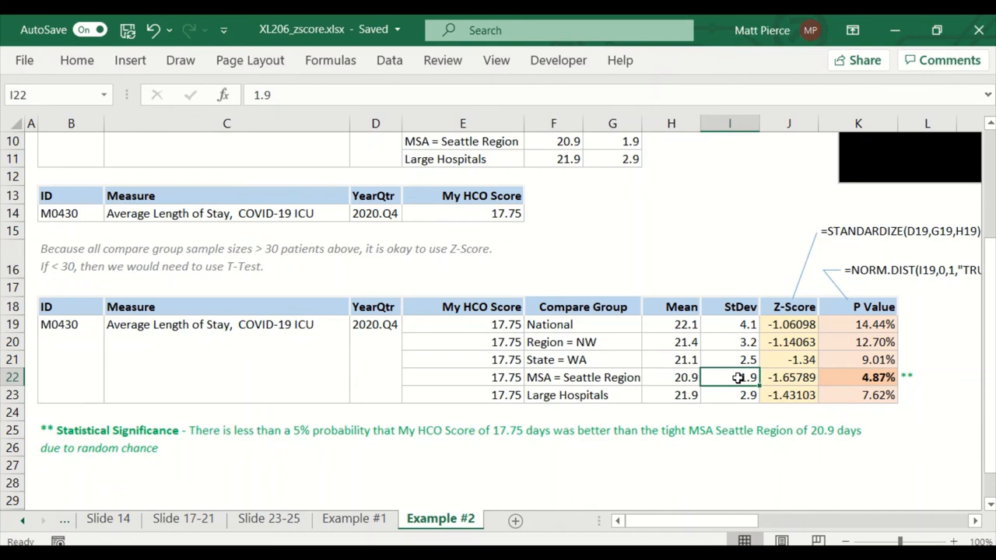
click(463, 378)
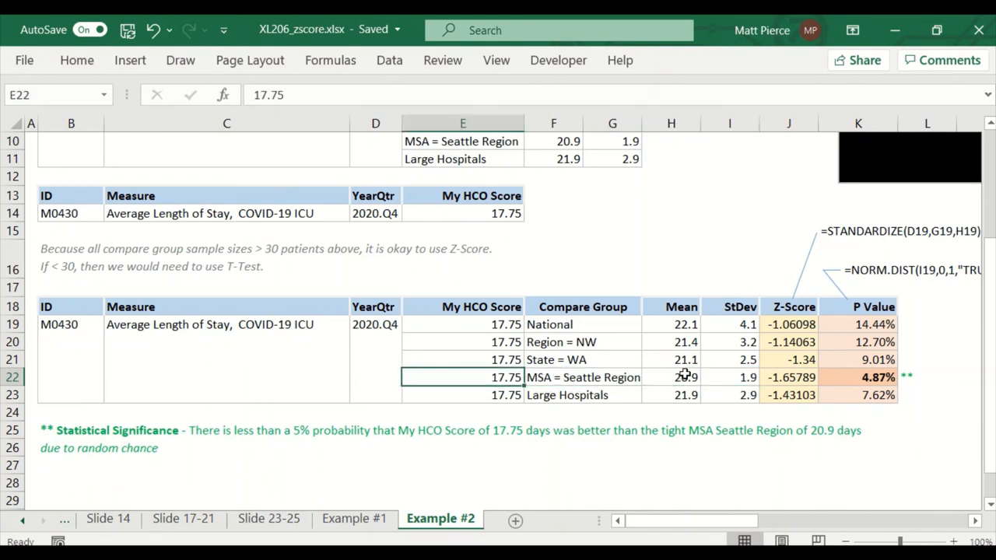
click(670, 377)
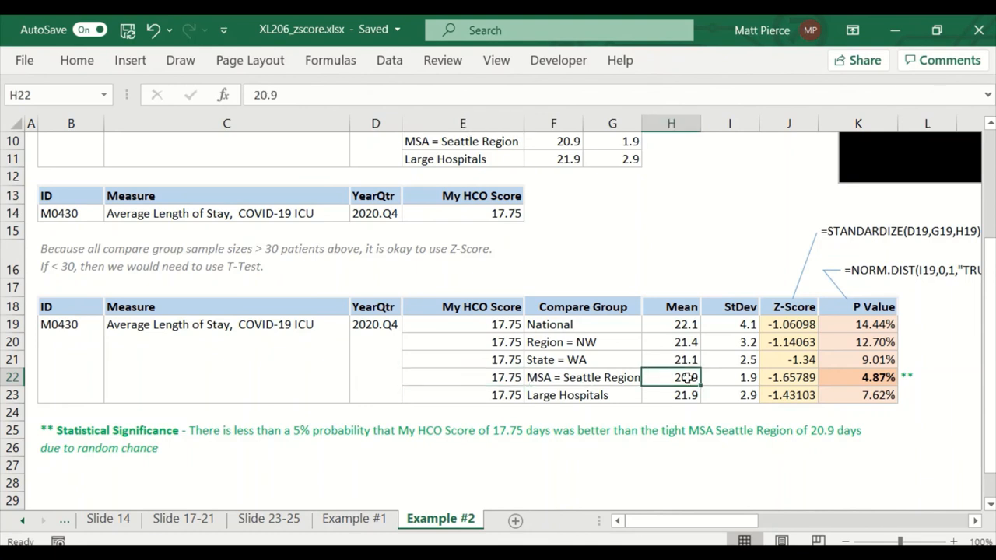
click(858, 377)
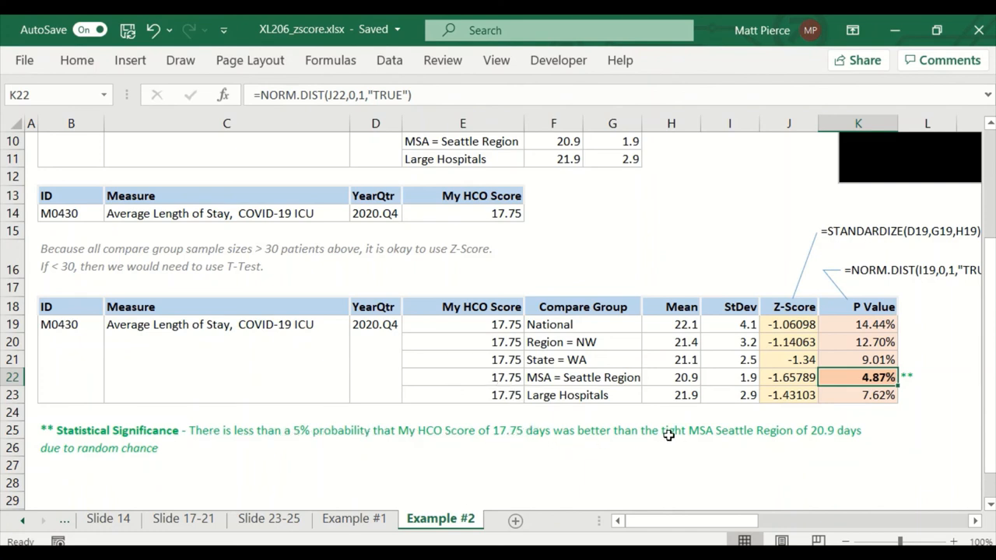
mouse_move(691, 380)
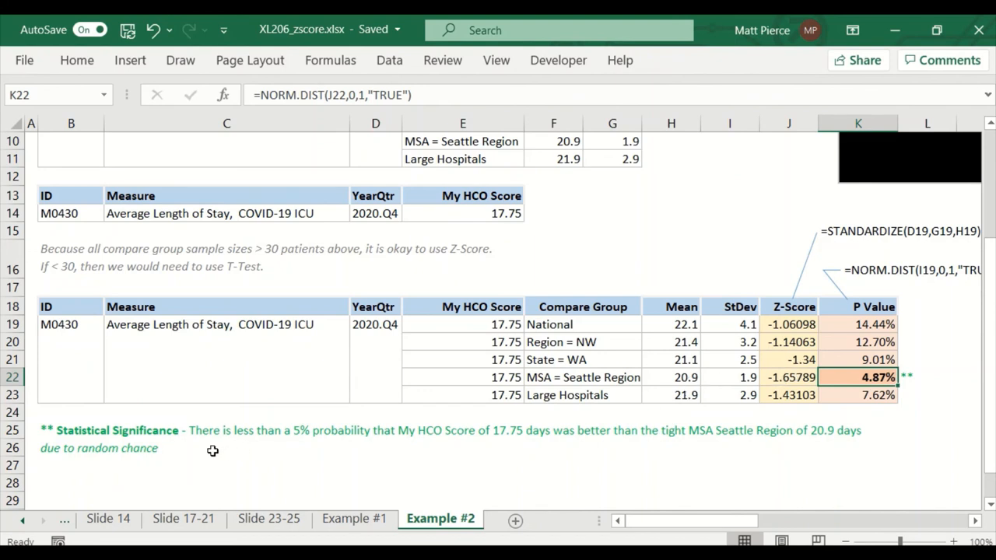
click(462, 378)
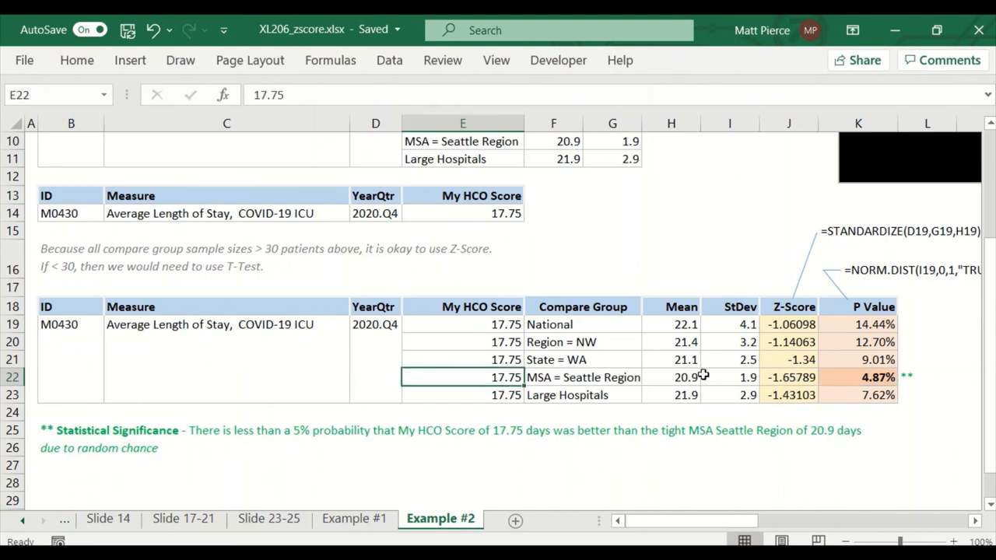
click(728, 376)
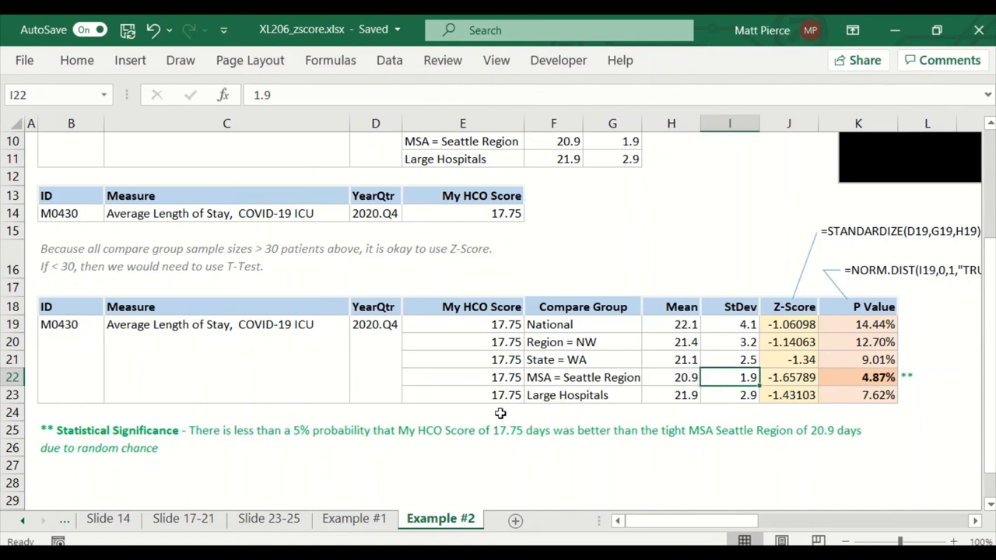
mouse_move(294, 343)
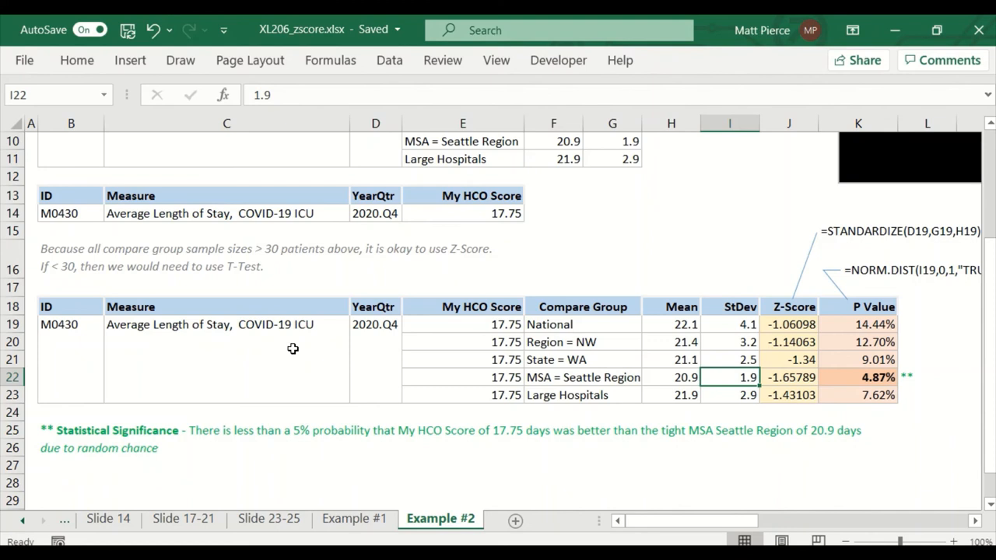
mouse_move(839, 383)
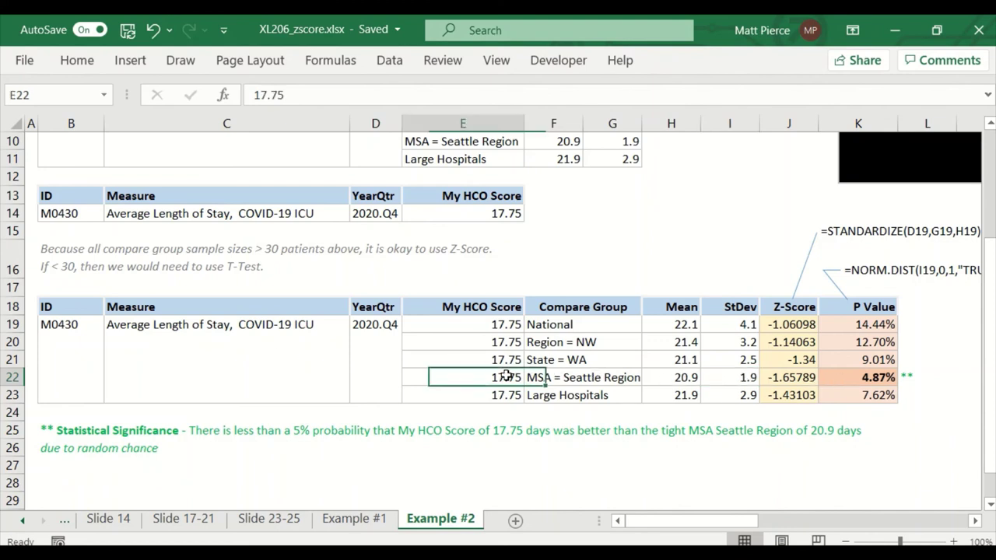
click(857, 376)
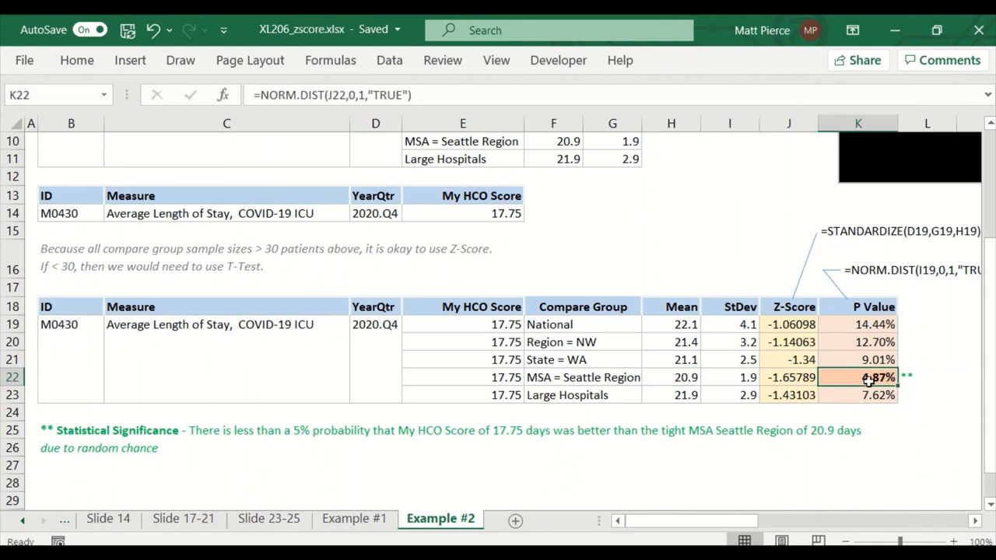
mouse_move(624, 445)
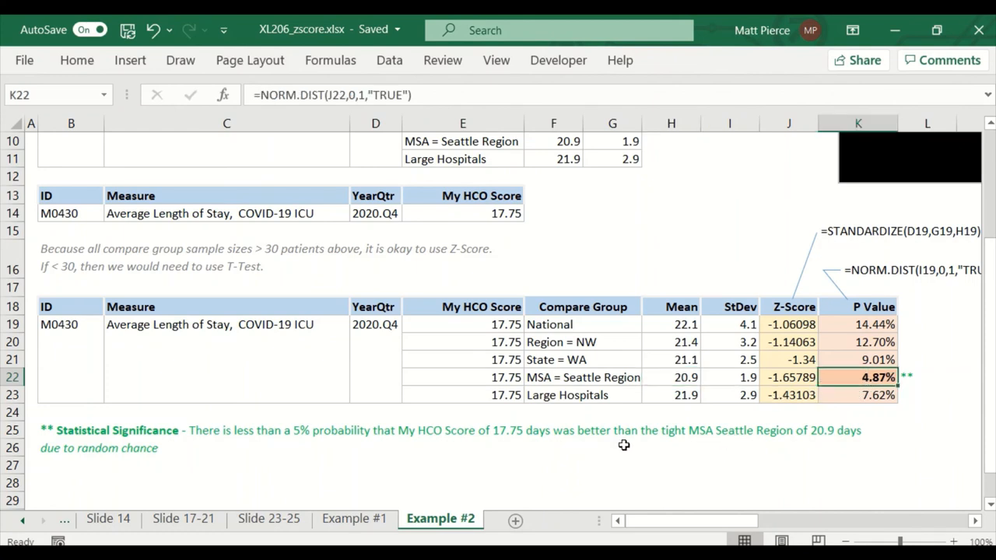
mouse_move(507, 381)
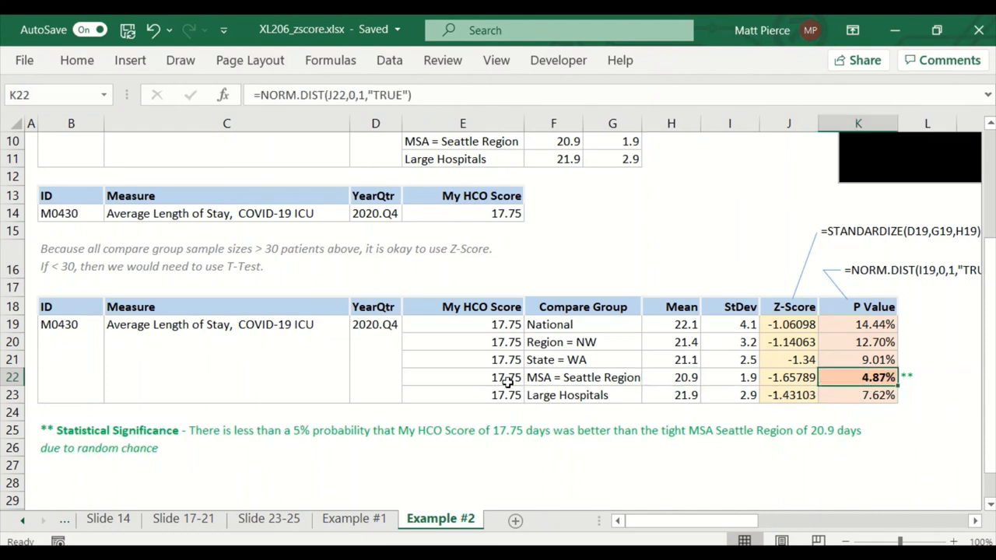
click(671, 378)
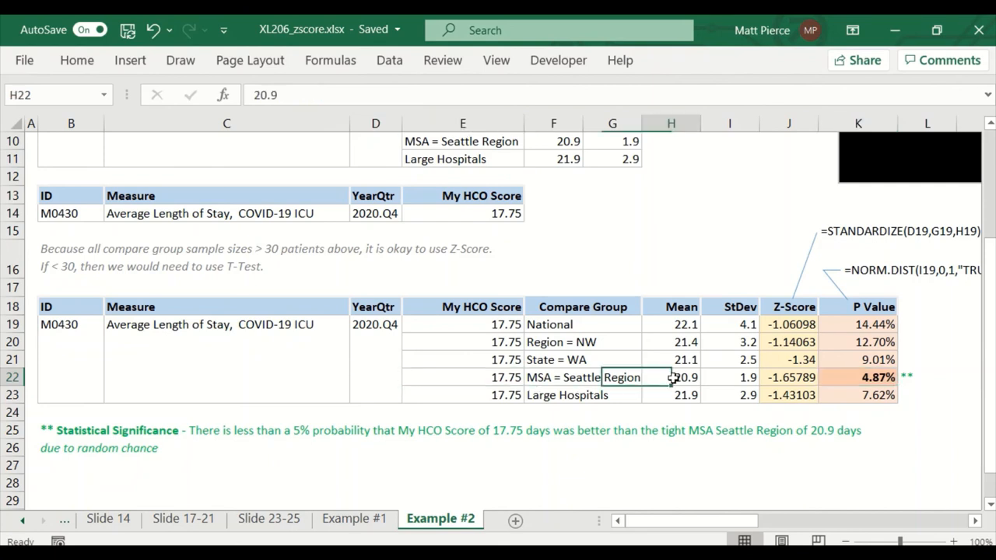
- Scroll back to the Example #2 title, intro note and benchmark means table
scroll(up, 3)
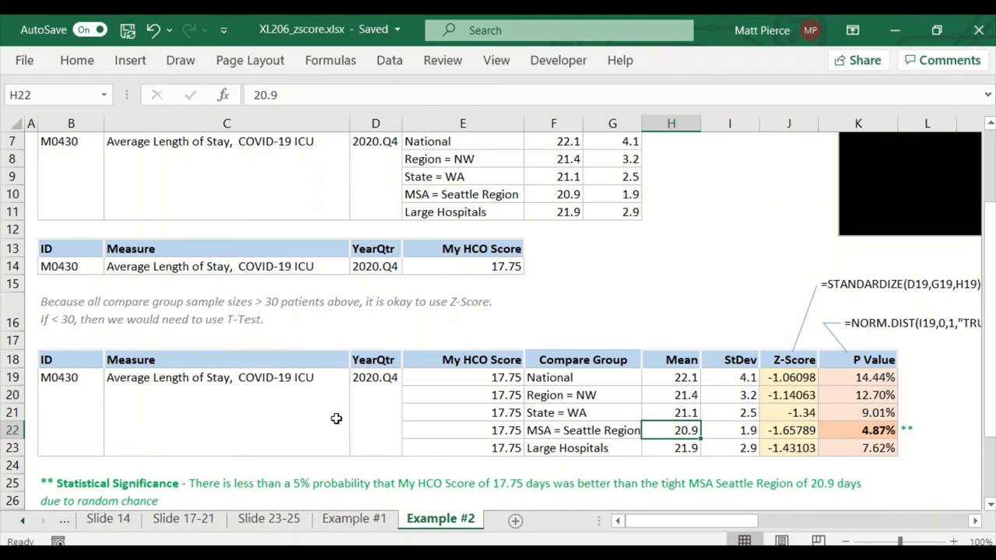
mouse_move(320, 343)
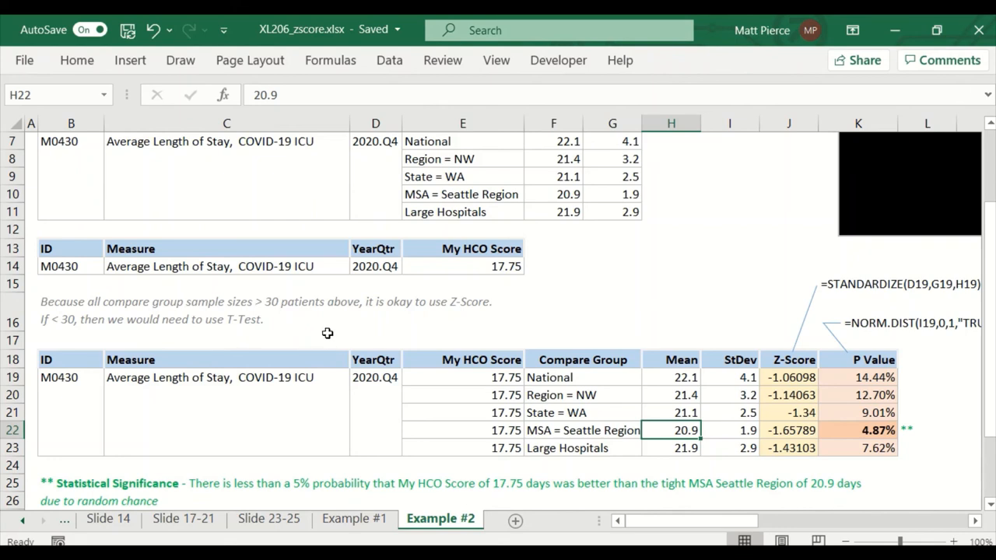
mouse_move(234, 339)
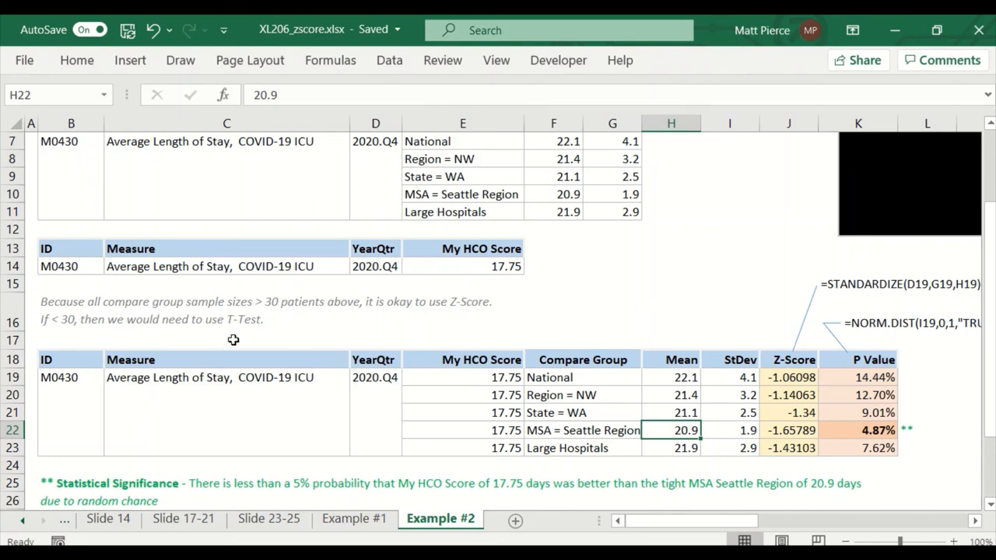
mouse_move(203, 386)
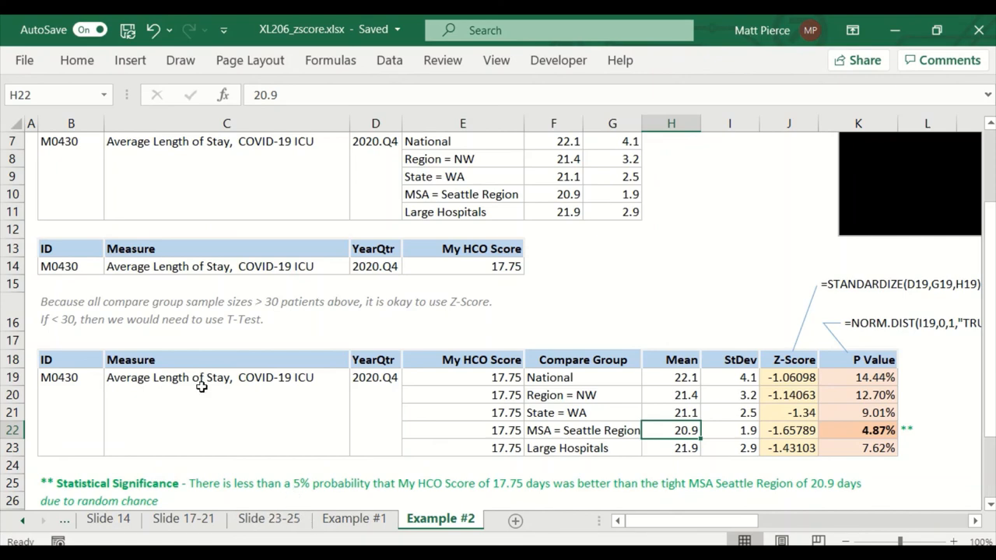
scroll(up, 3)
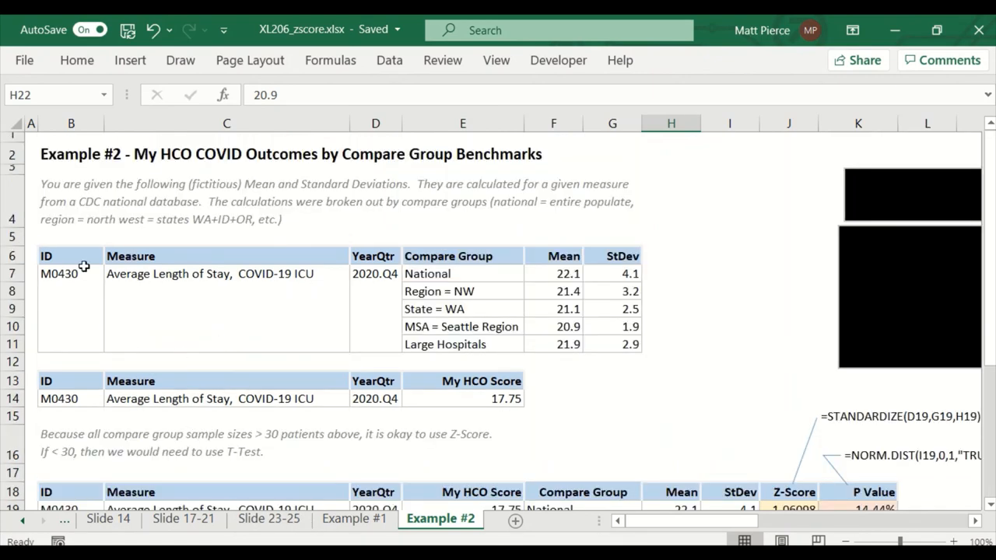